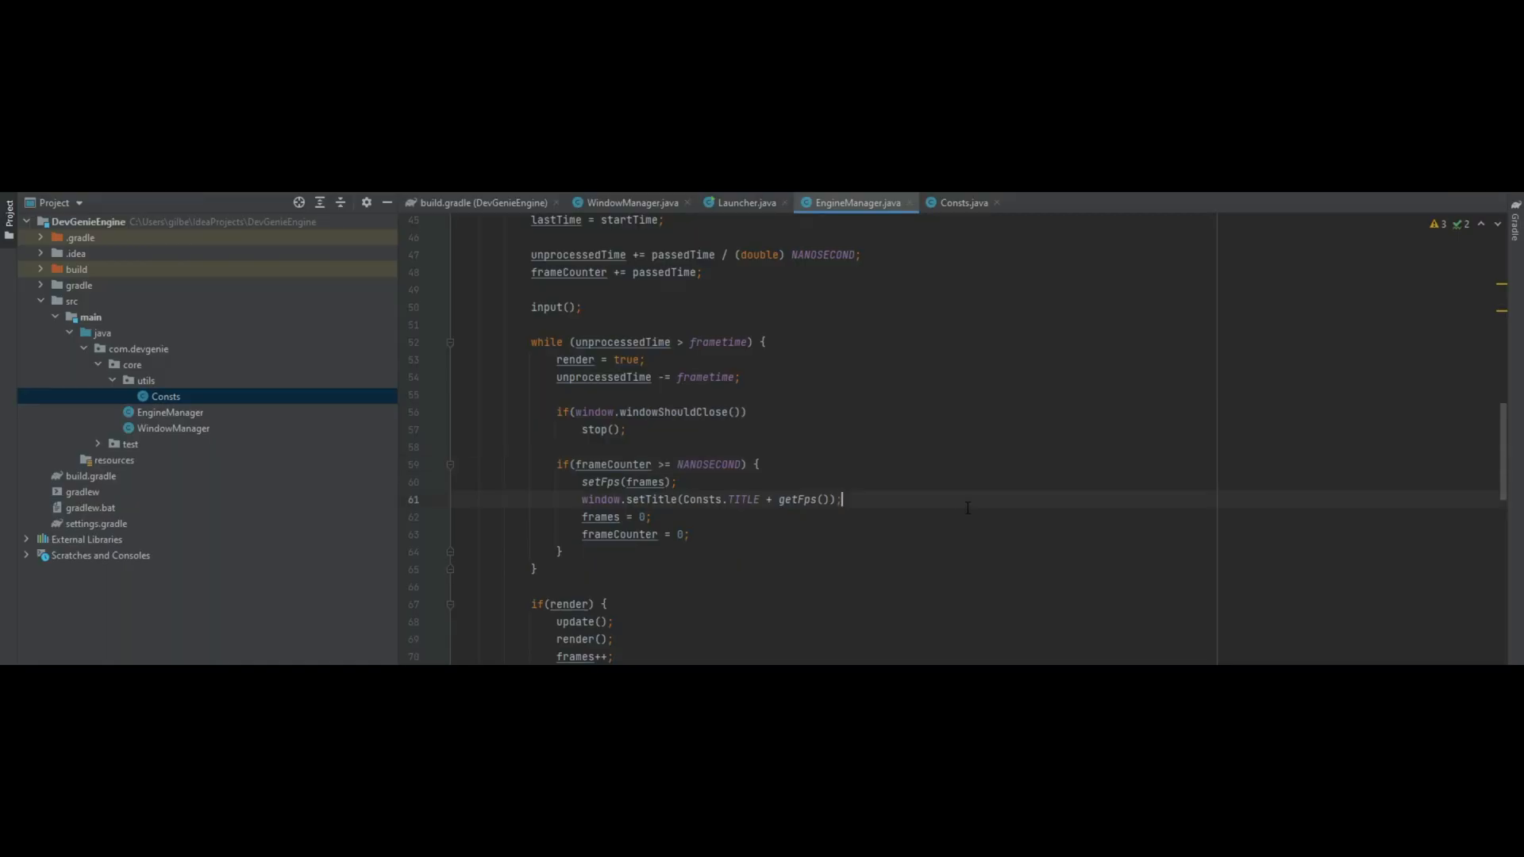
- Create a new Java class named RenderManager in the com.devgenie.core package
click(130, 365)
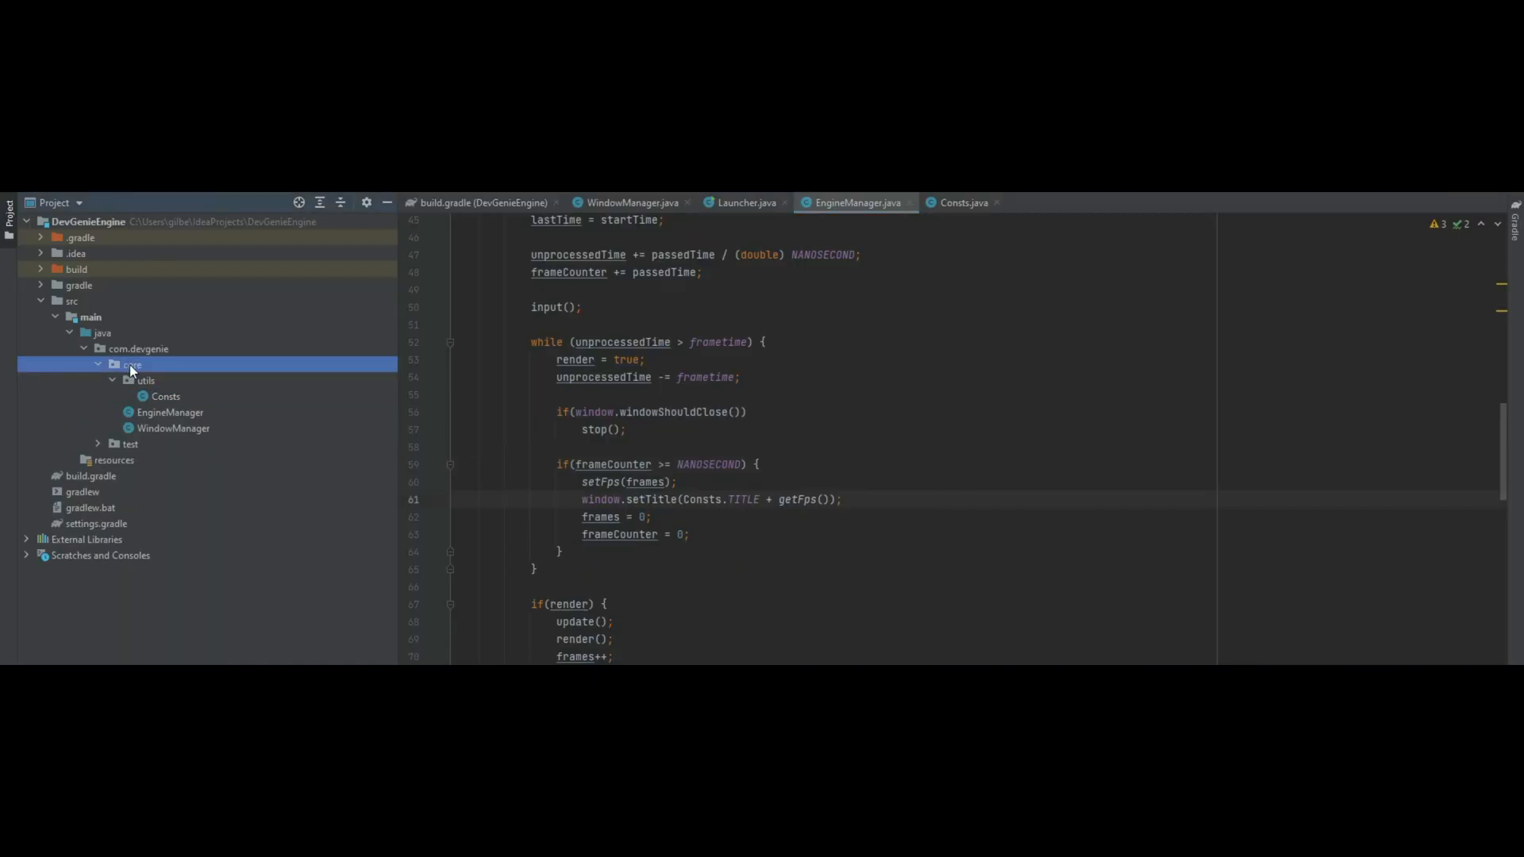
right_click(131, 365)
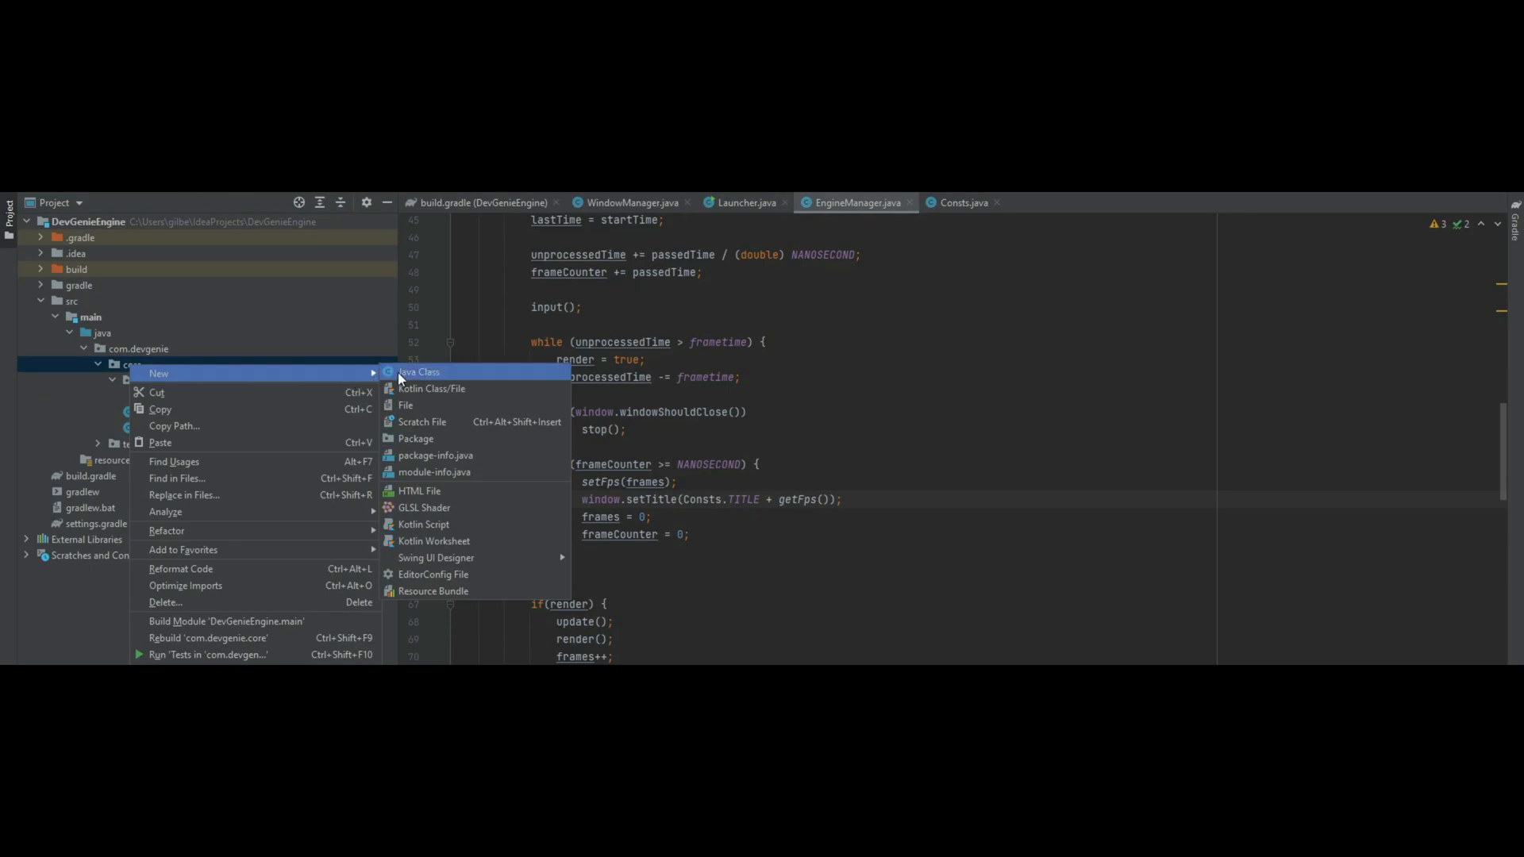
click(417, 371)
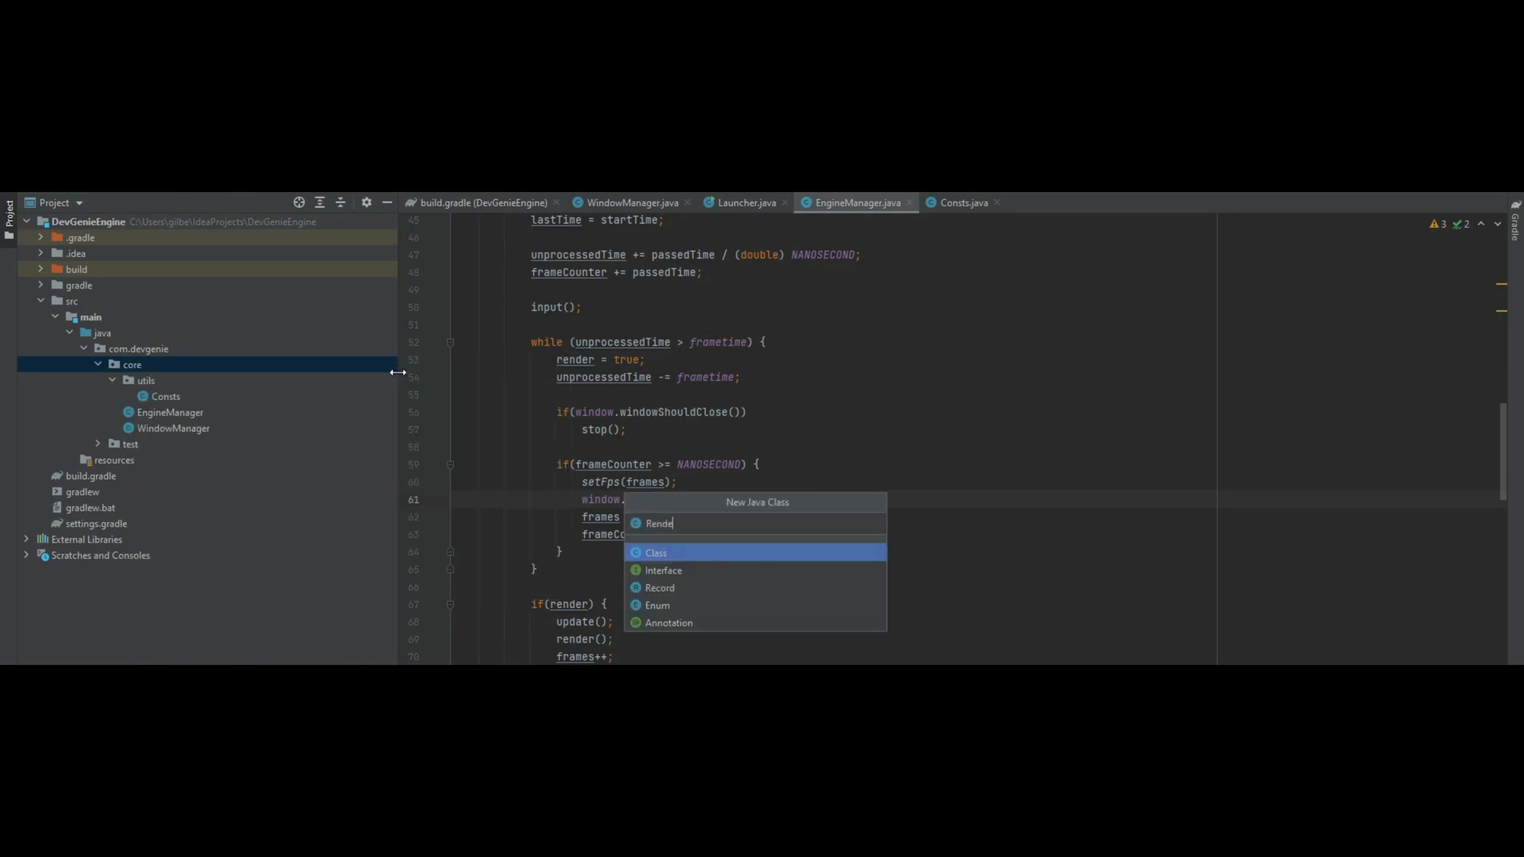
text(Ma)
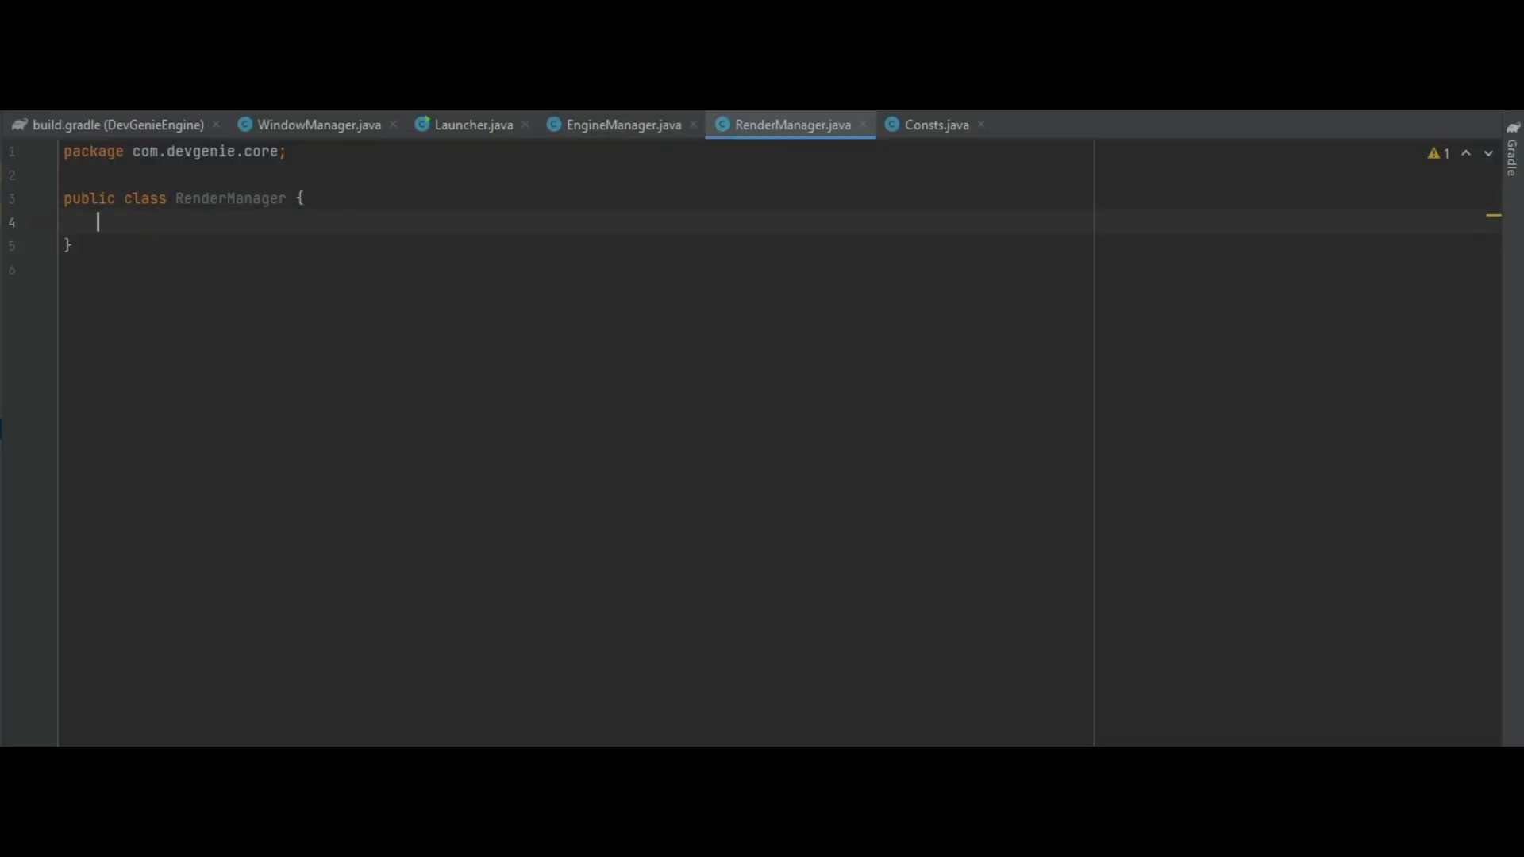
- Add a private final WindowManager window field and a constructor setting it from Launcher.getWindow()
text(private)
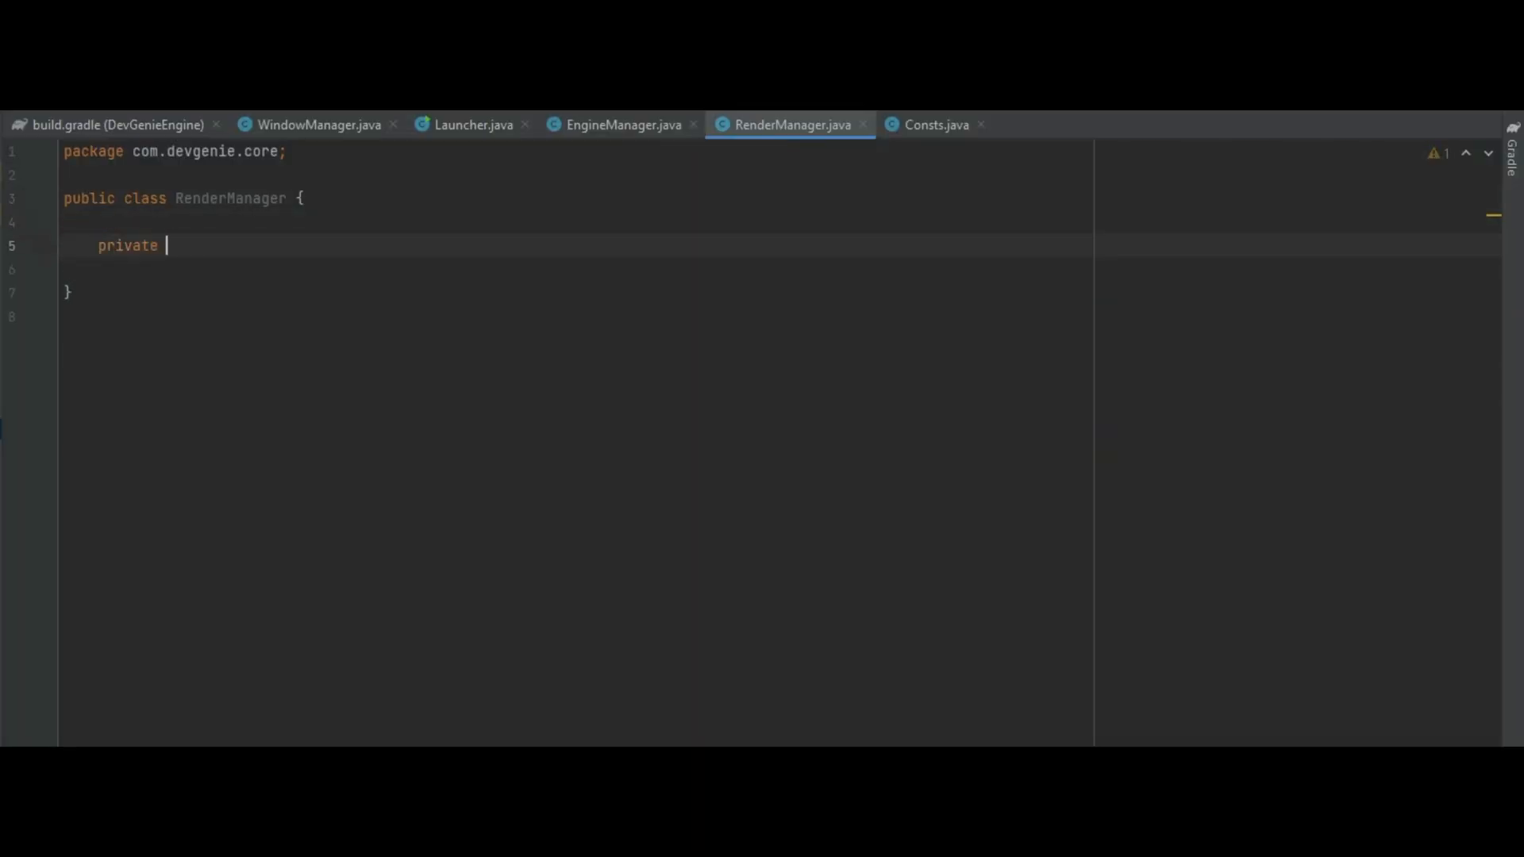
text(final WindowManager window;)
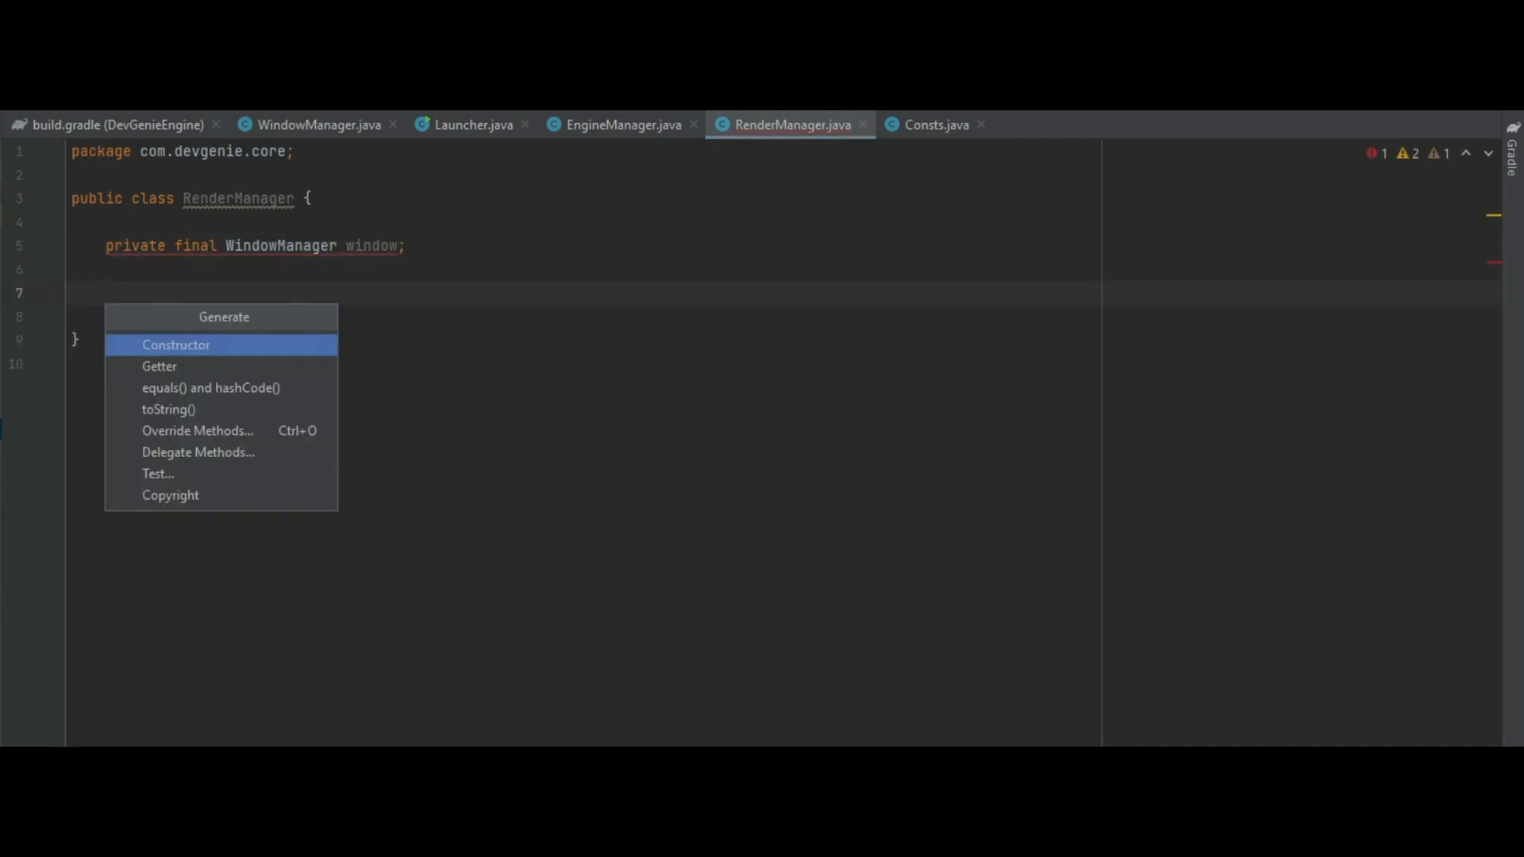
click(176, 344)
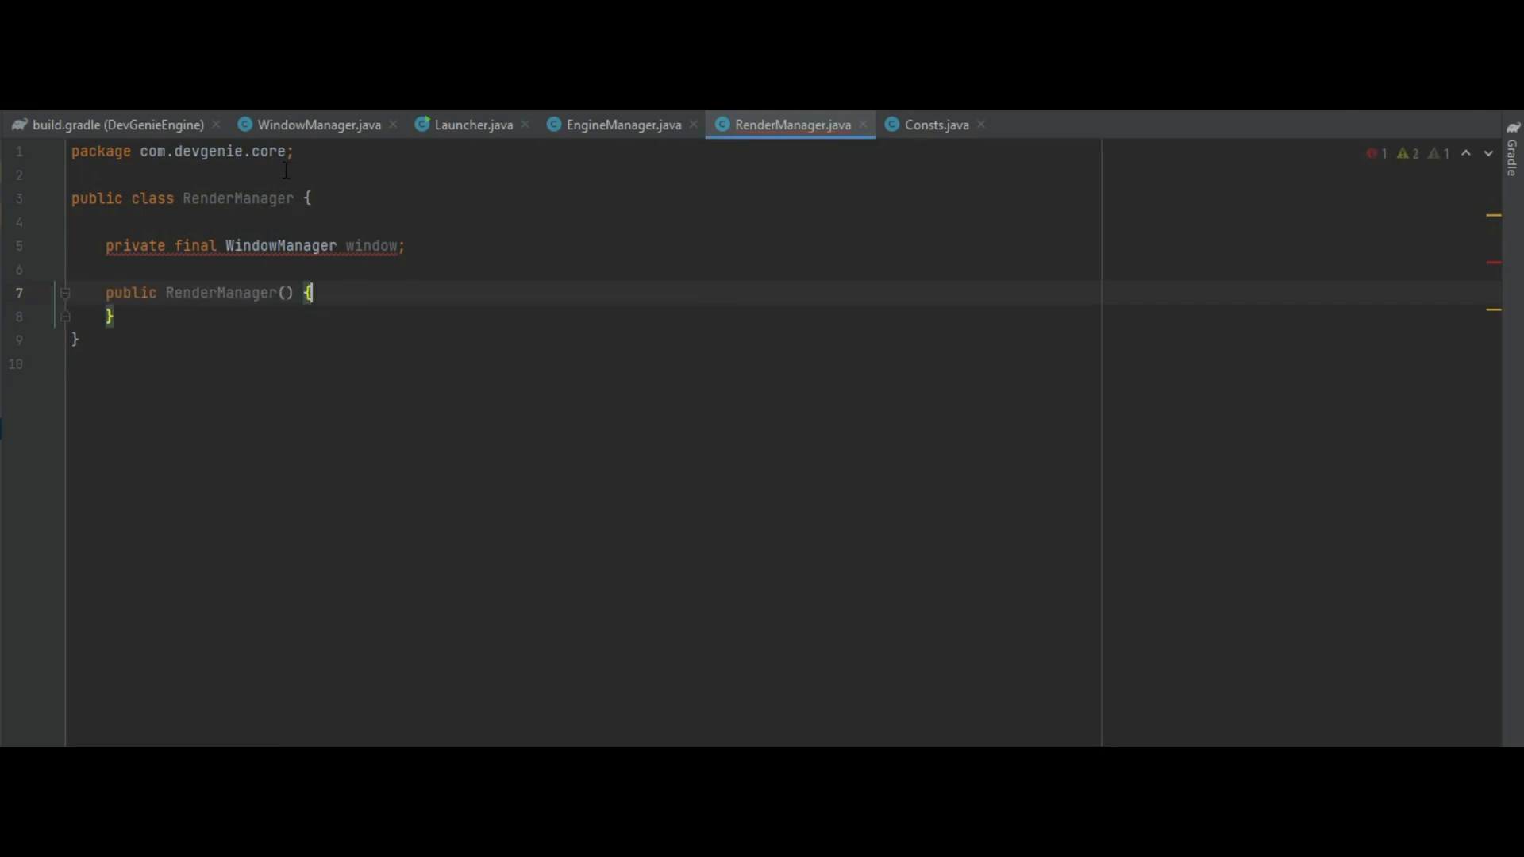
text(window)
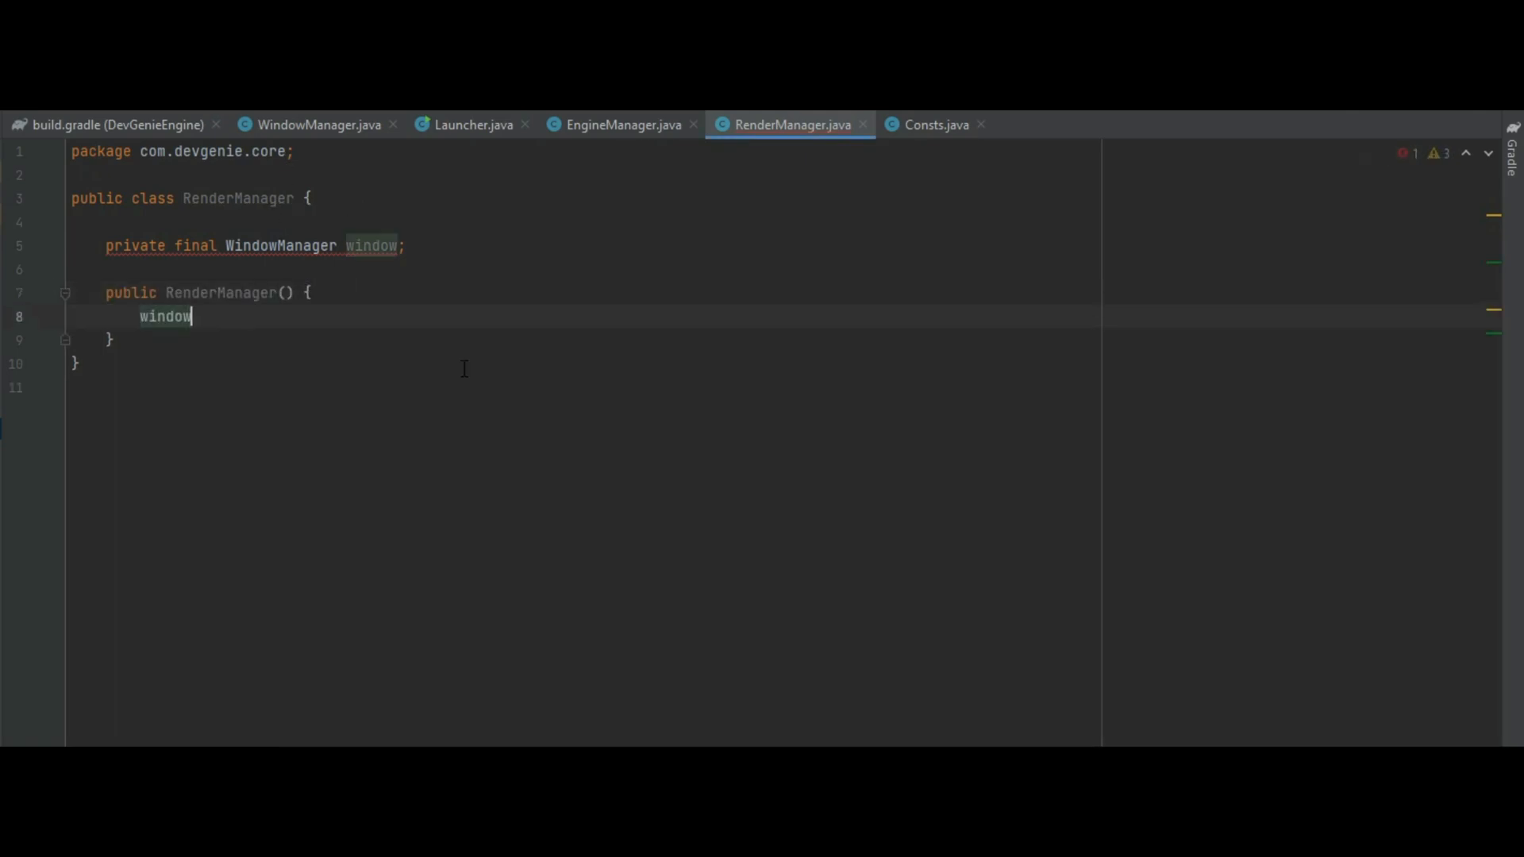
text(= Launcher.getWindow();)
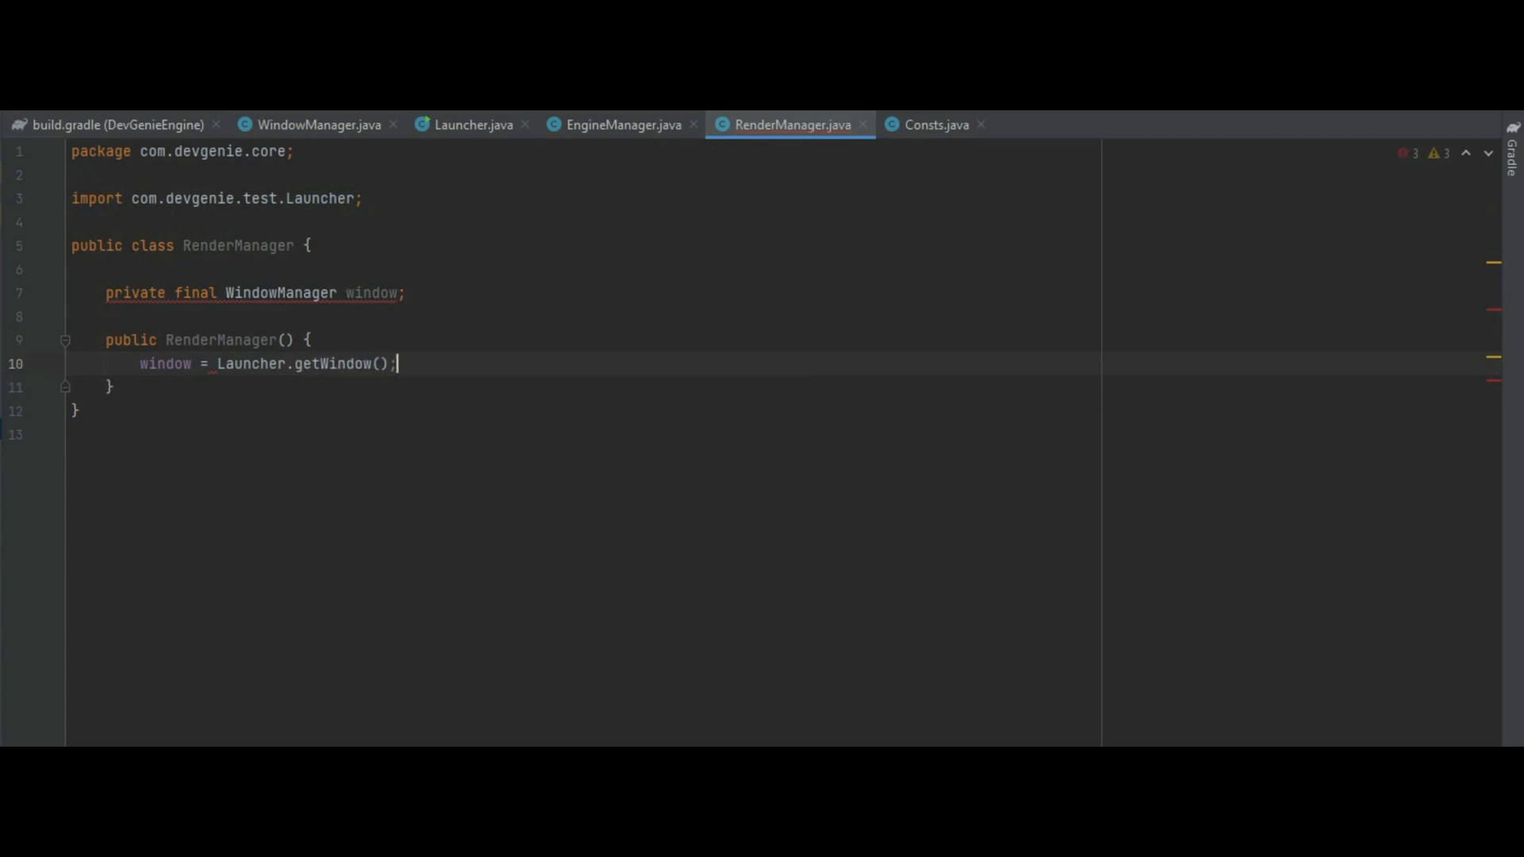
- Write init and render methods plus clear() calling GL11.glClear on the colour and depth buffer bits
text(pub)
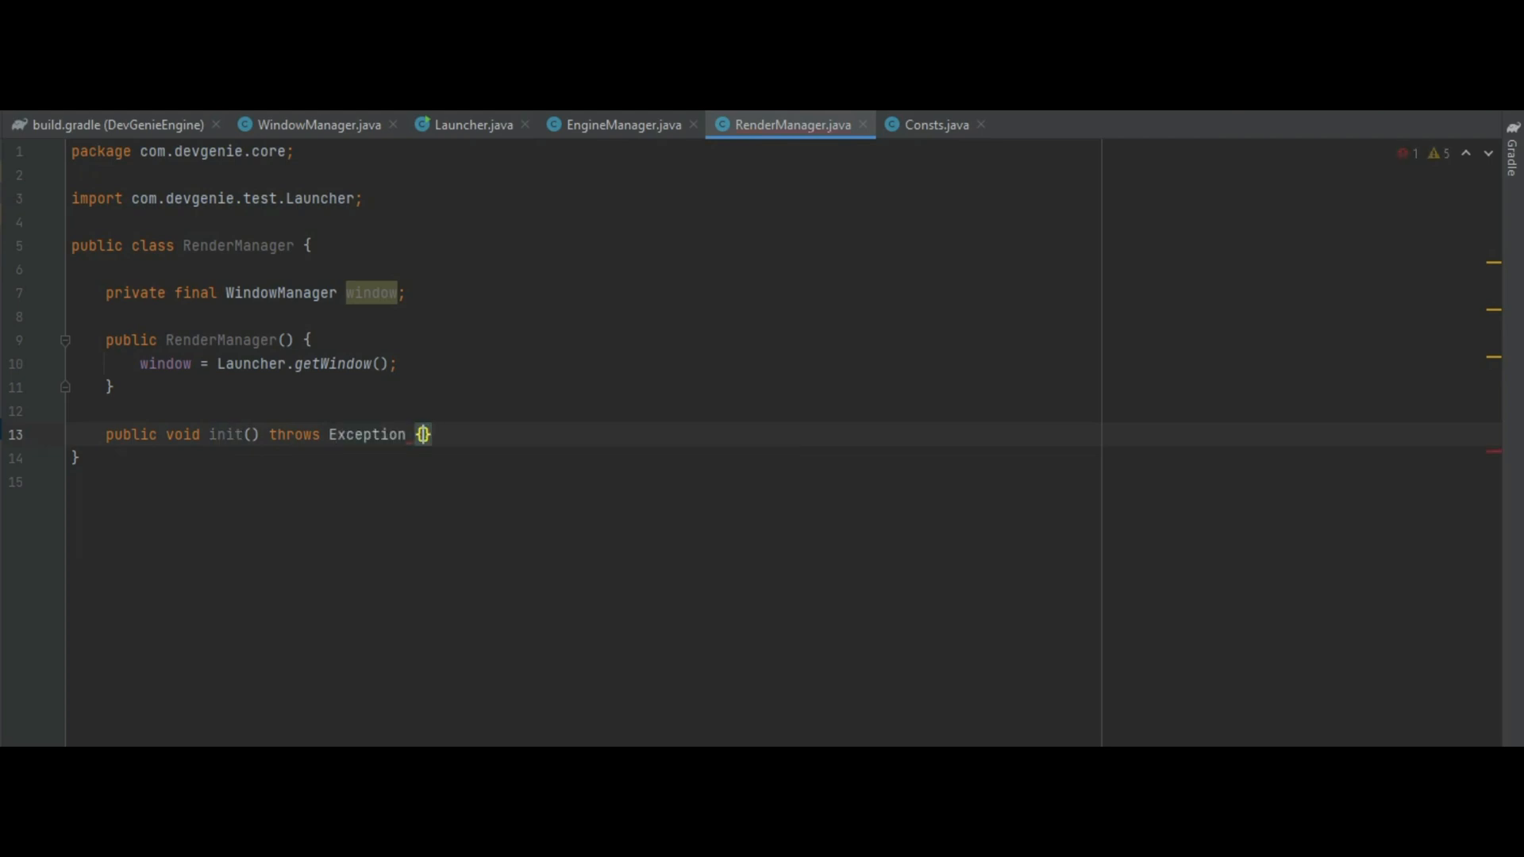
text(public void render() {)
text(GL11.glClear(GL1);)
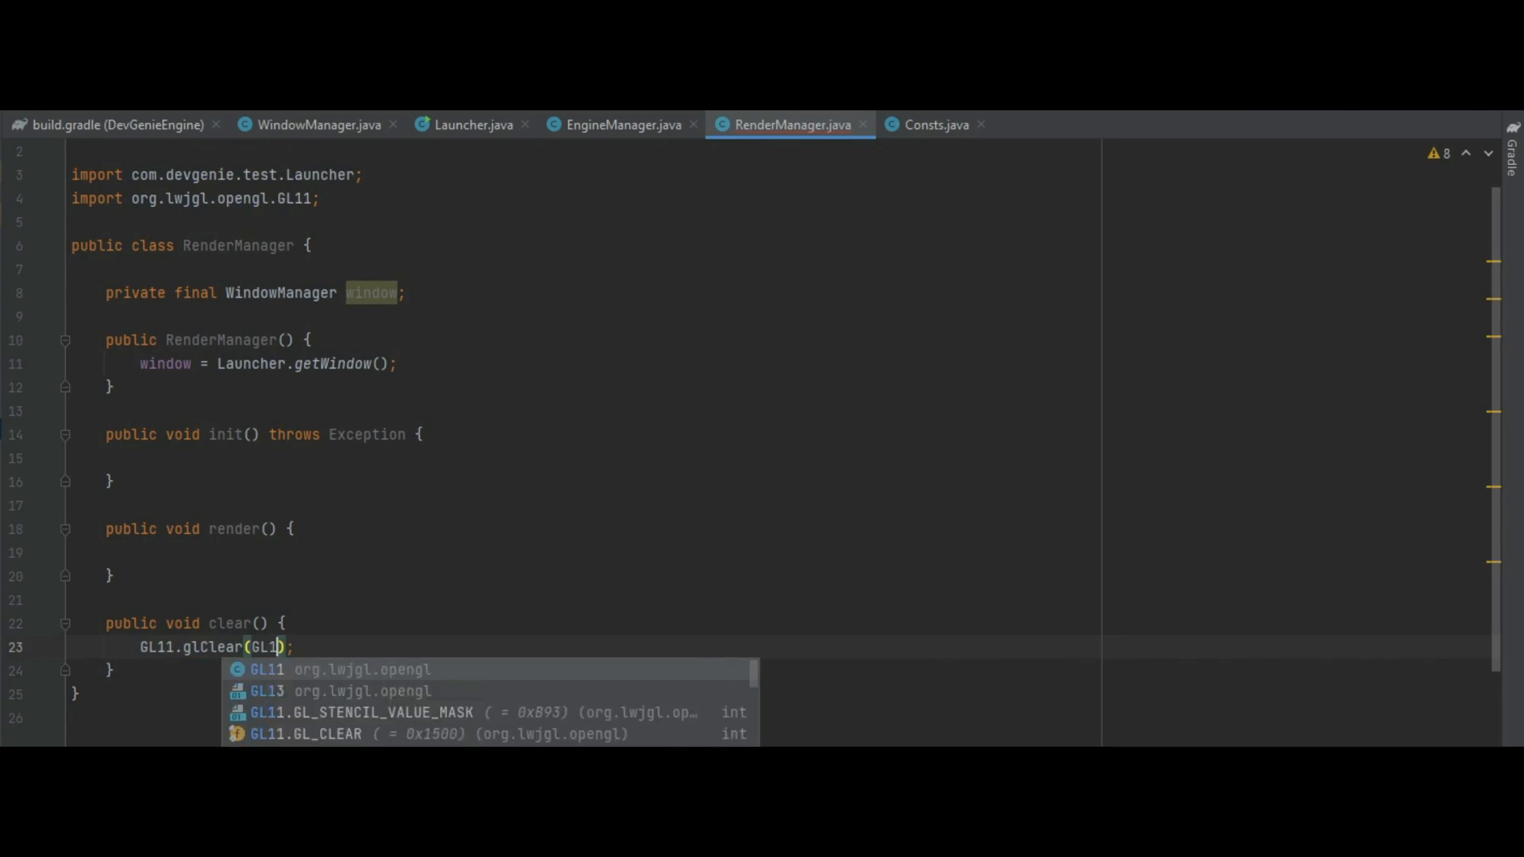
text(GL11.GL_COLOR_BUFFER_BIT)
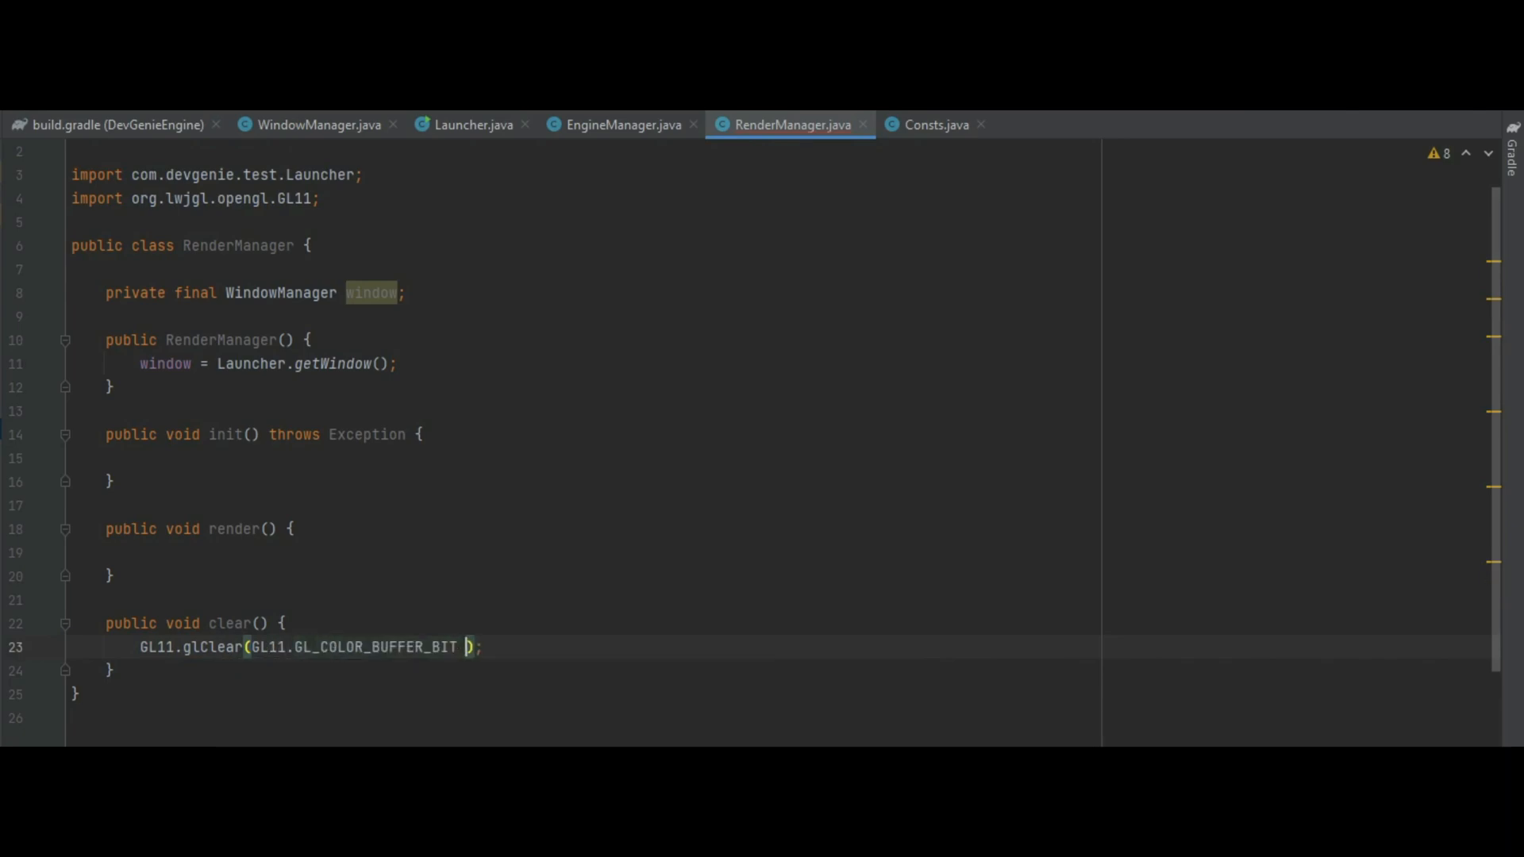
text(| GL11.GL_DEPTH_BUFFER_BIT)
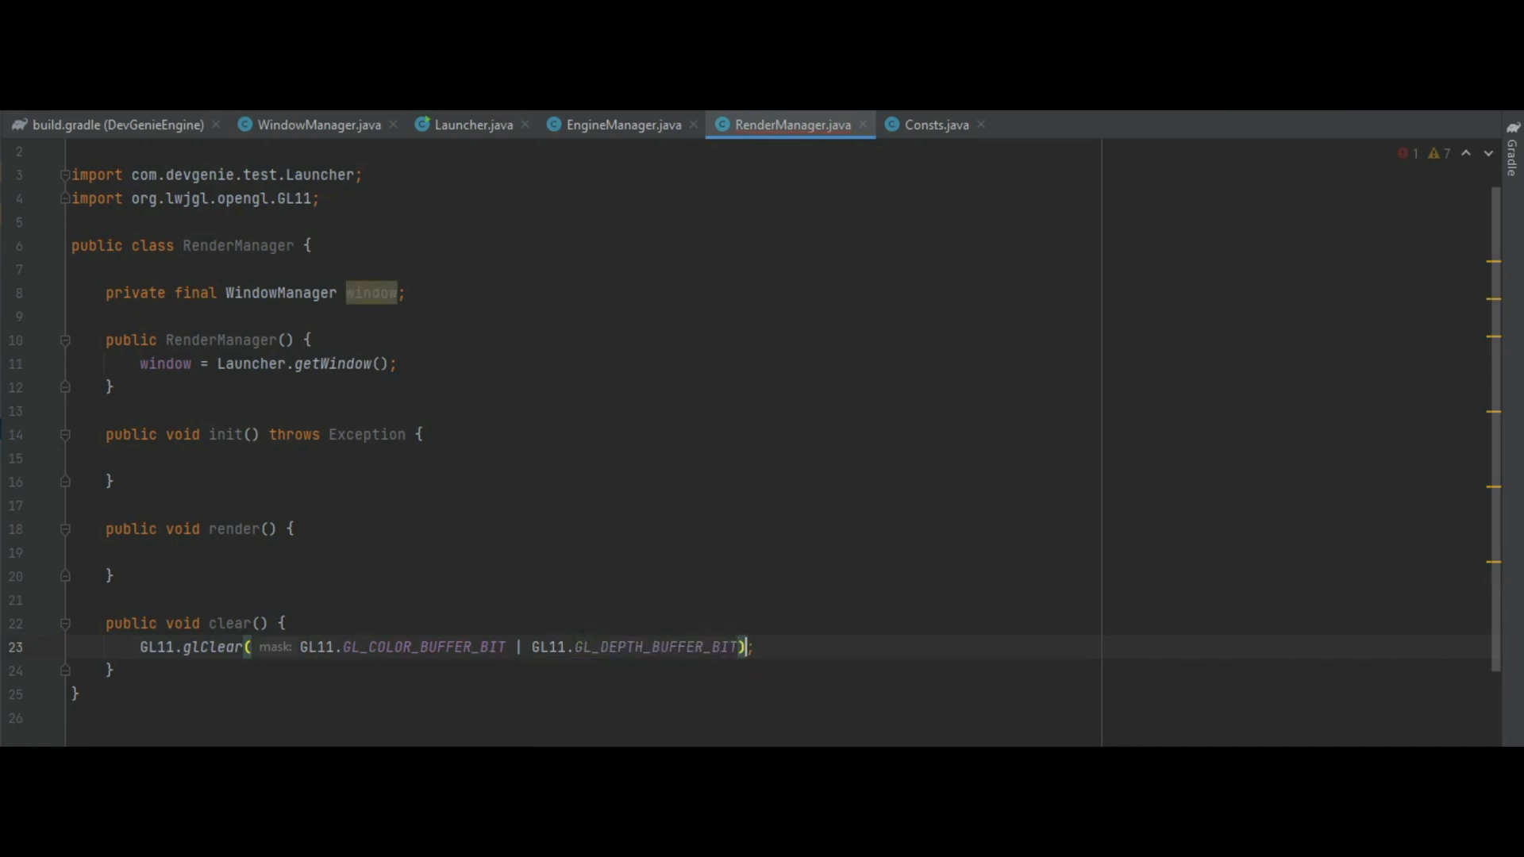
- Add an empty public void cleanup() method to RenderManager
text(public)
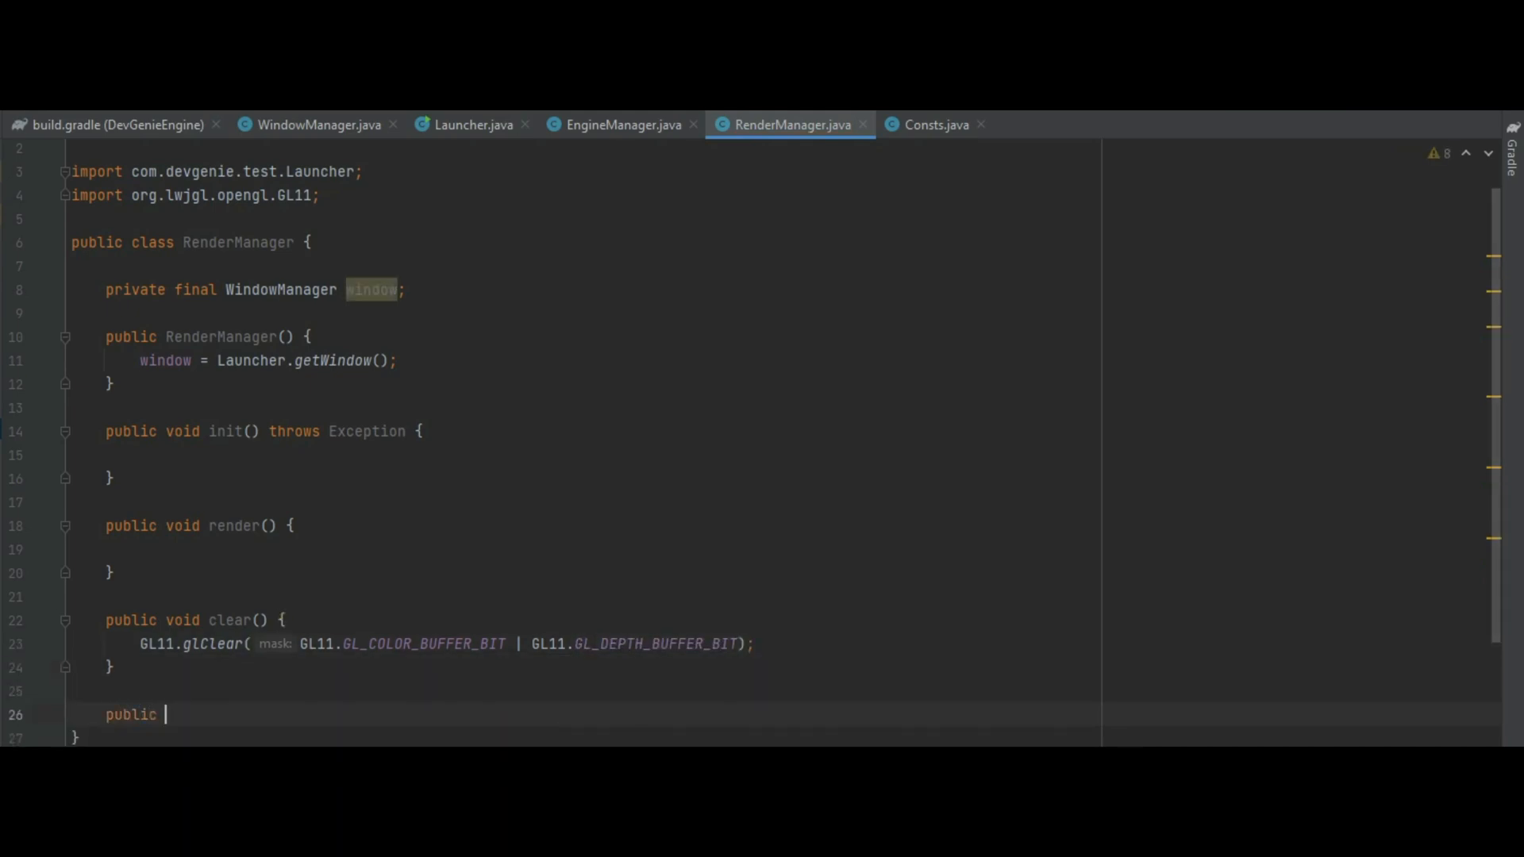
text(void cleanu)
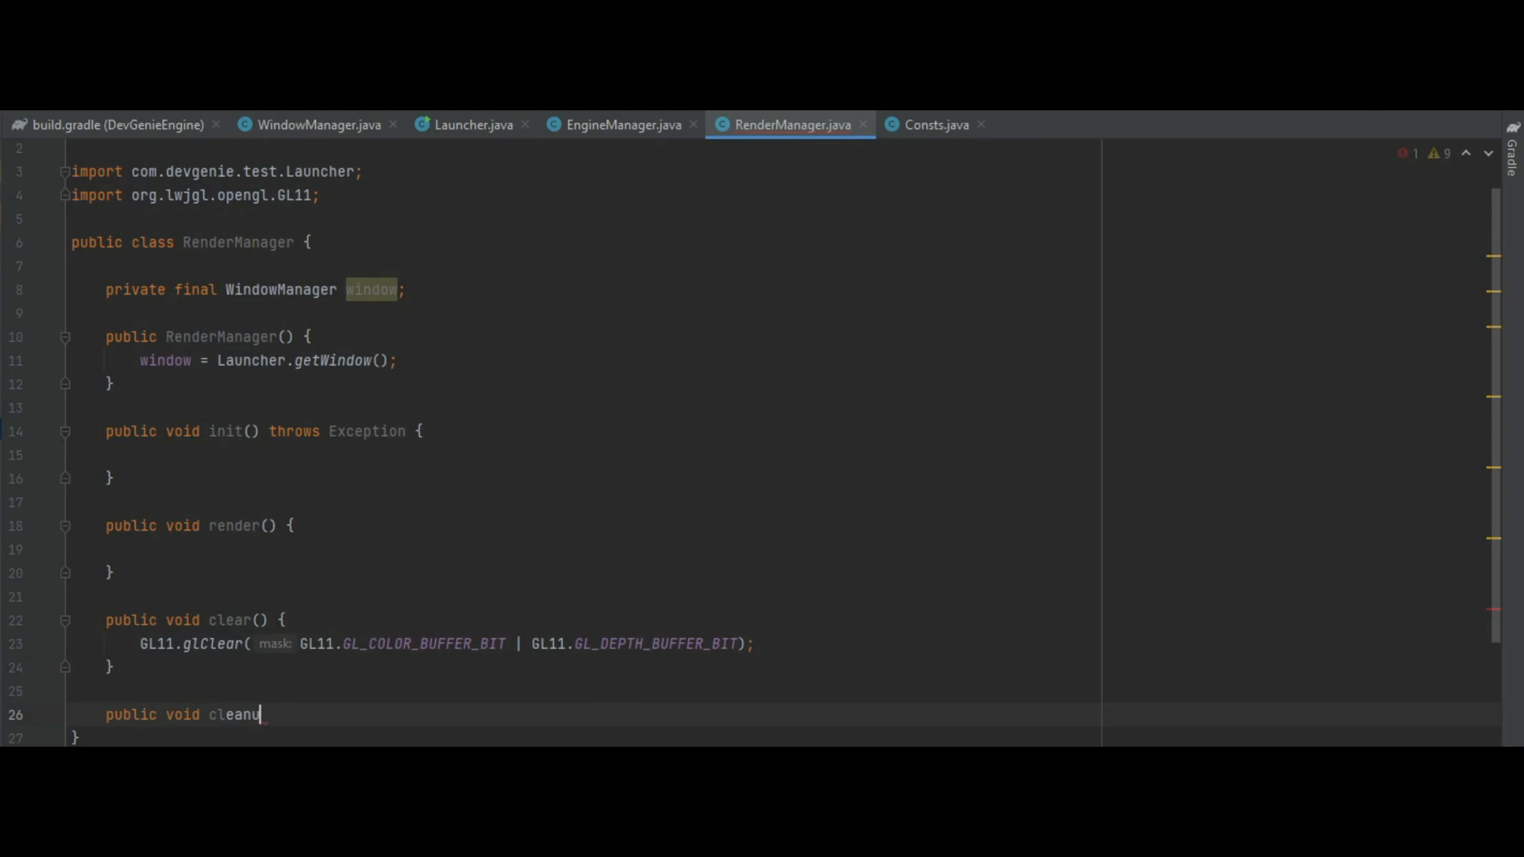
text(p() {)
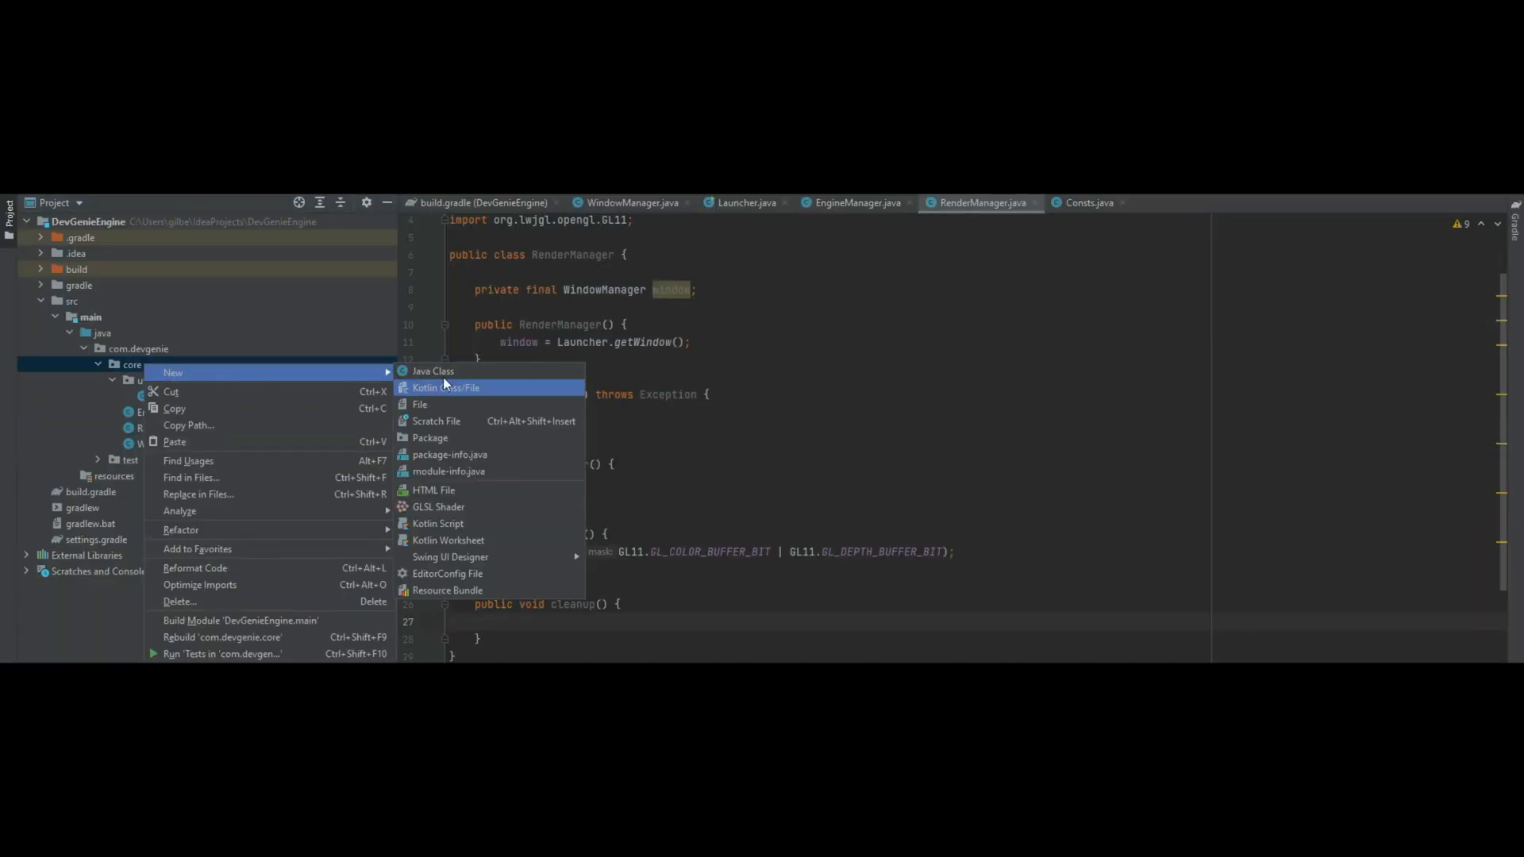
- Create a new interface named ILogic in the com.devgenie.core package
click(434, 370)
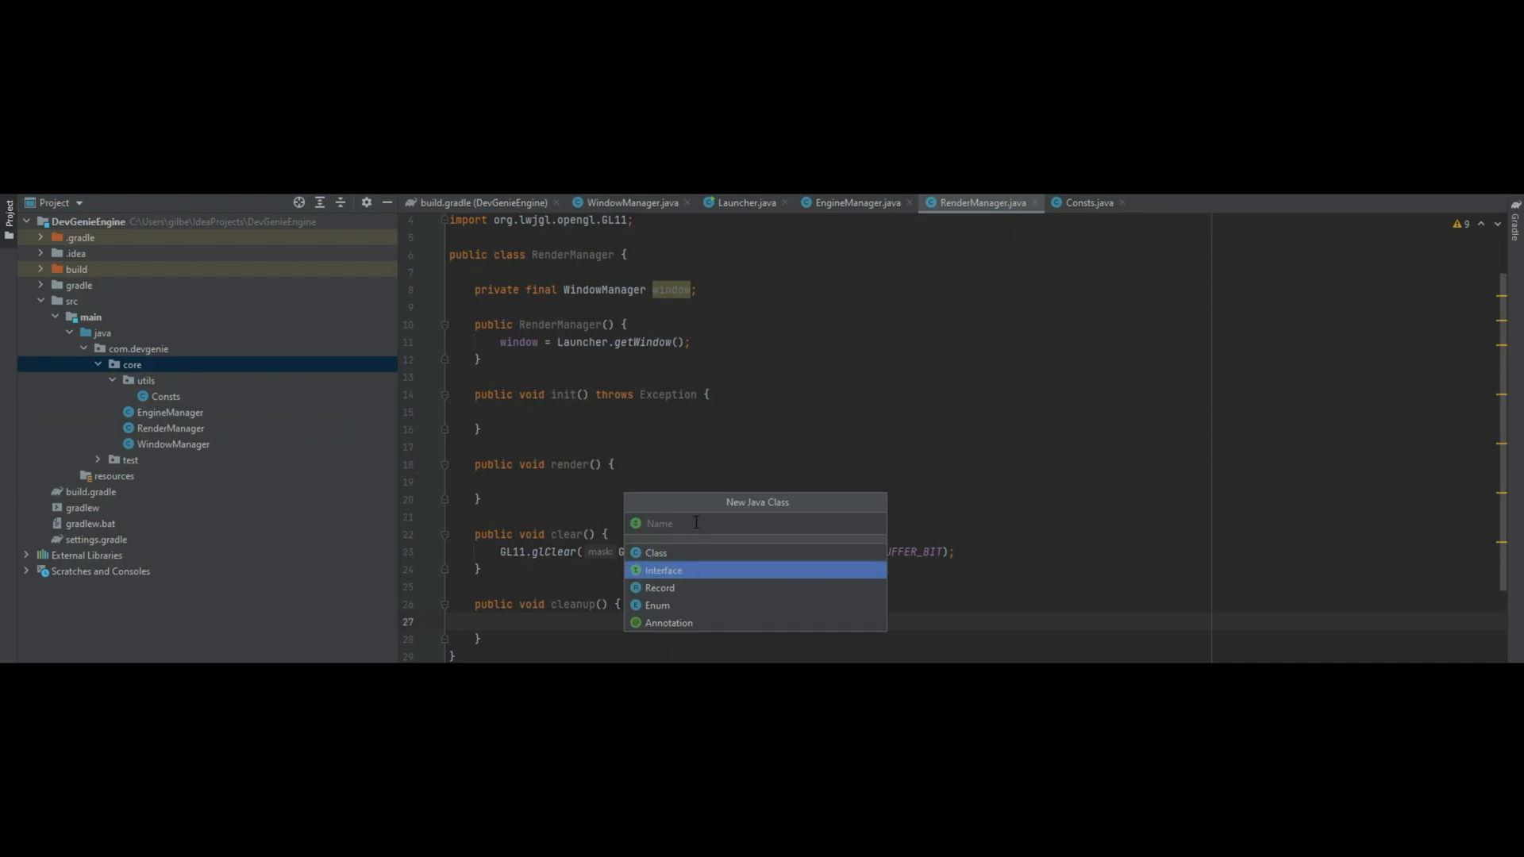
text(IL)
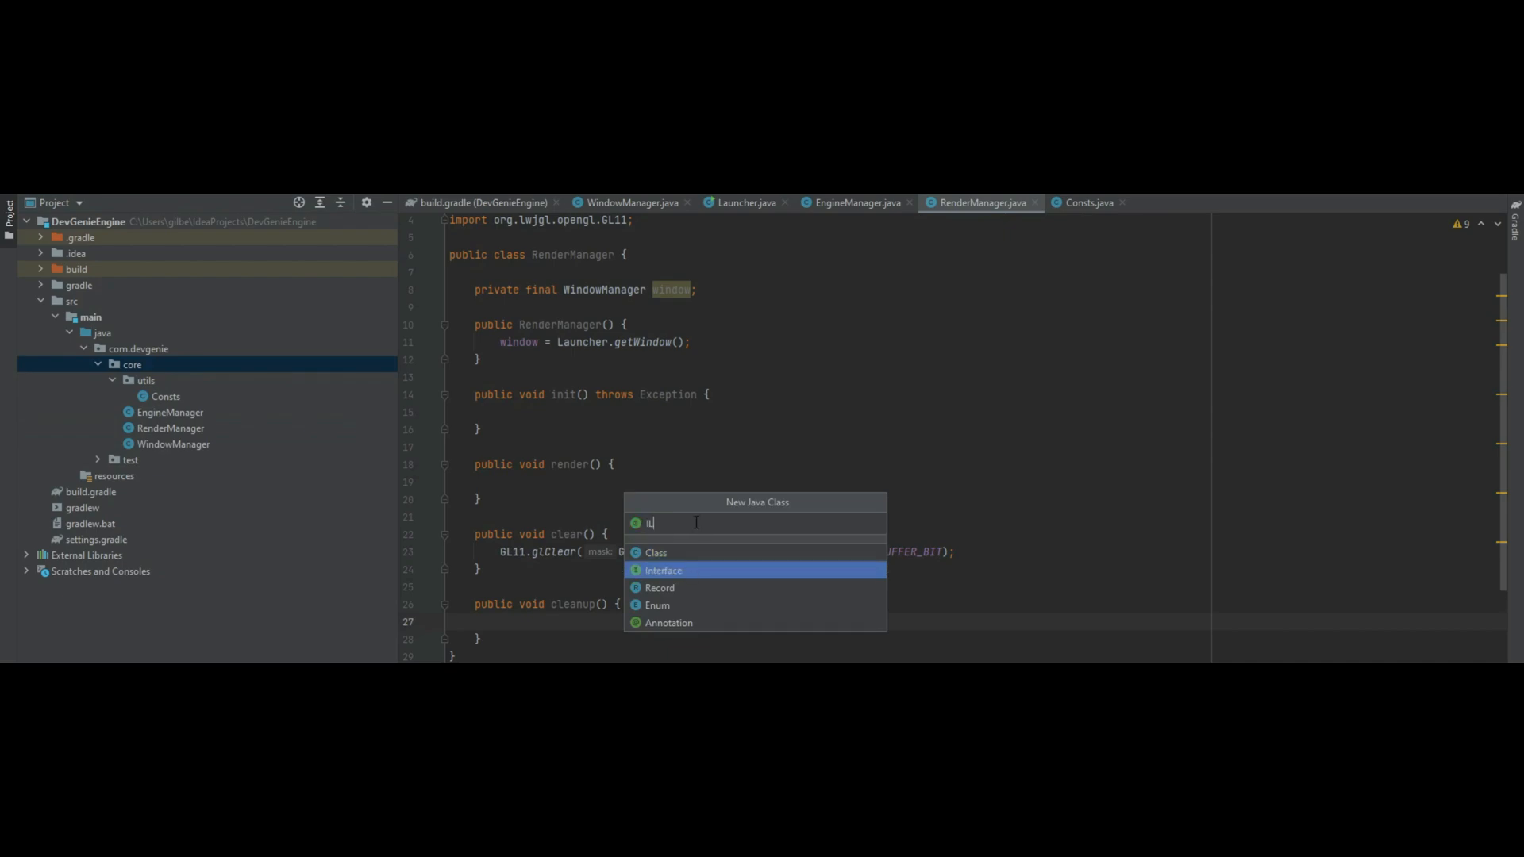
click(664, 570)
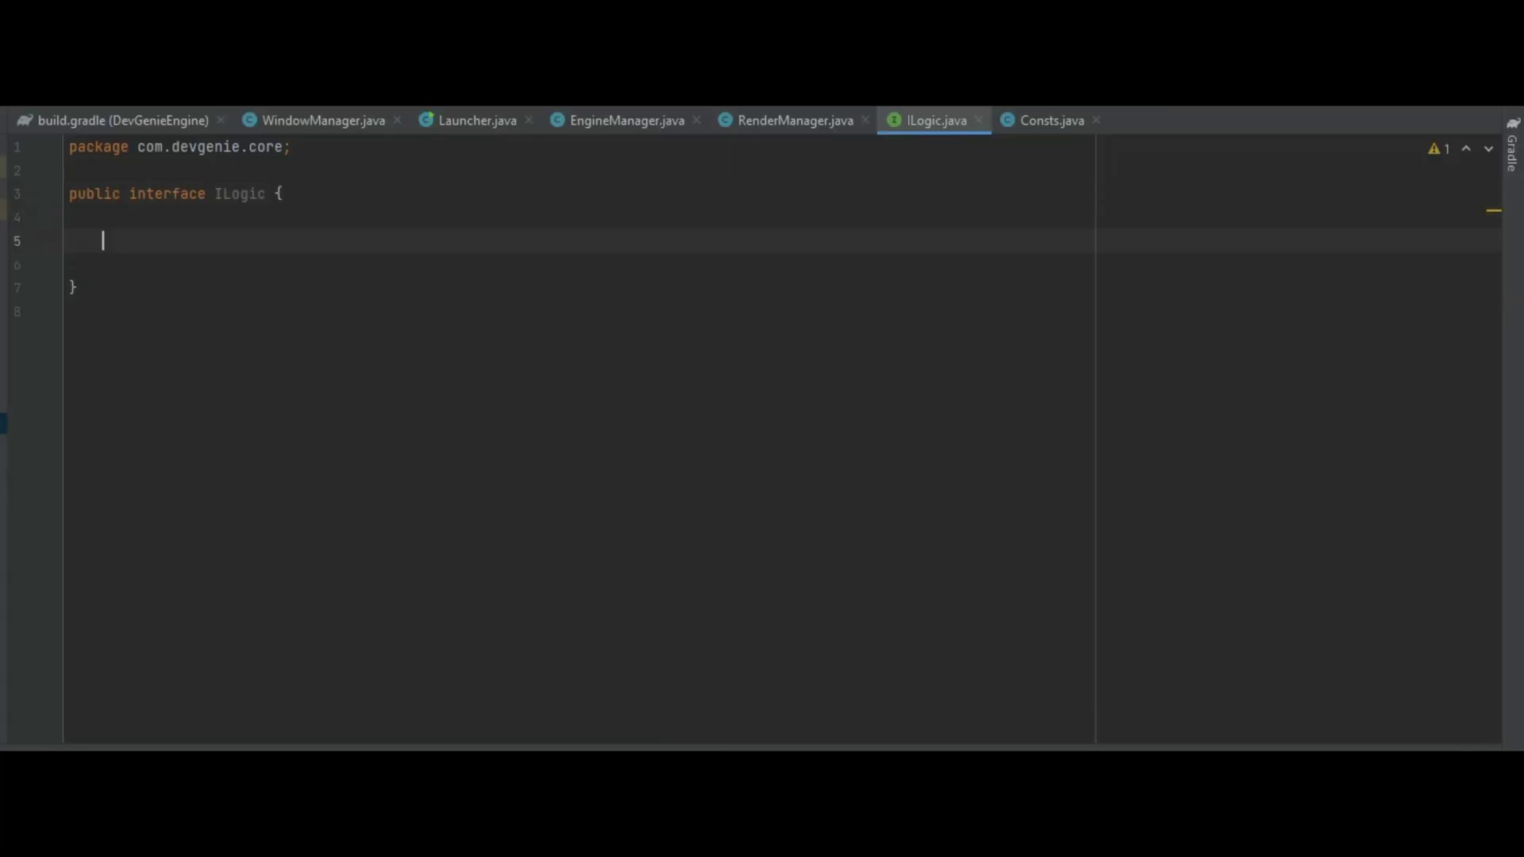
- Declare init() throws Exception, input(), update(), render() and cleanup() in ILogic
text(void in)
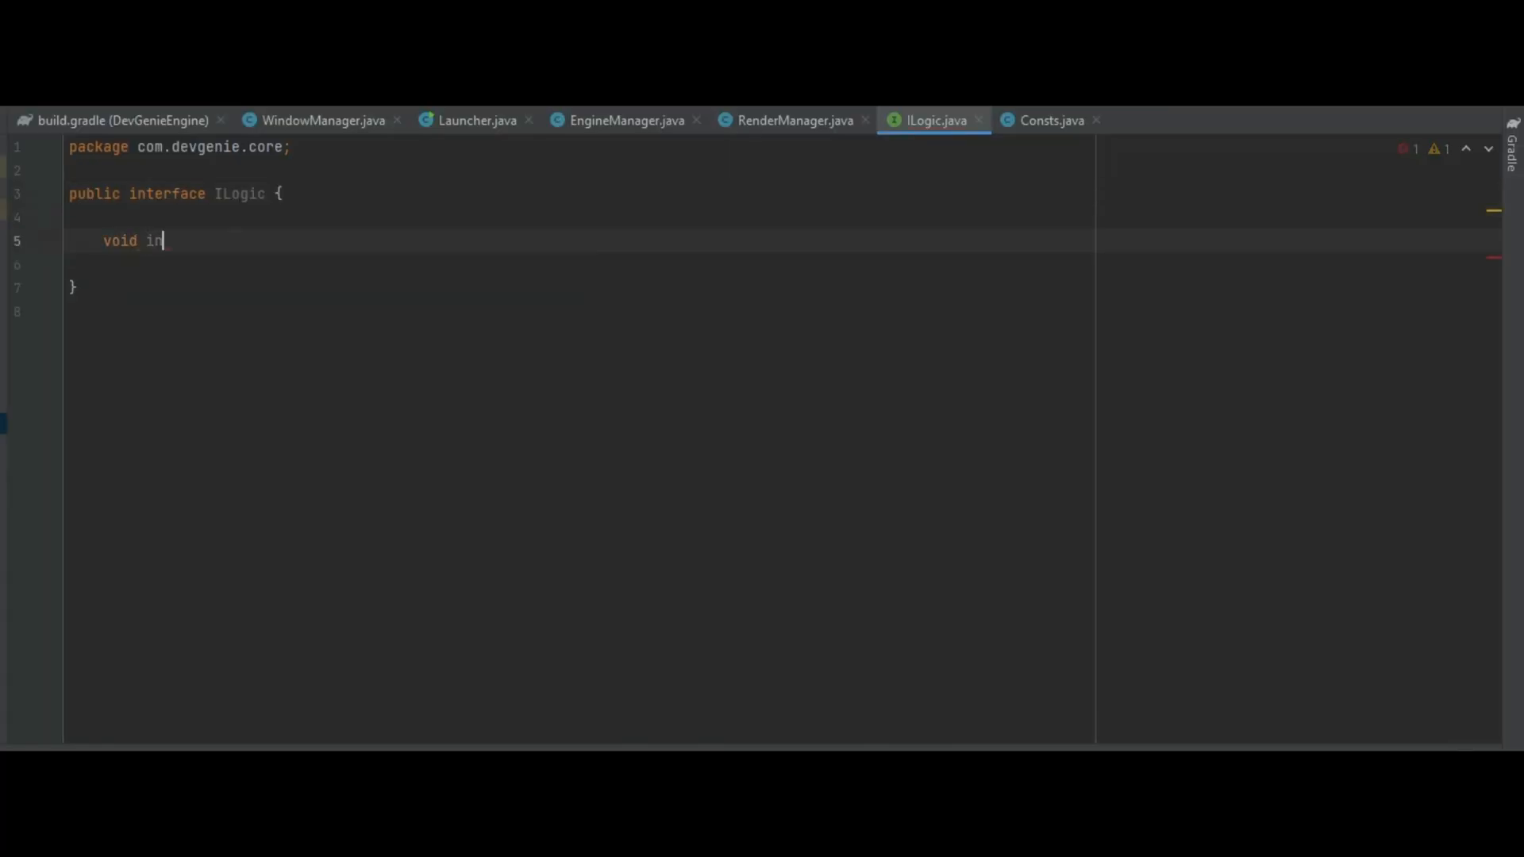
text(it() throws)
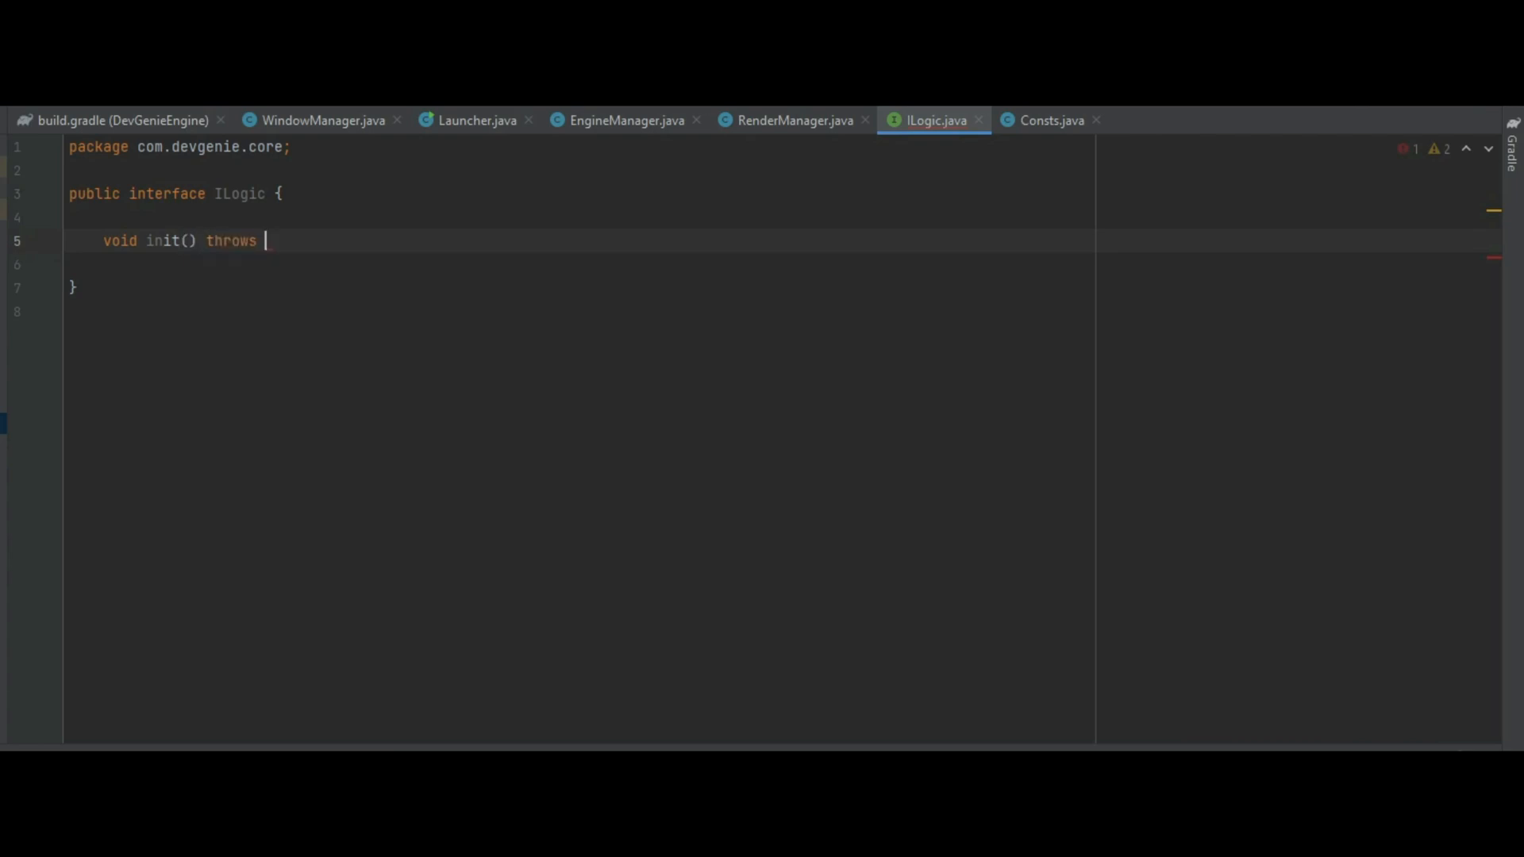
text(Exception;)
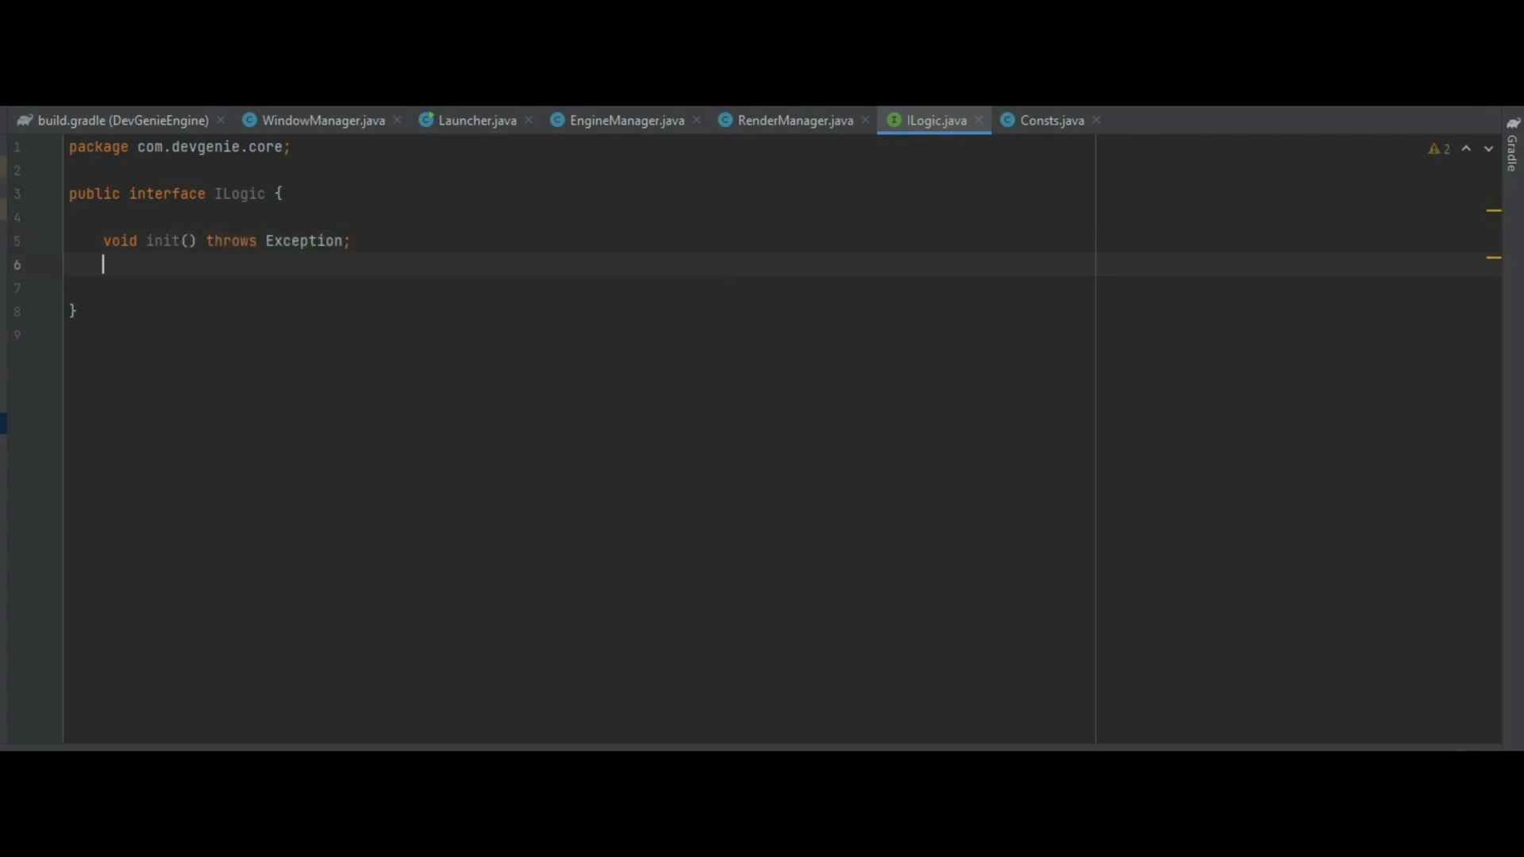
text(void input)
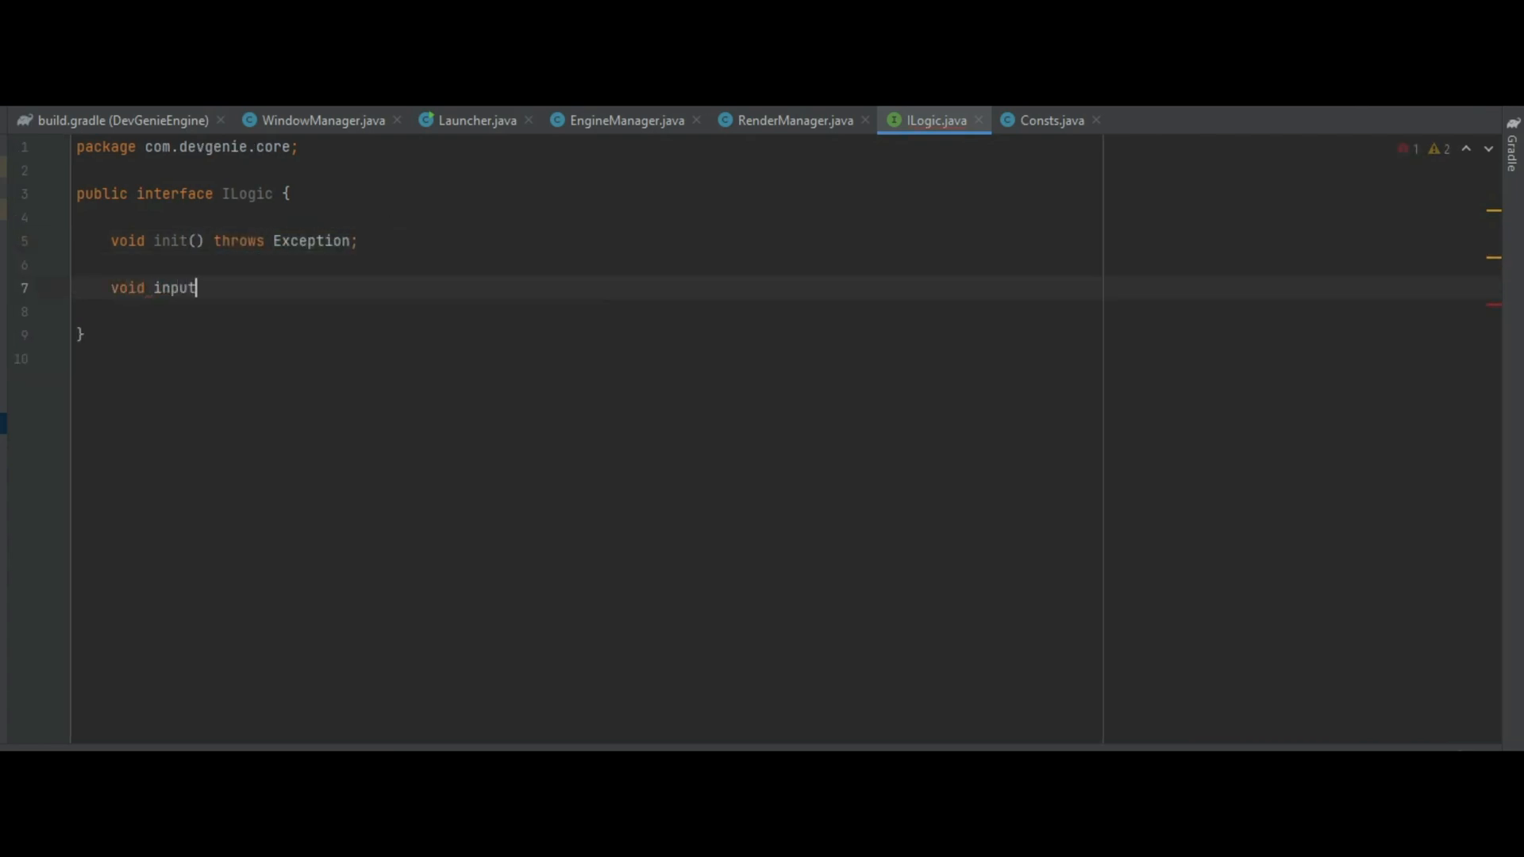
text(();)
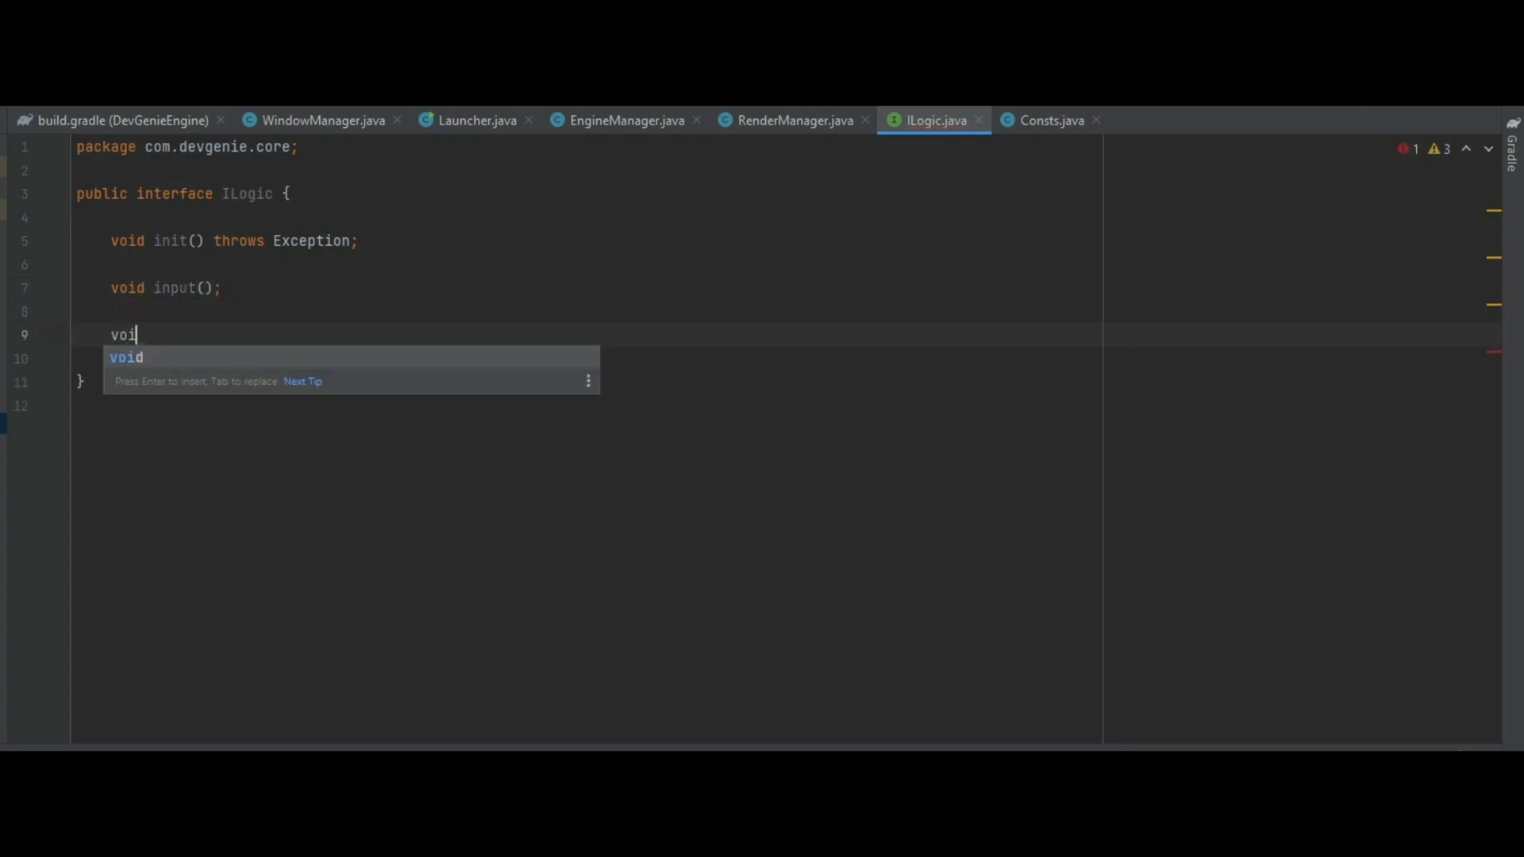
text(update();)
text(void)
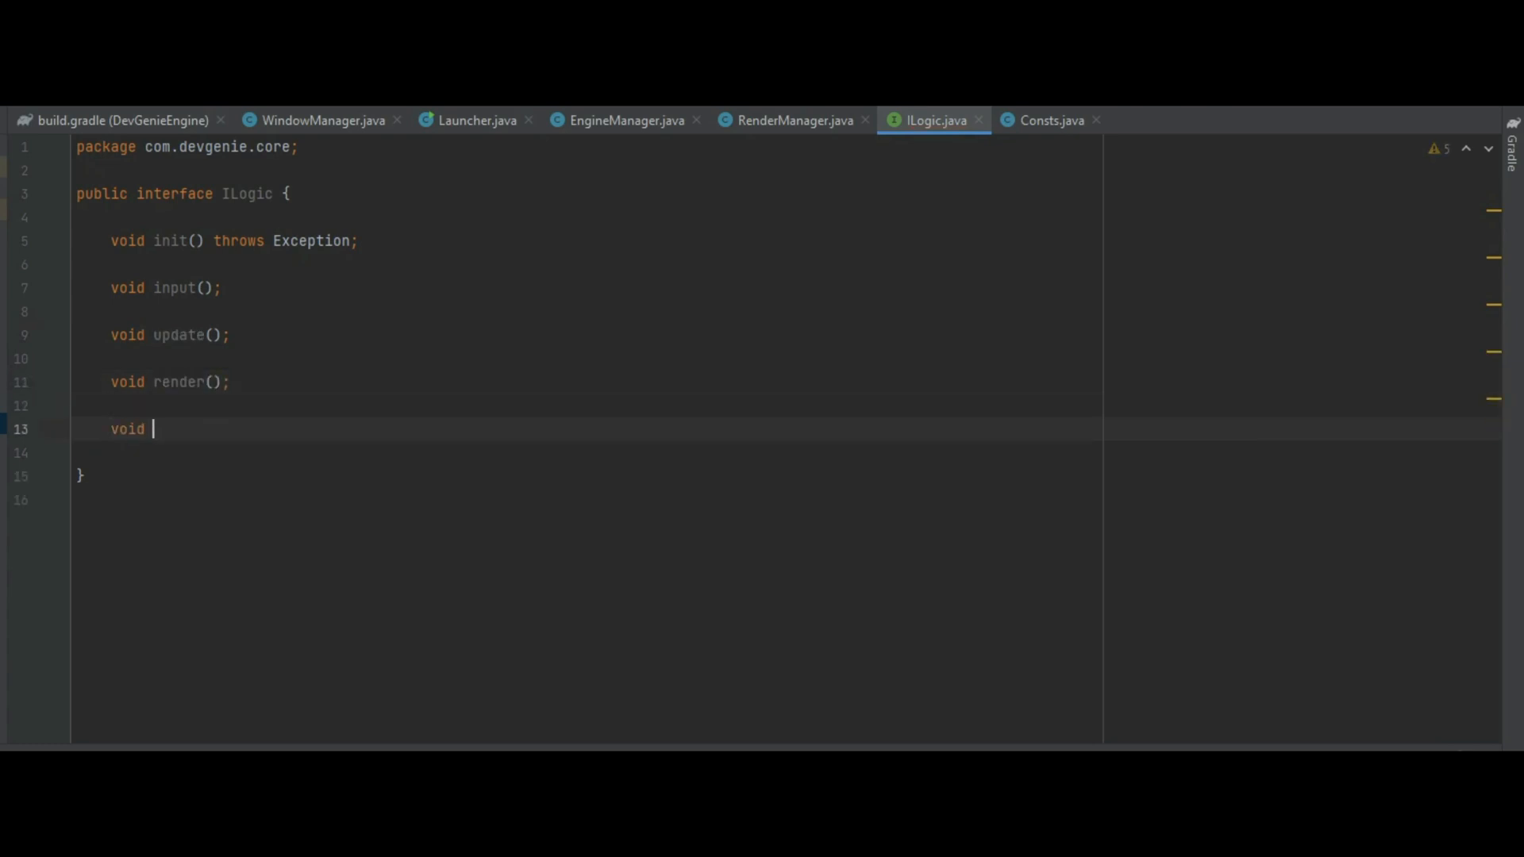
text(cleanup();)
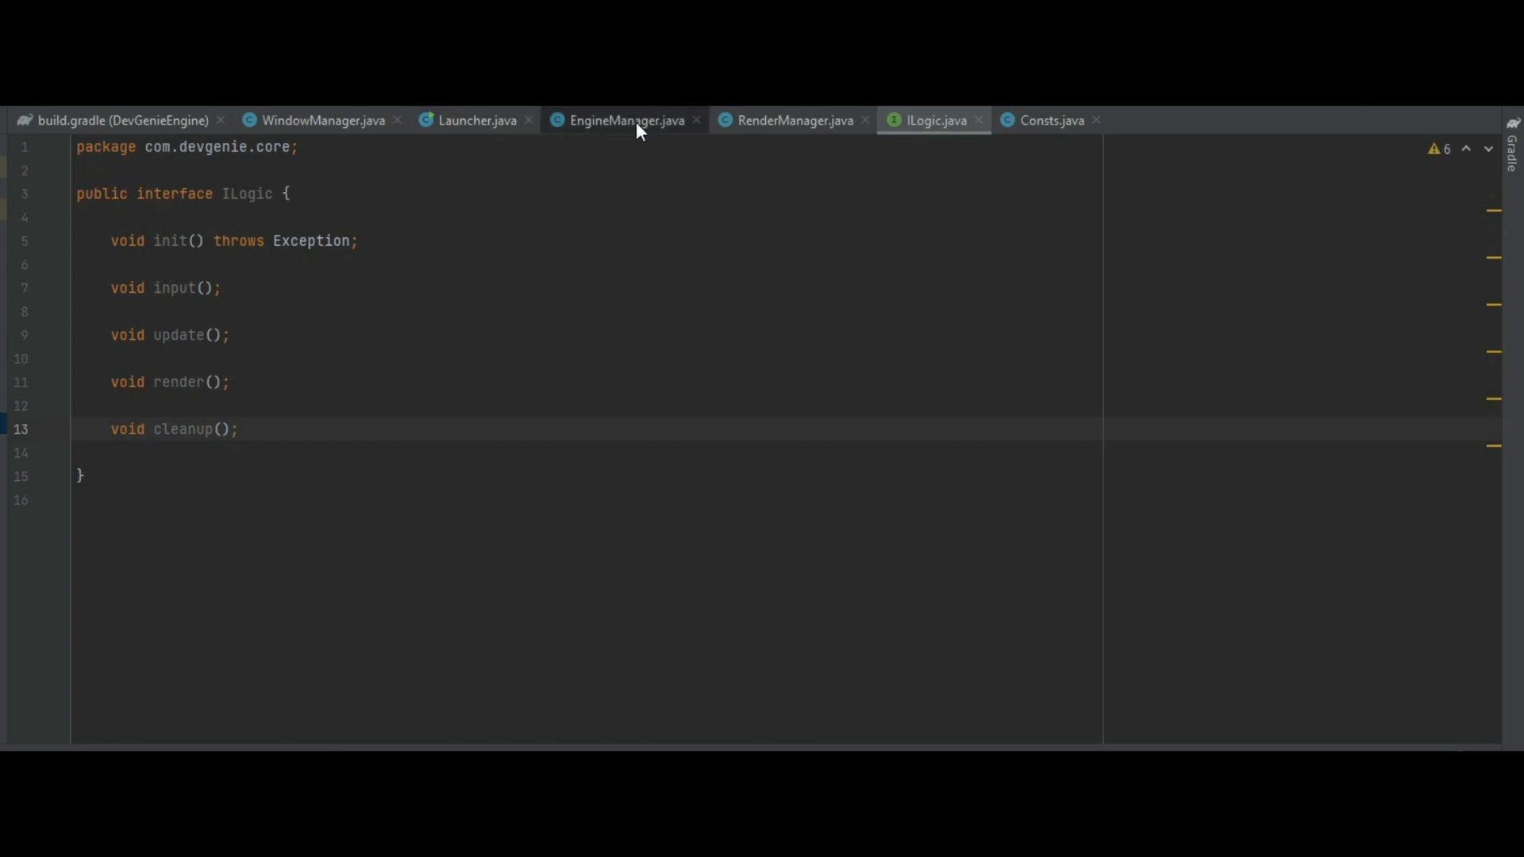
- In EngineManager, add a private ILogic gameLogic field
click(624, 119)
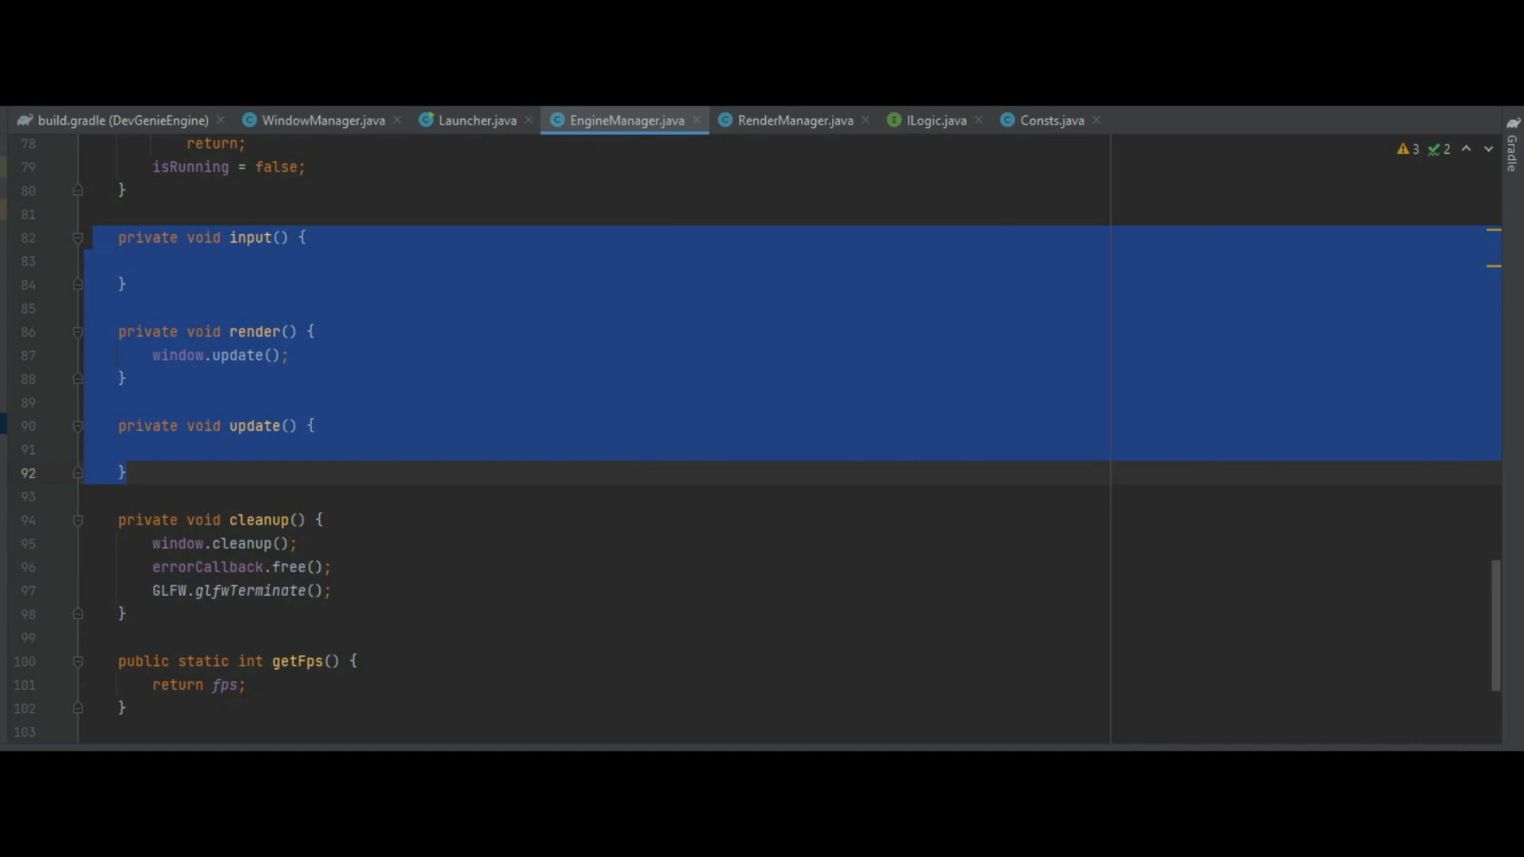
scroll(up, 3)
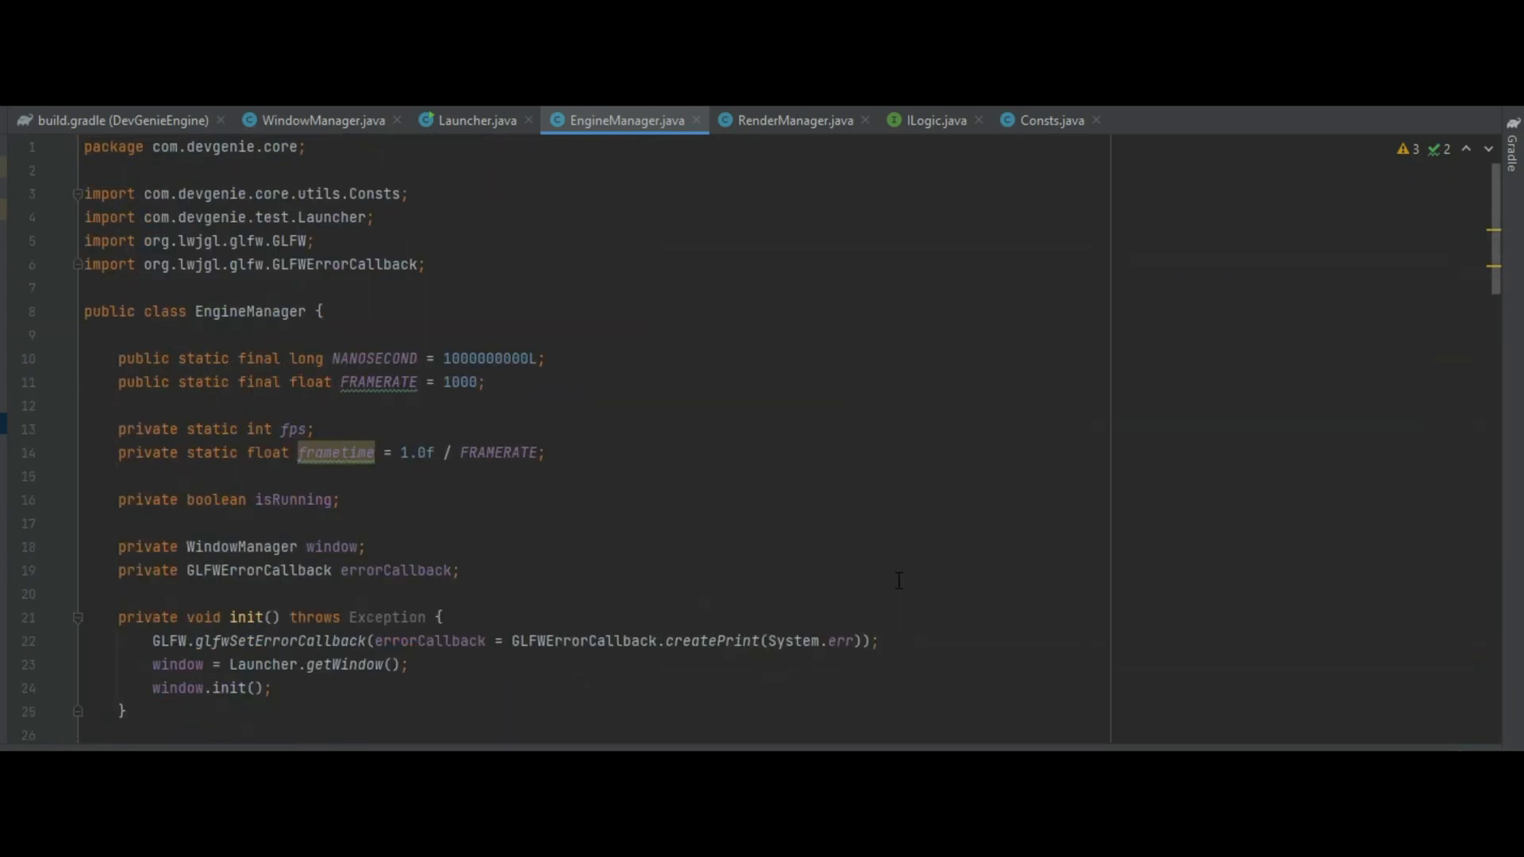
scroll(down, 3)
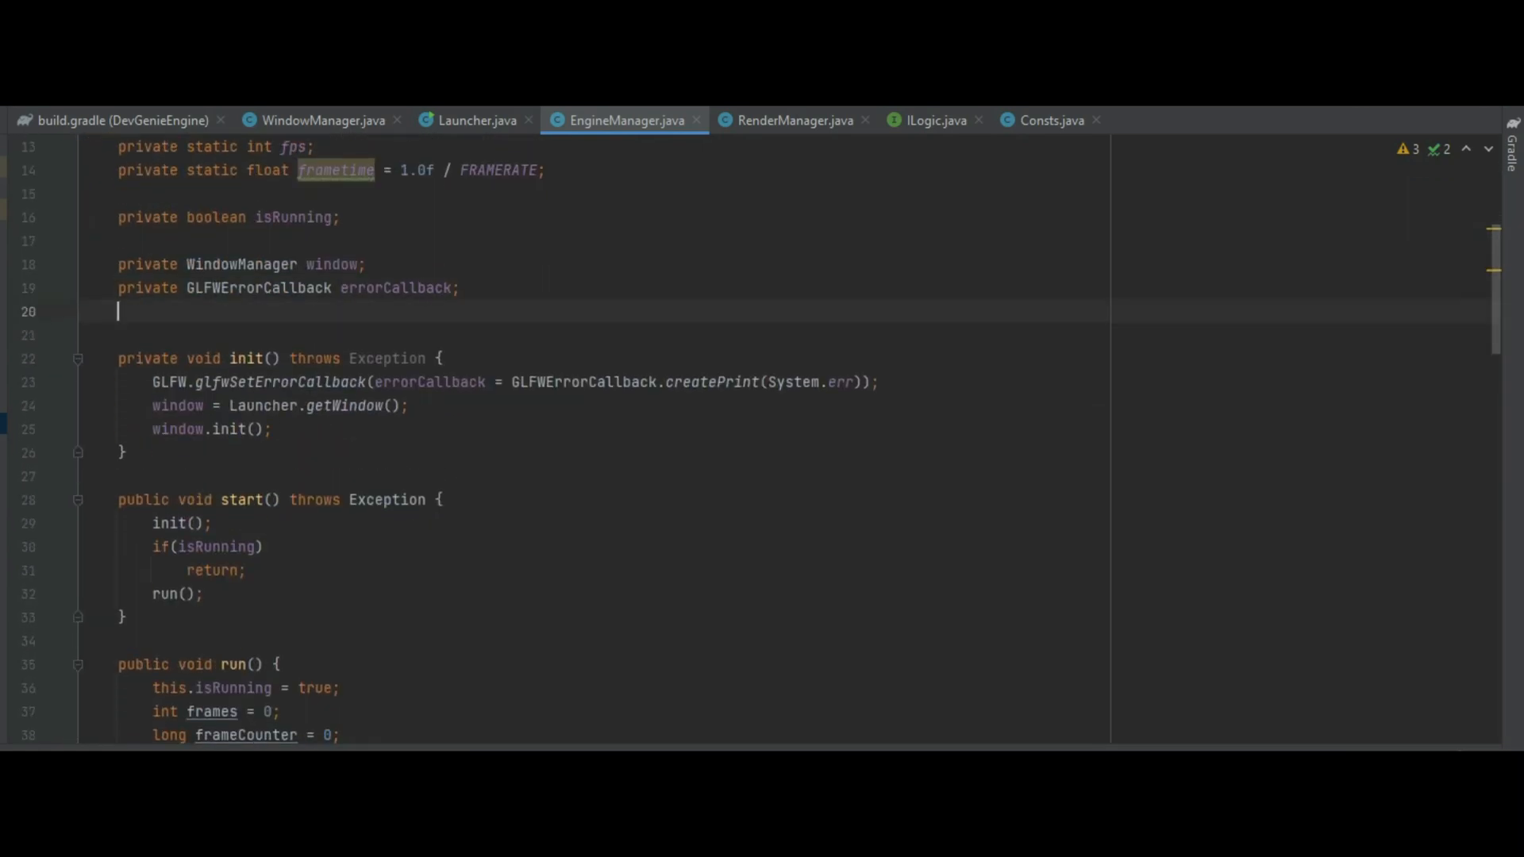
text(private)
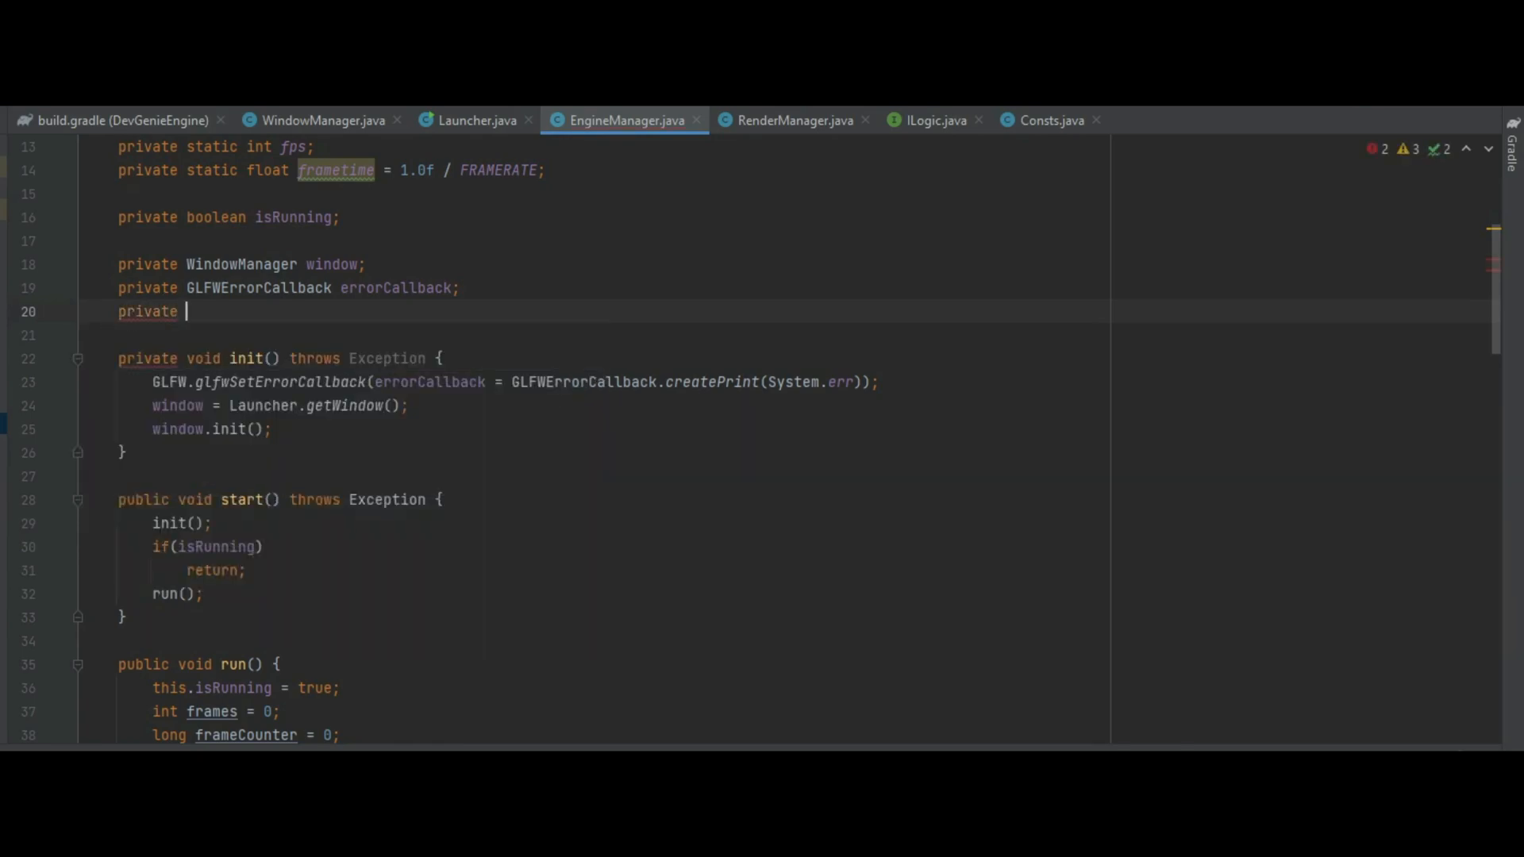
text(ILogic)
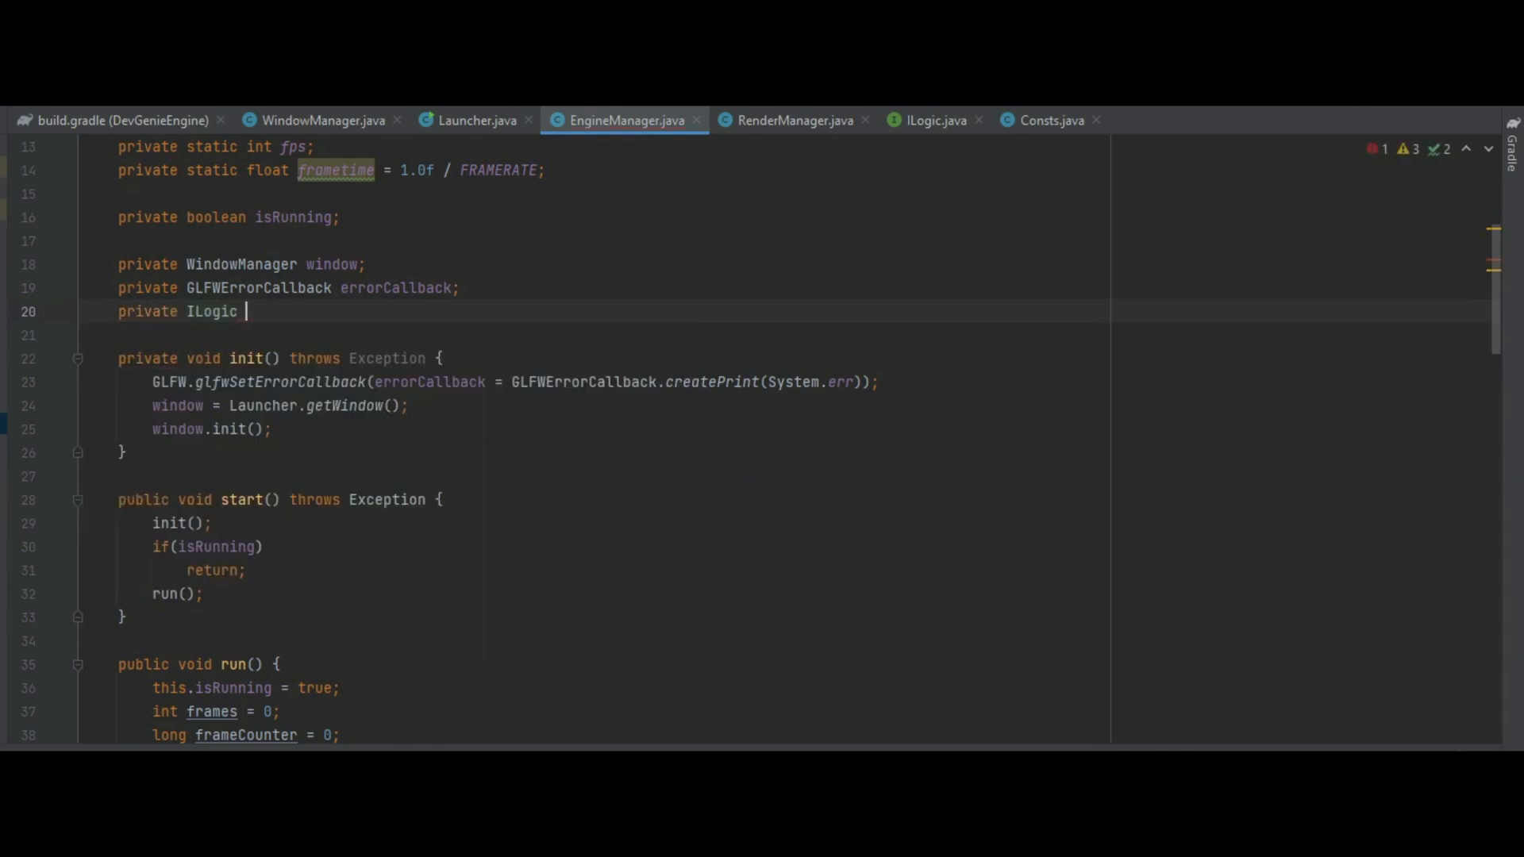
text(gameLogic;)
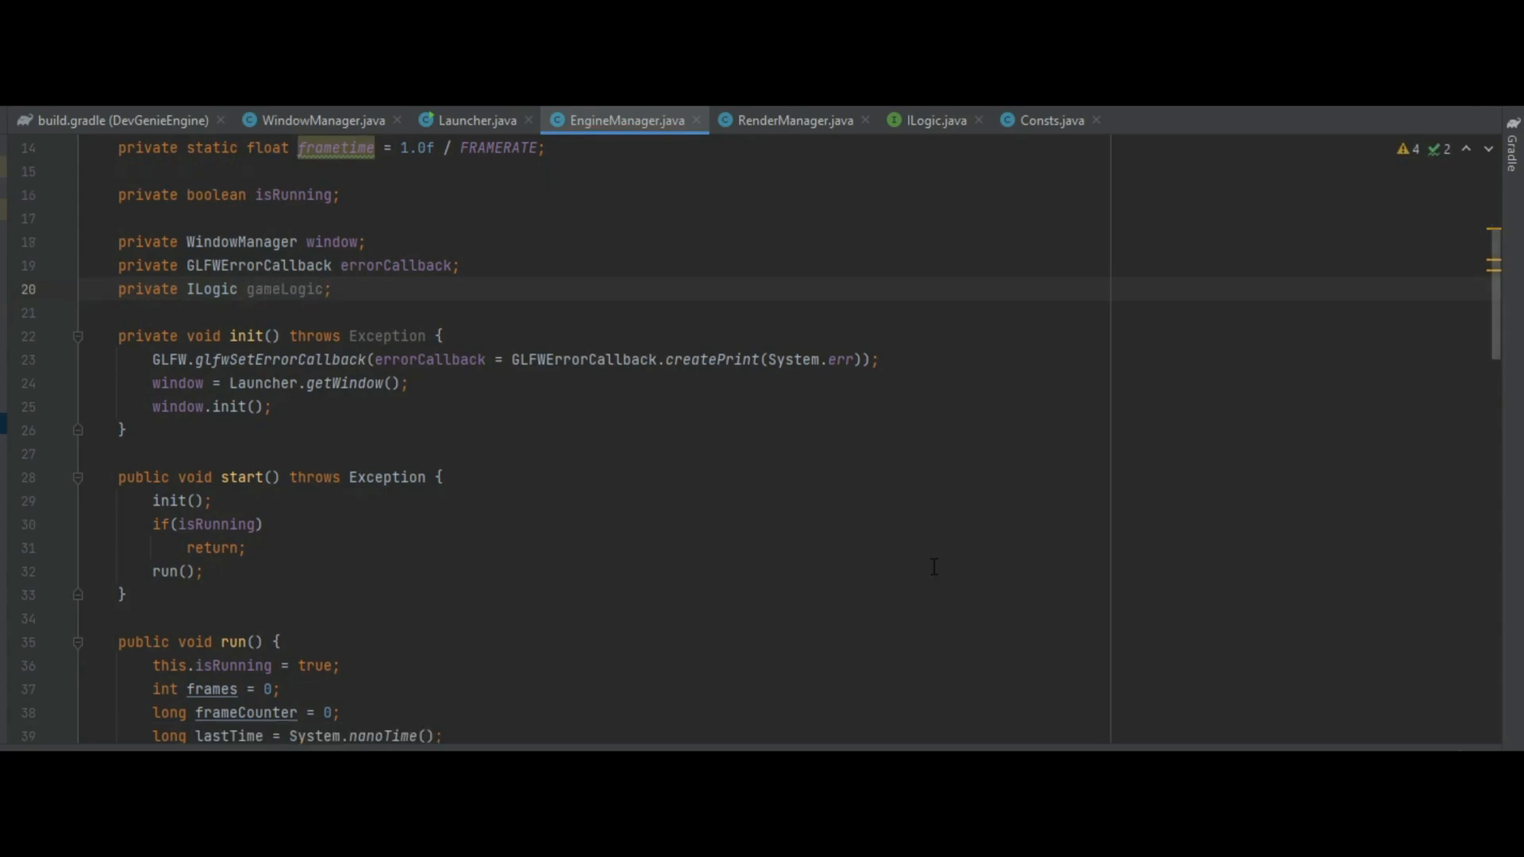
- Call gameLogic.input(), gameLogic.render(), gameLogic.update() and gameLogic.cleanup() in the matching EngineManager methods
scroll(down, 3)
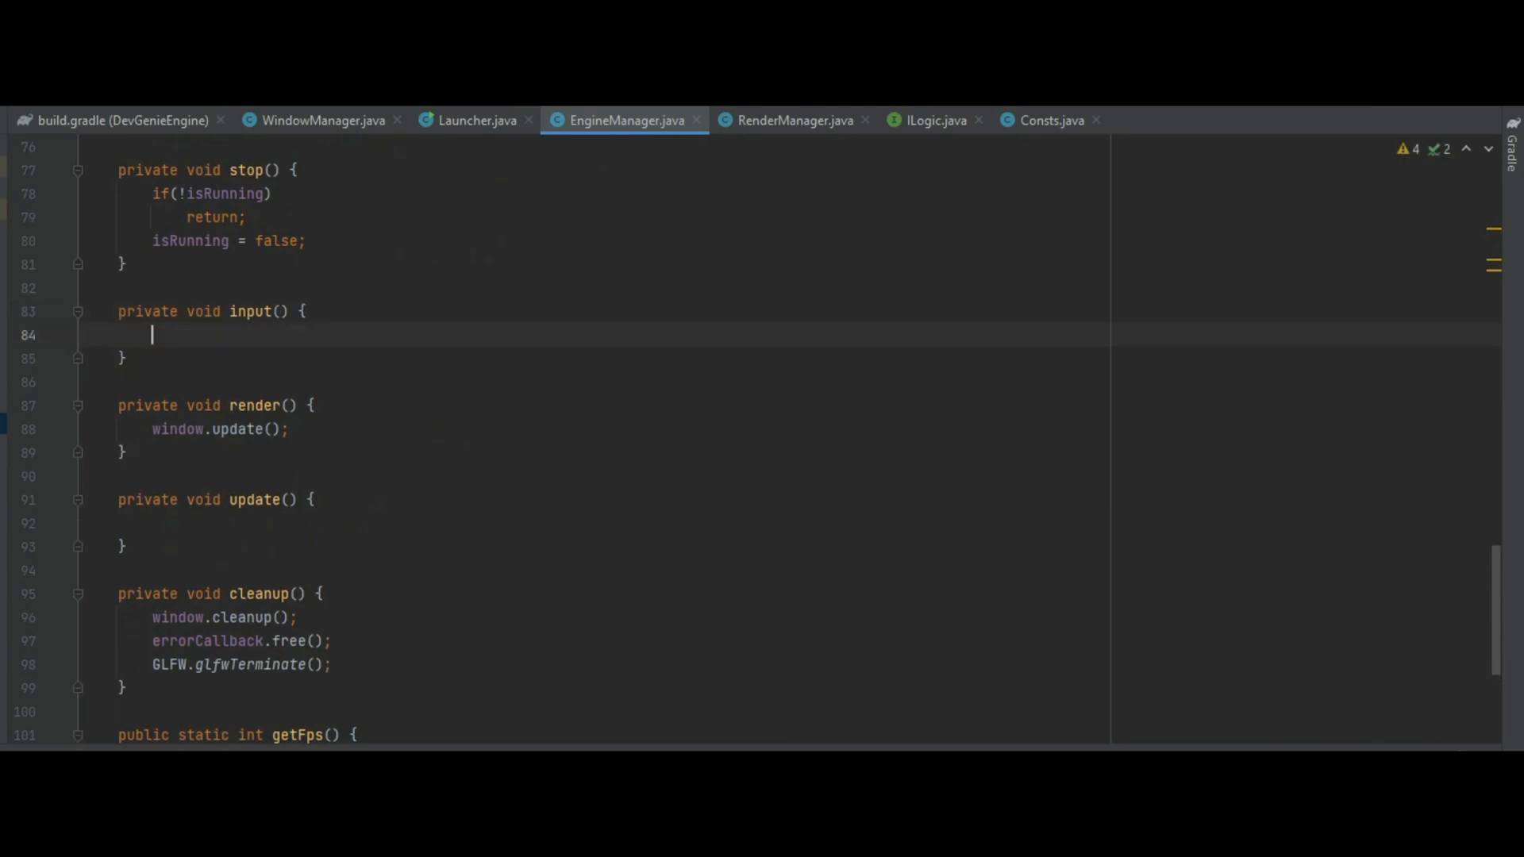
text(gameLogic.)
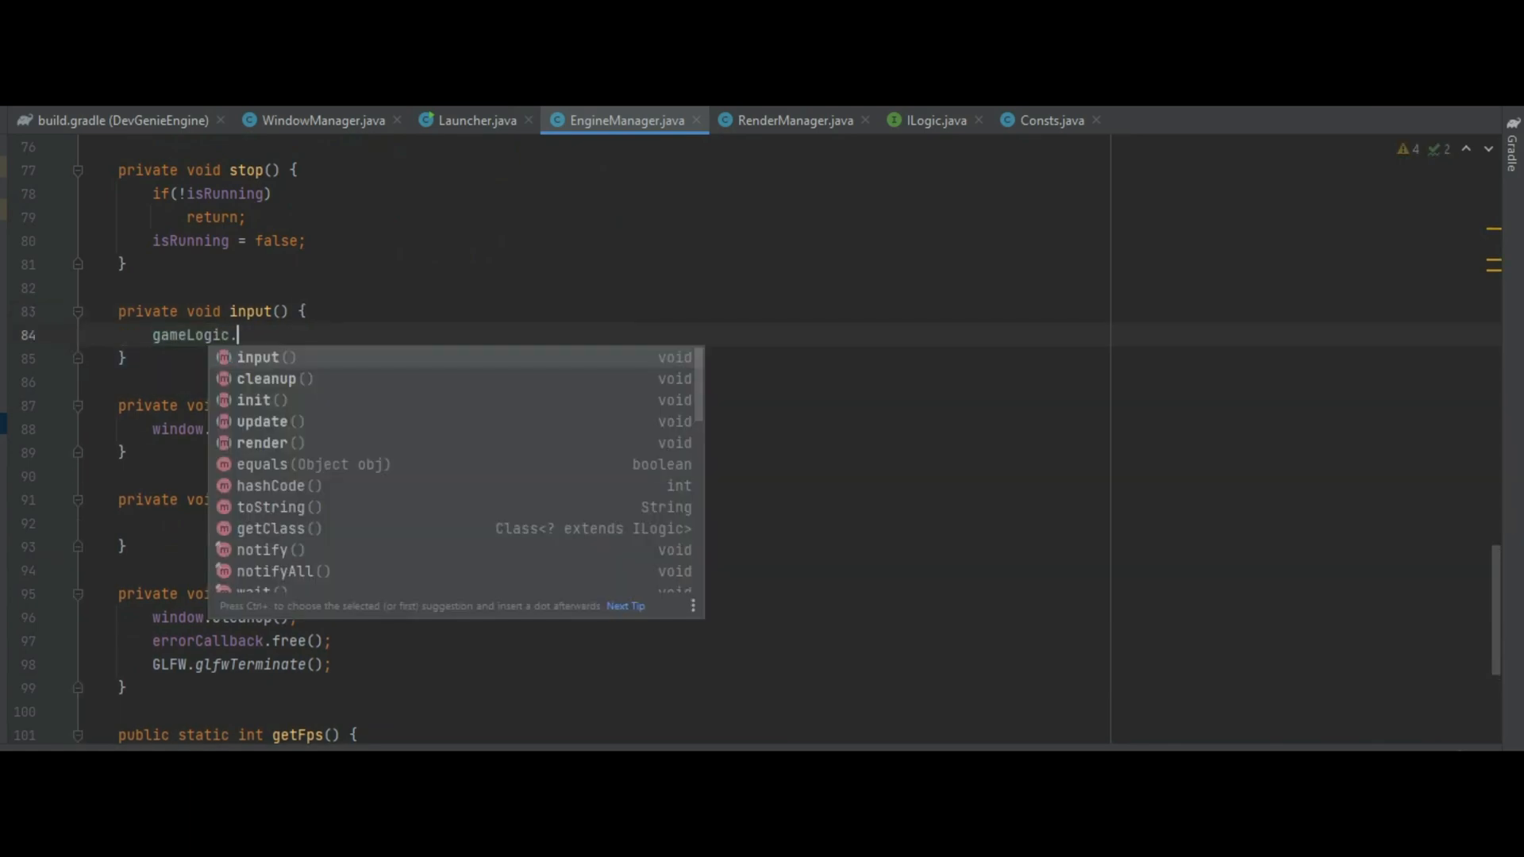
click(259, 357)
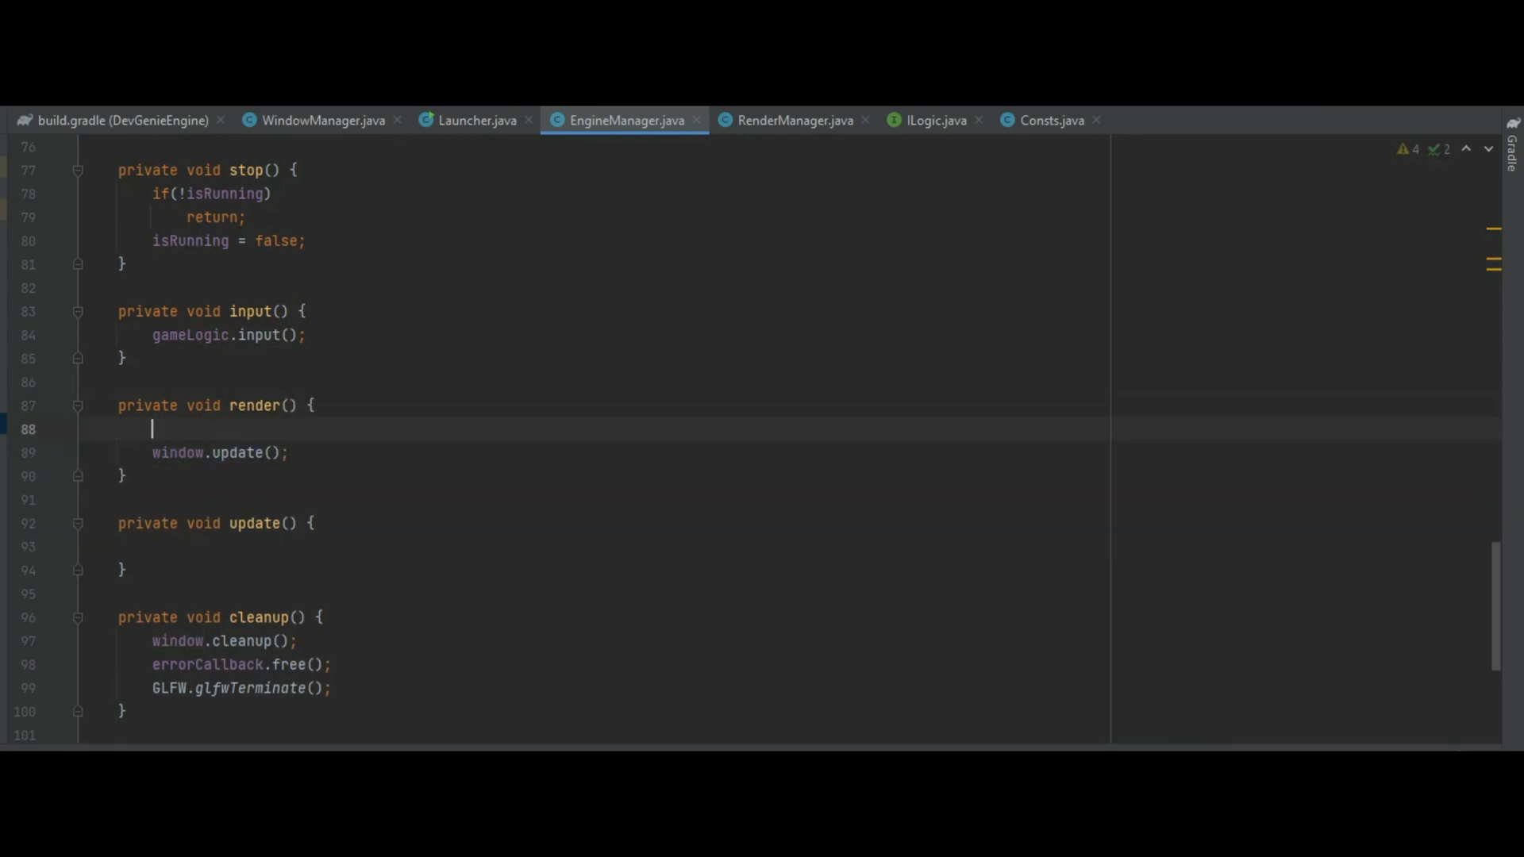
text(gameLogic.render();)
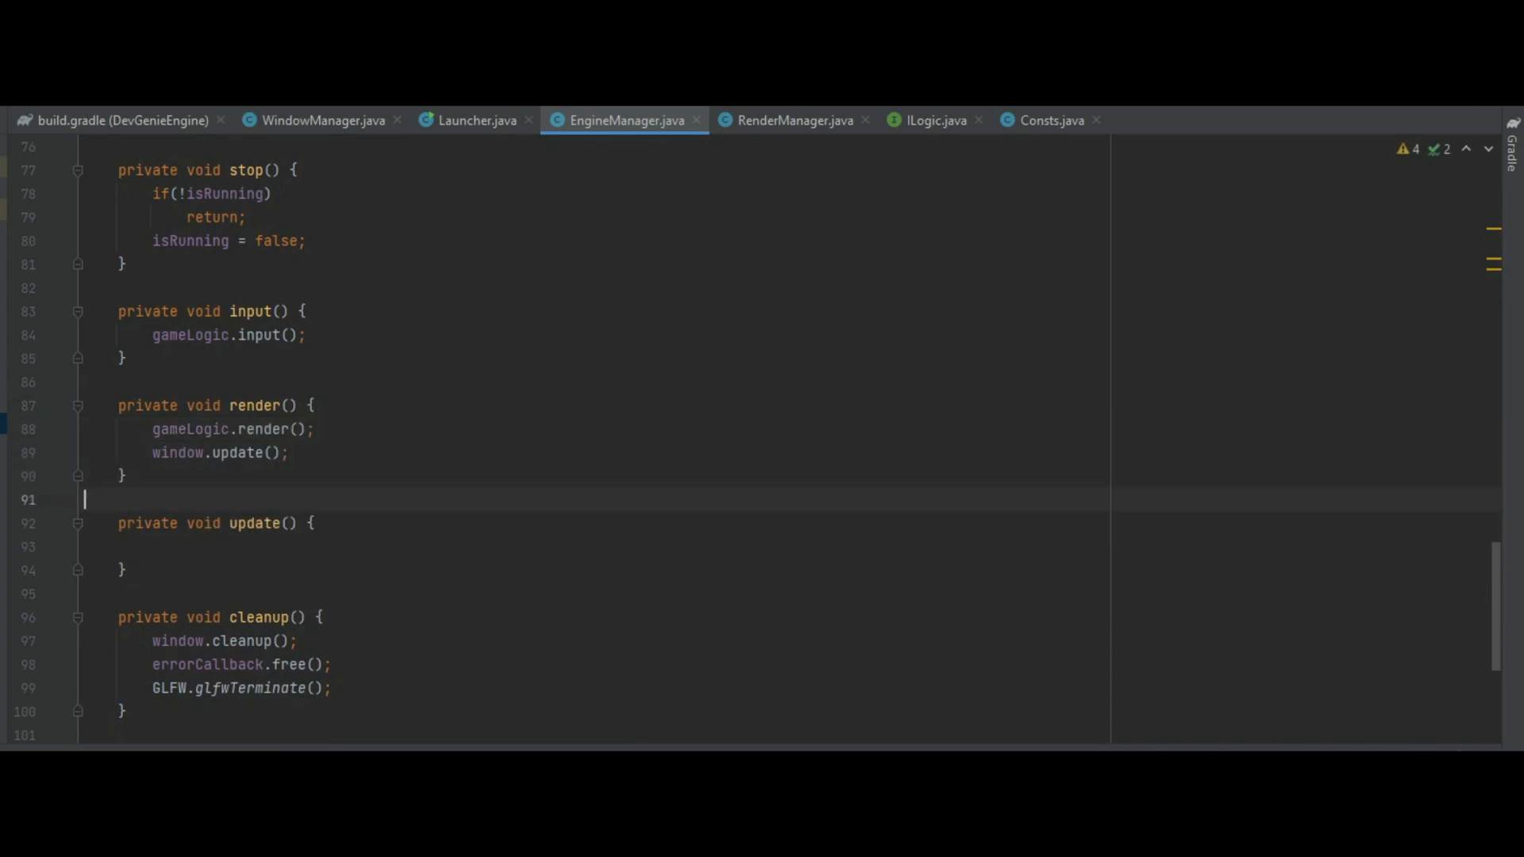
text(gameLogic)
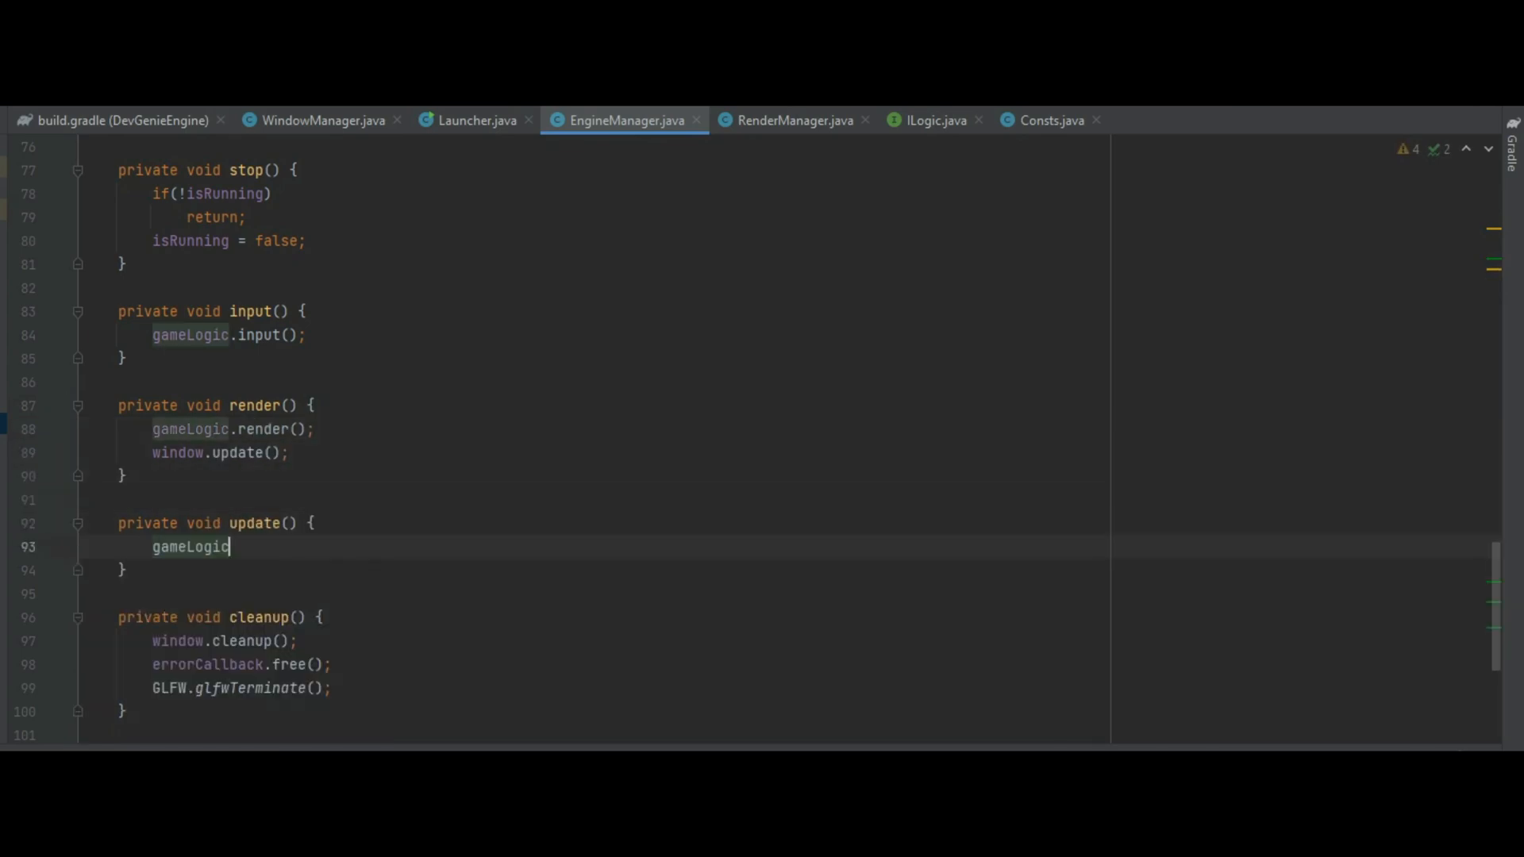
text(.update();)
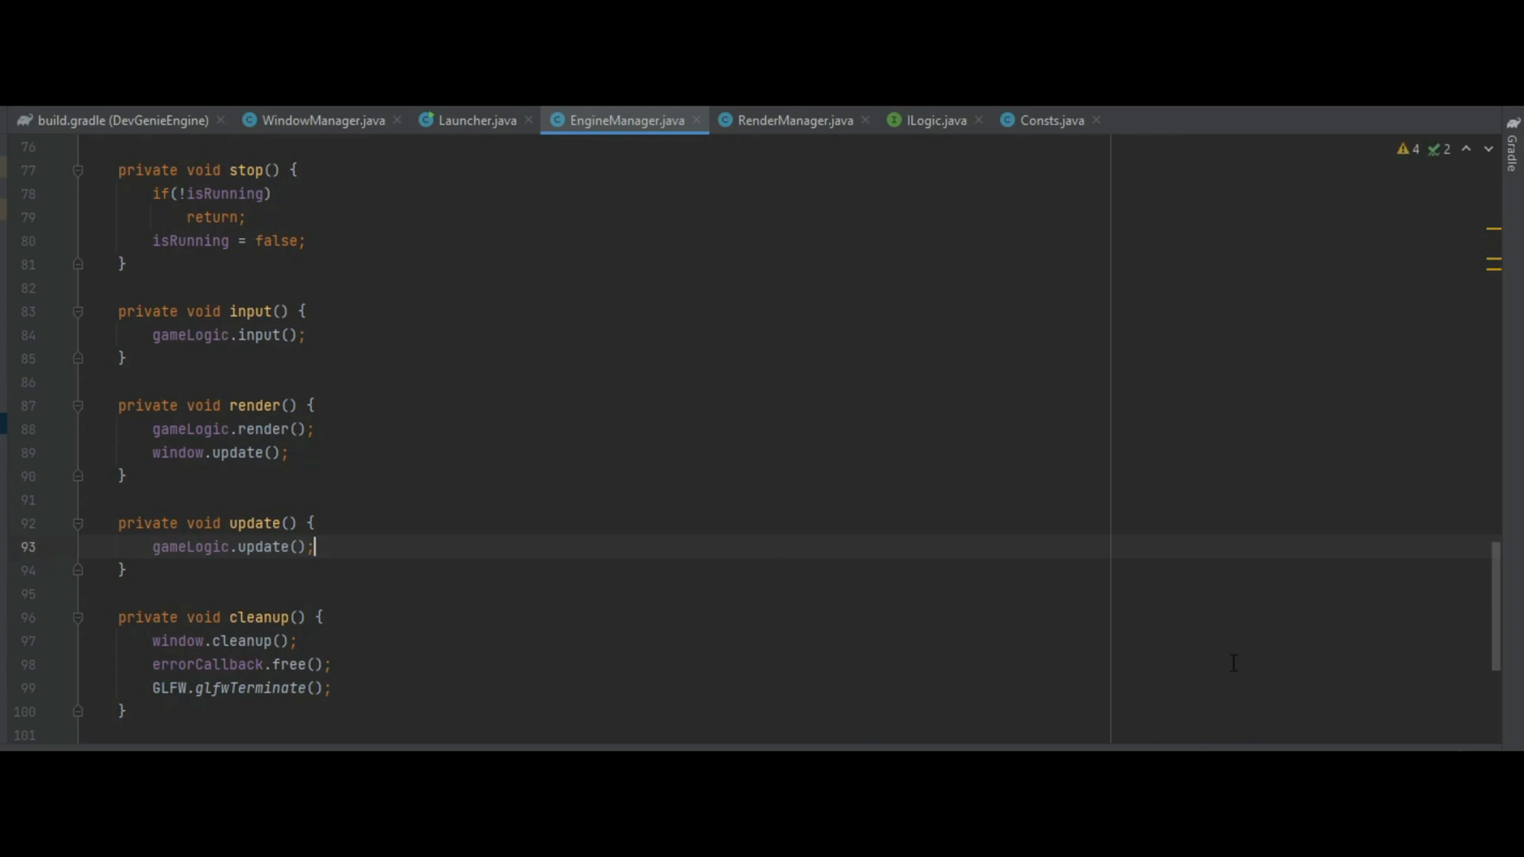
scroll(down, 3)
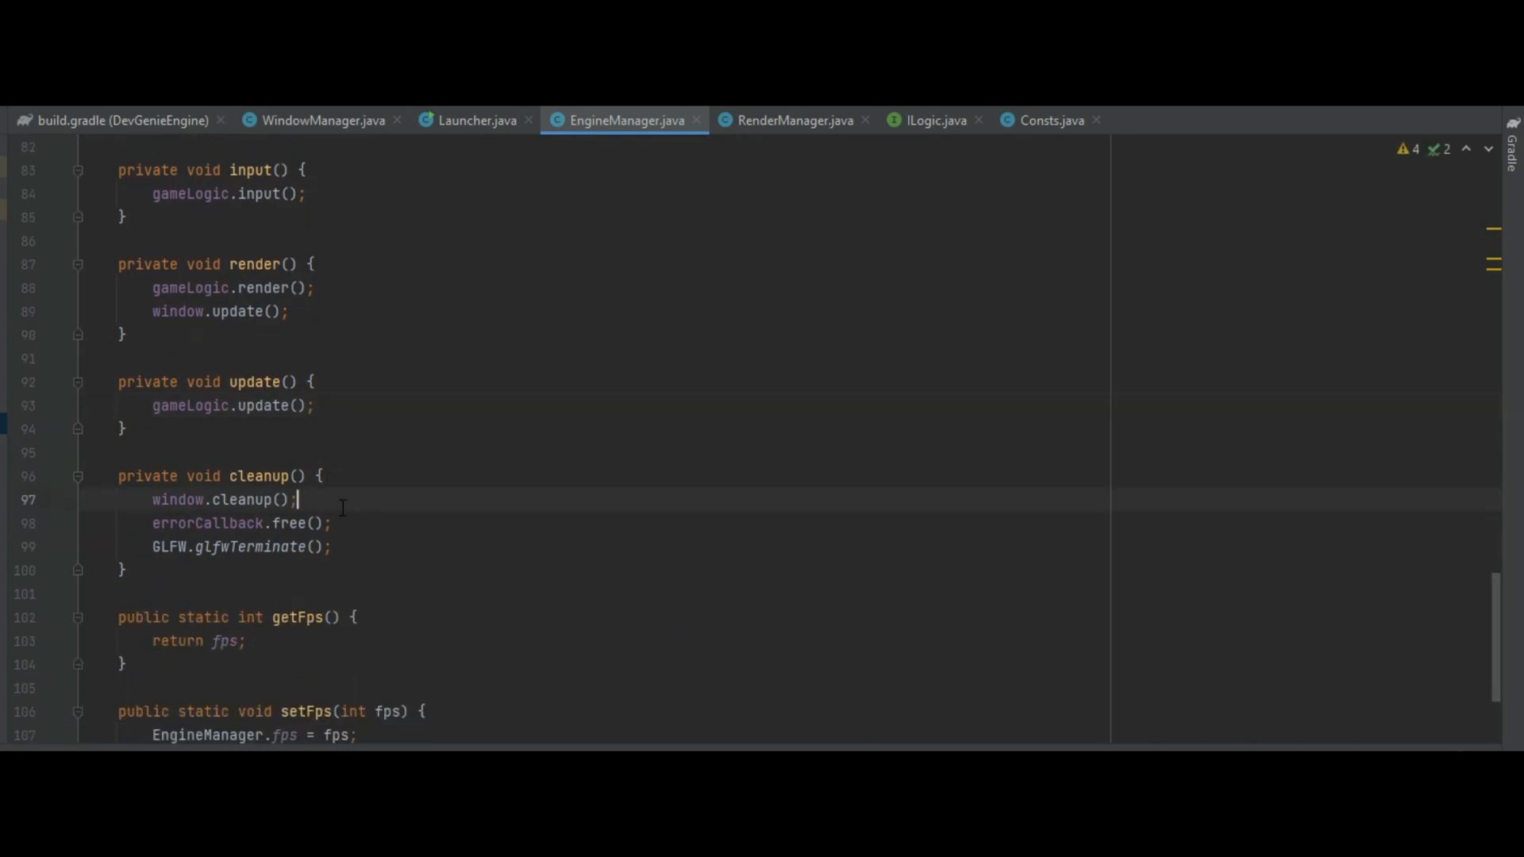
text(gameLogic.cleanup()
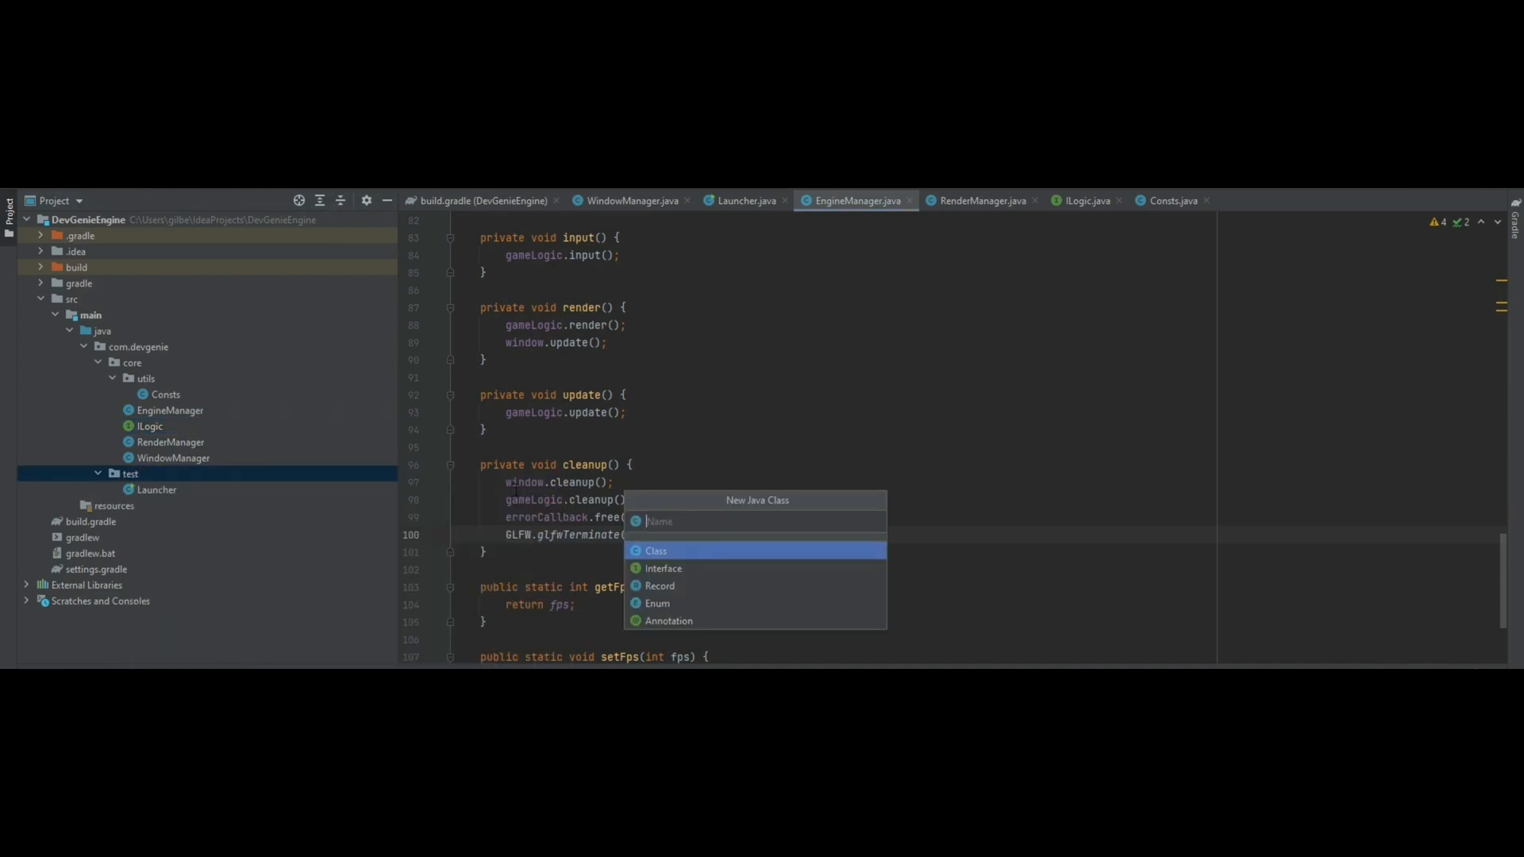
- Create class TestGame implementing ILogic with direction = 0, colour = 0.0f, RenderManager renderer and WindowManager window fields
text(TestGam)
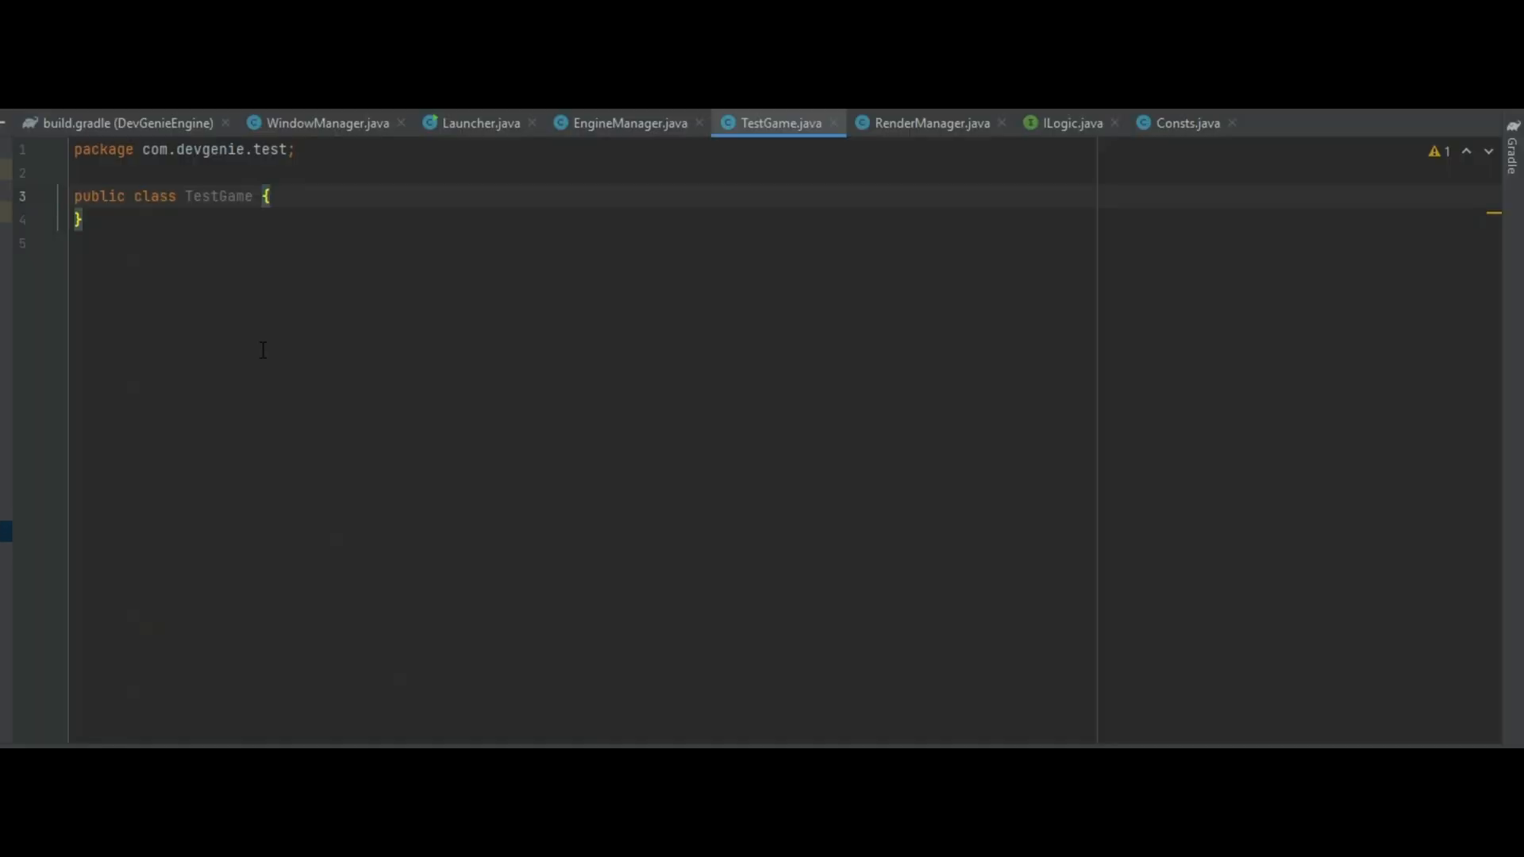
text(implements ILogic)
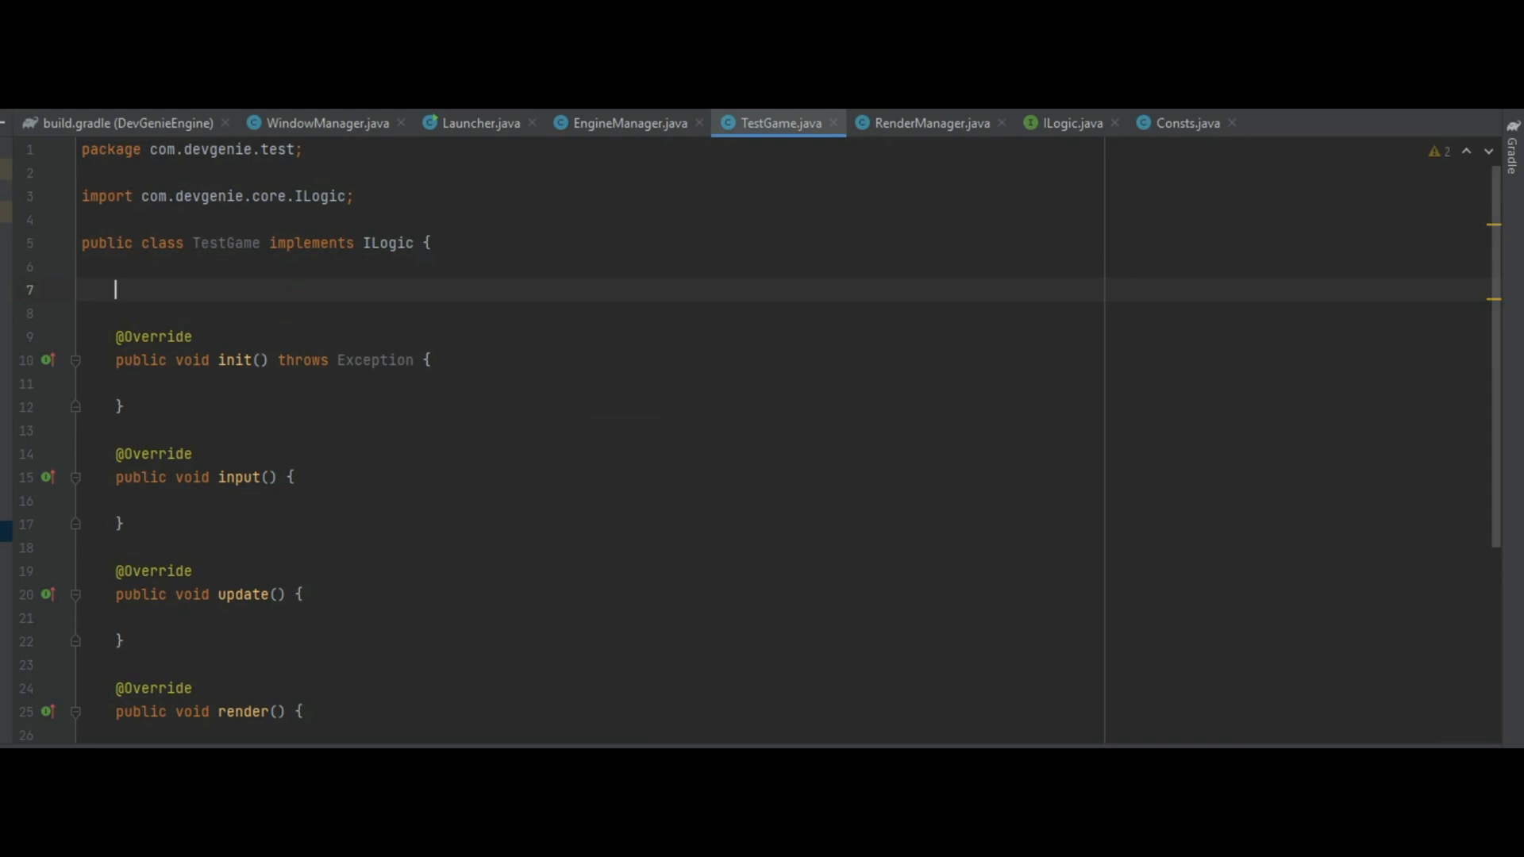
text(private int direction = 0;)
text(private float col)
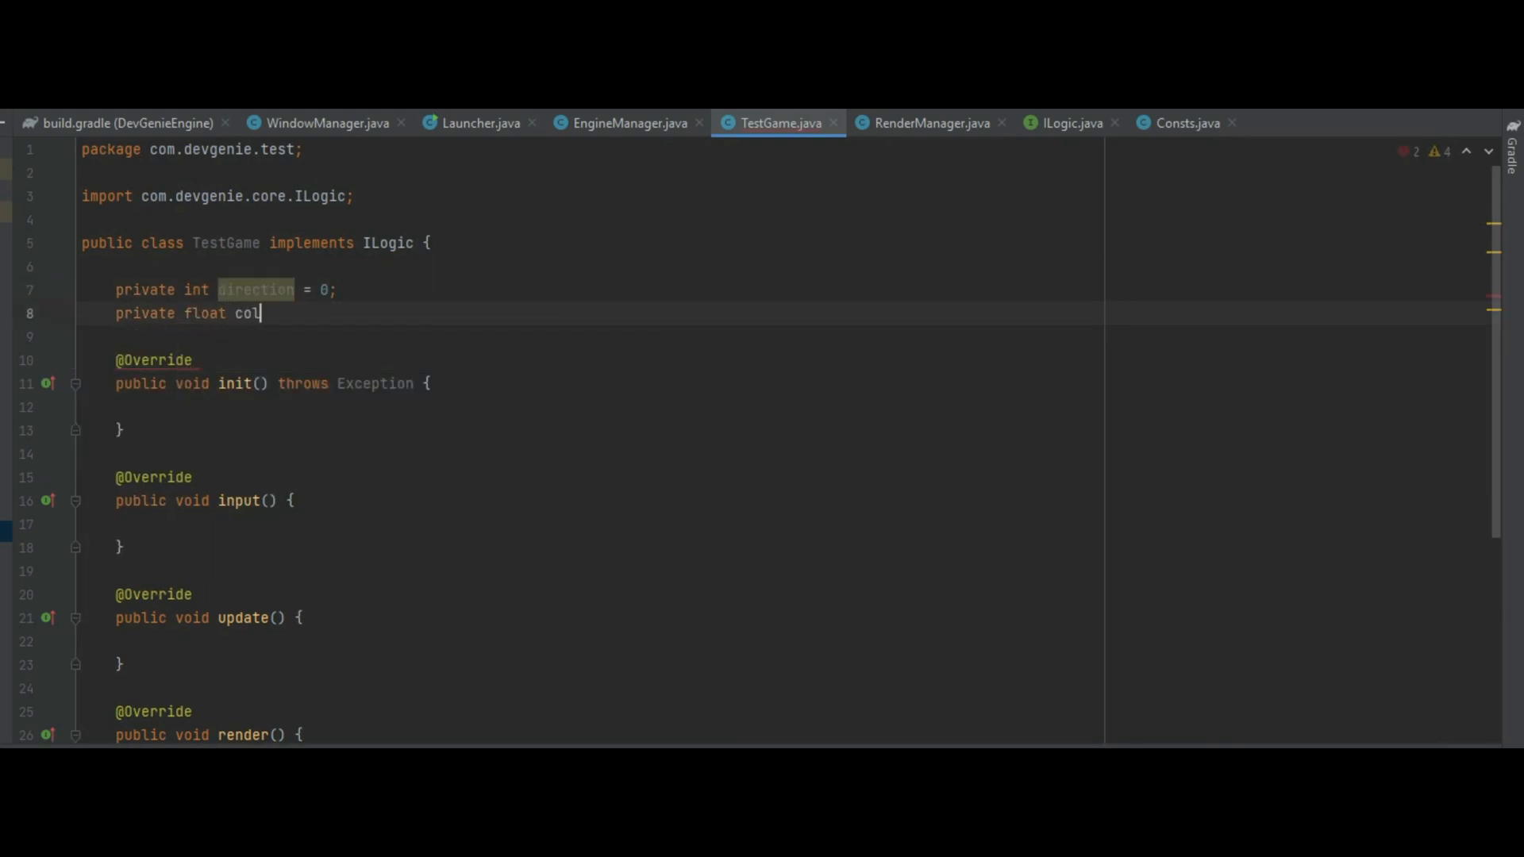
text(our = 0.0f;)
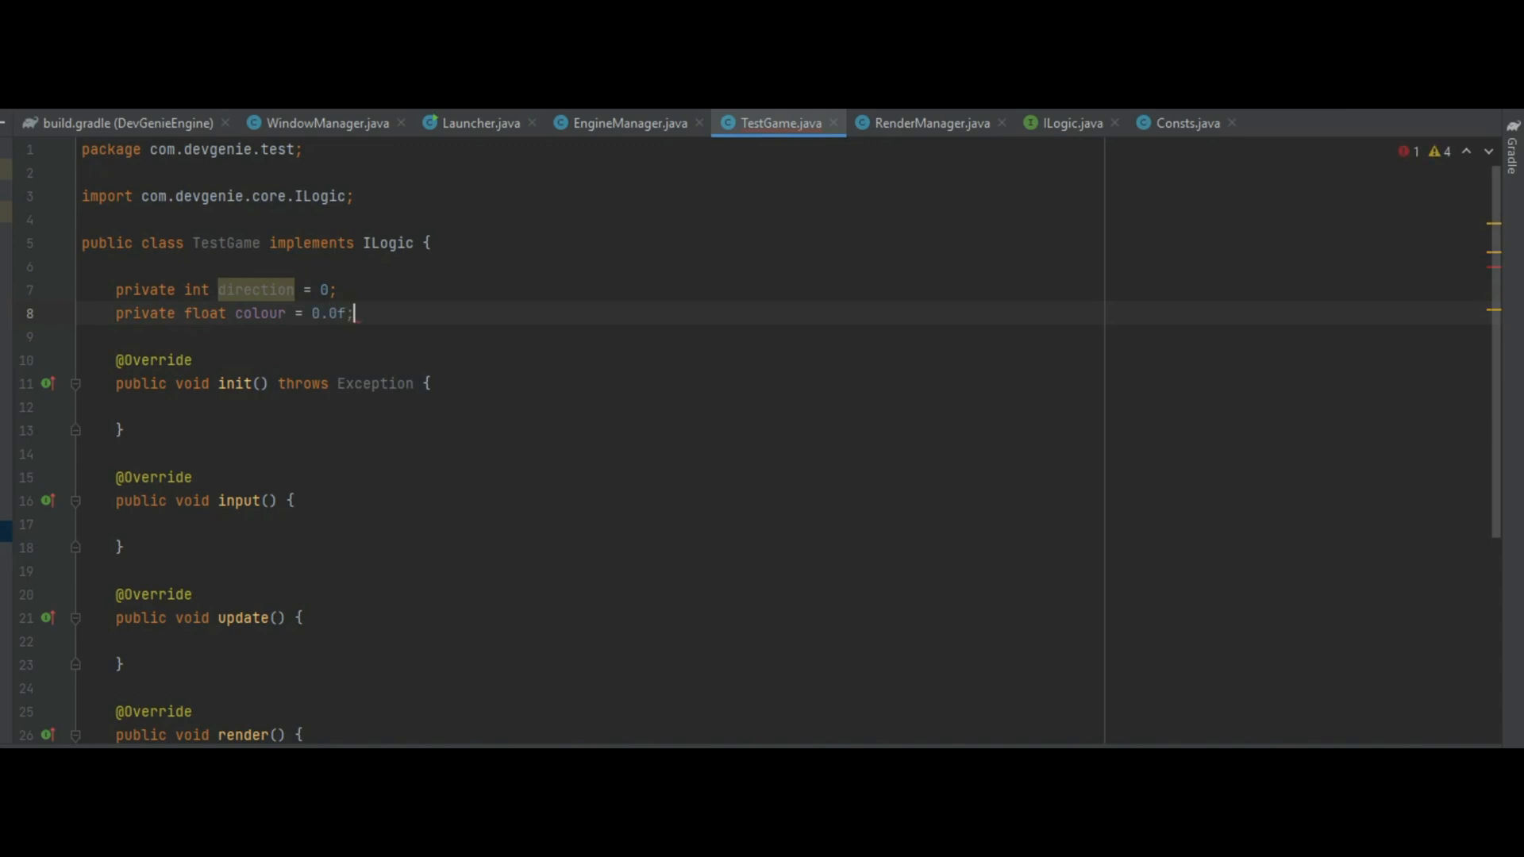
text(private final)
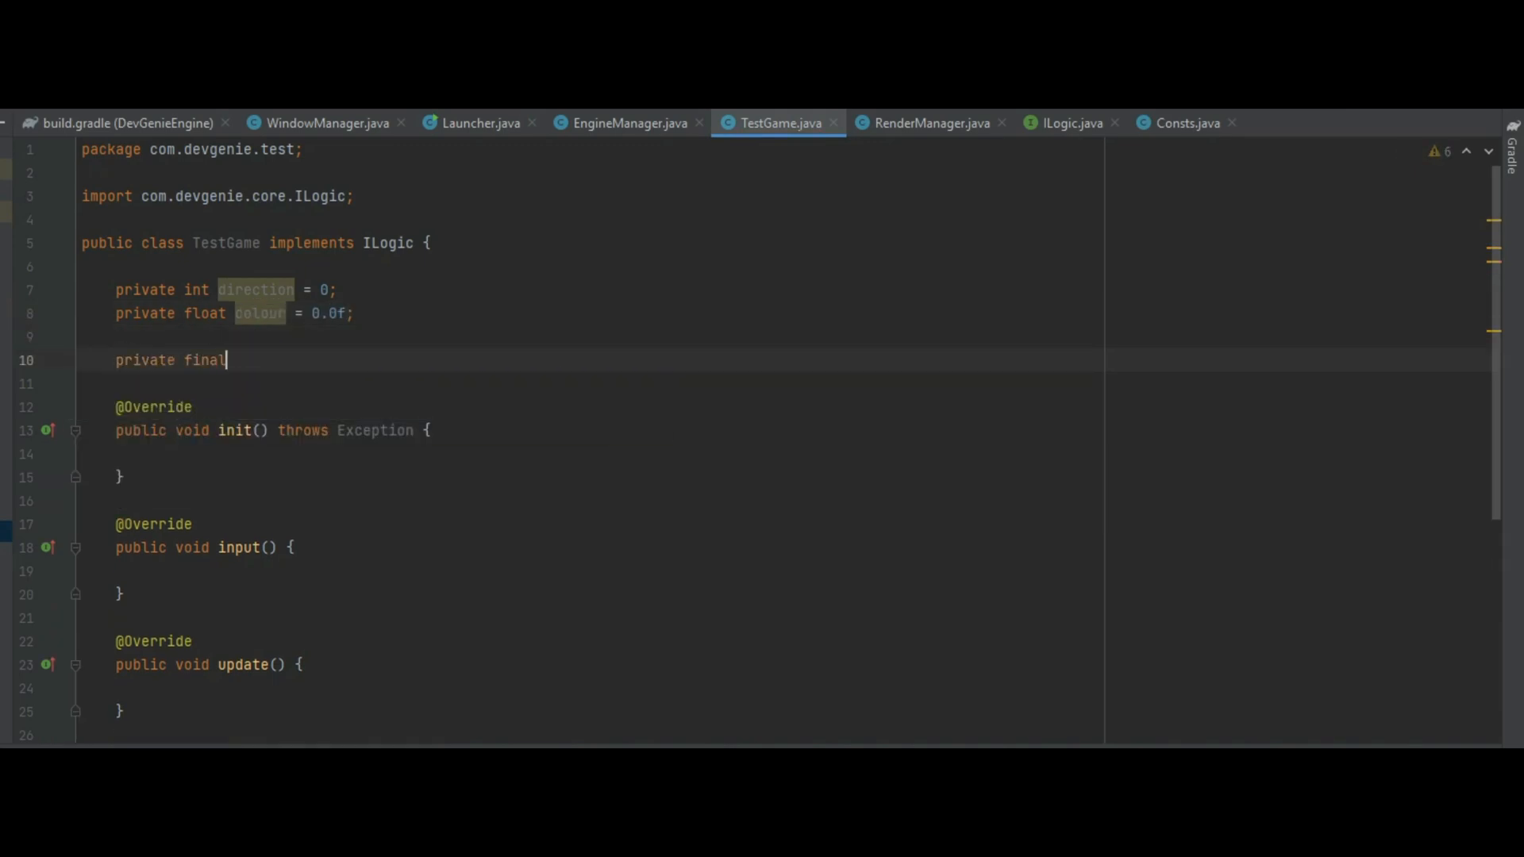
text(RenderManager renderer;)
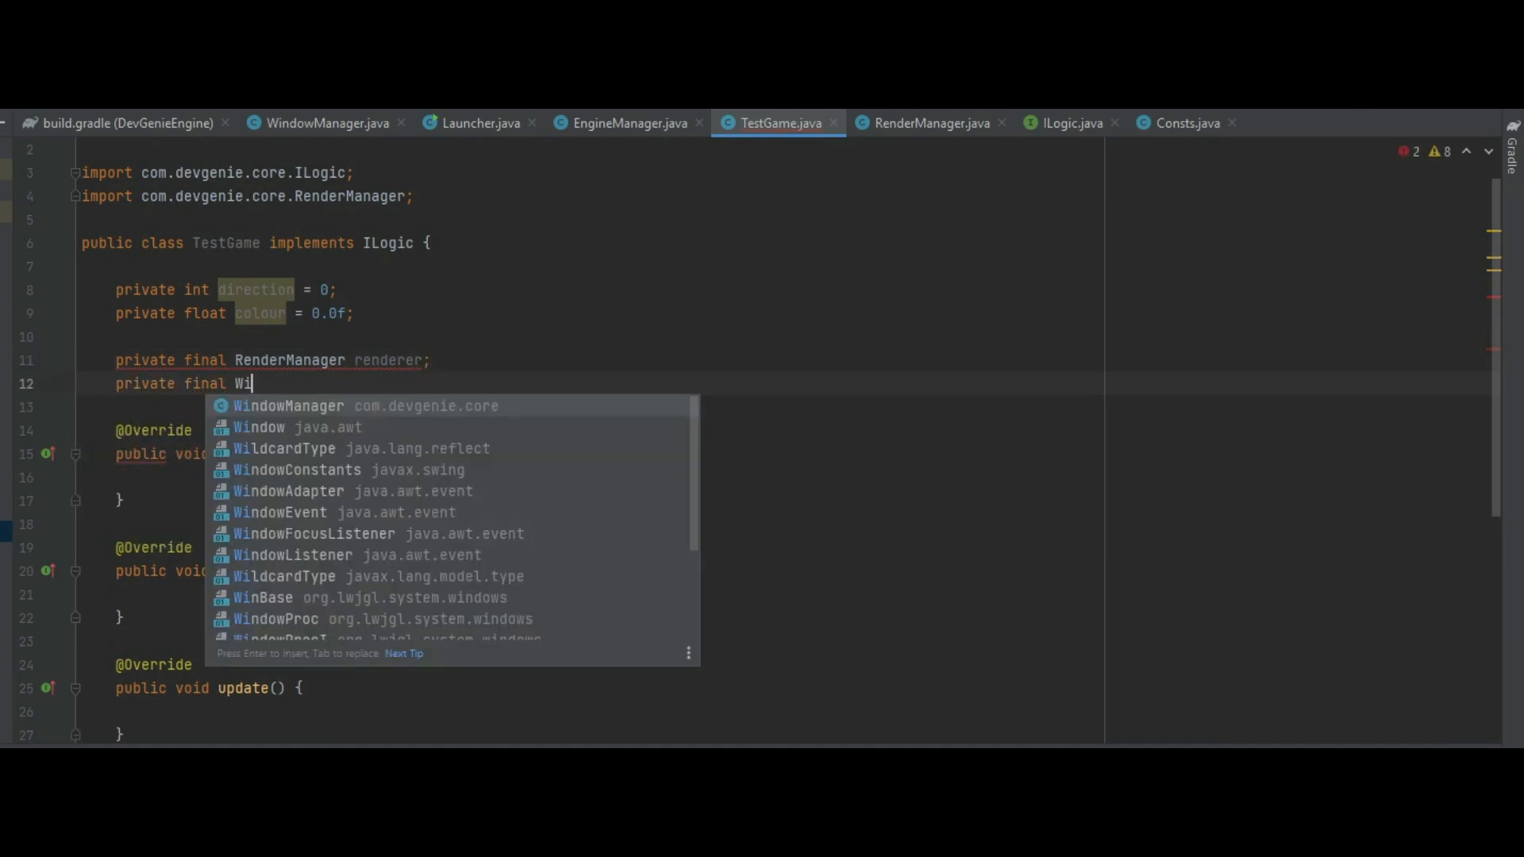
click(287, 405)
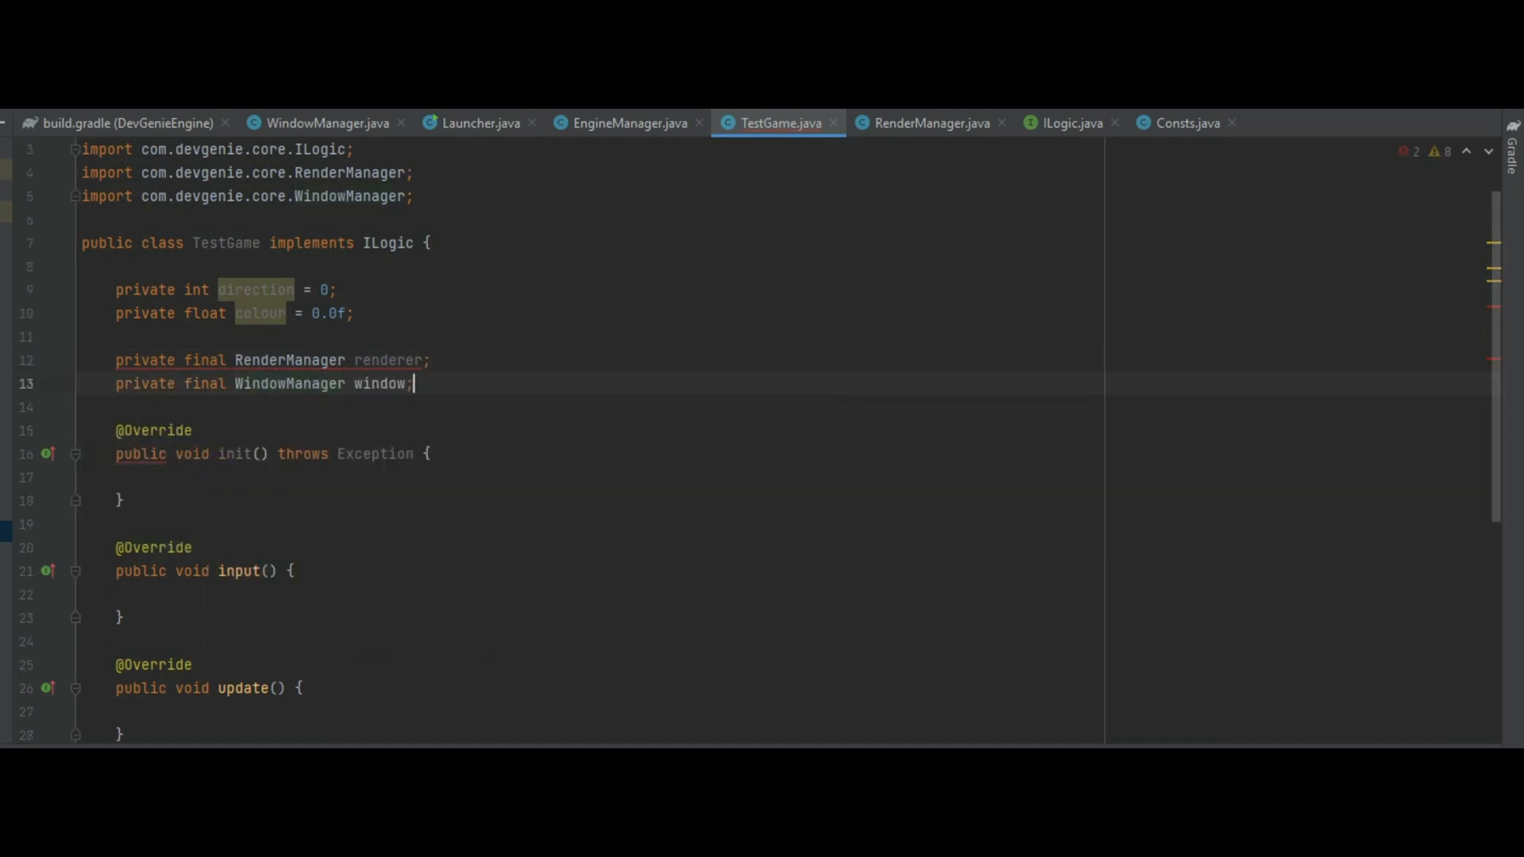
- Add a TestGame constructor creating the RenderManager and make init() call renderer.init()
text(public TestGame() {)
text(renderer =)
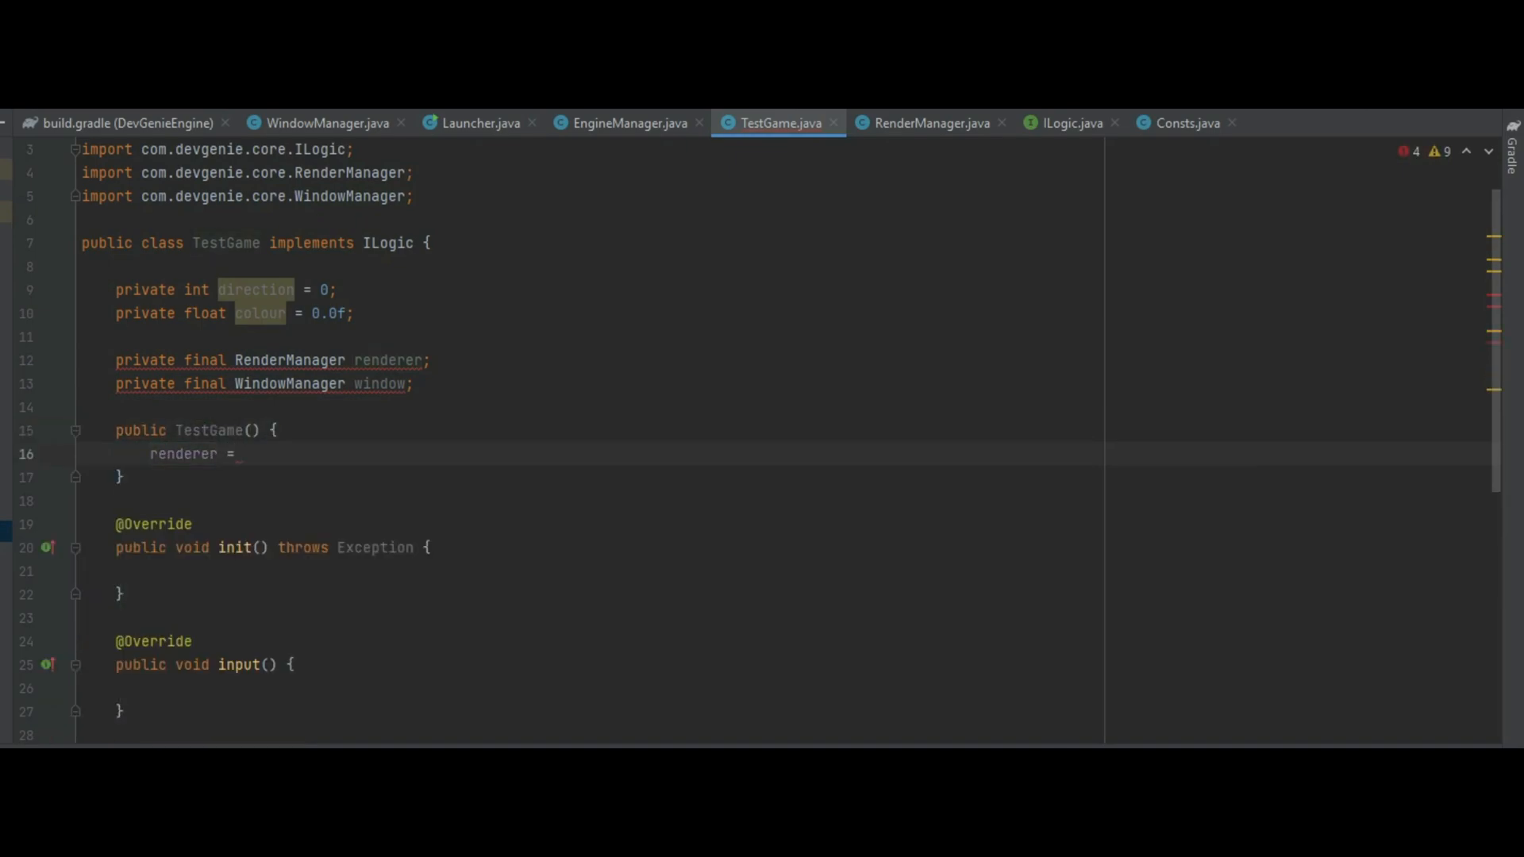
text(new RenderManager();)
text(window = Launcher.getWindow();)
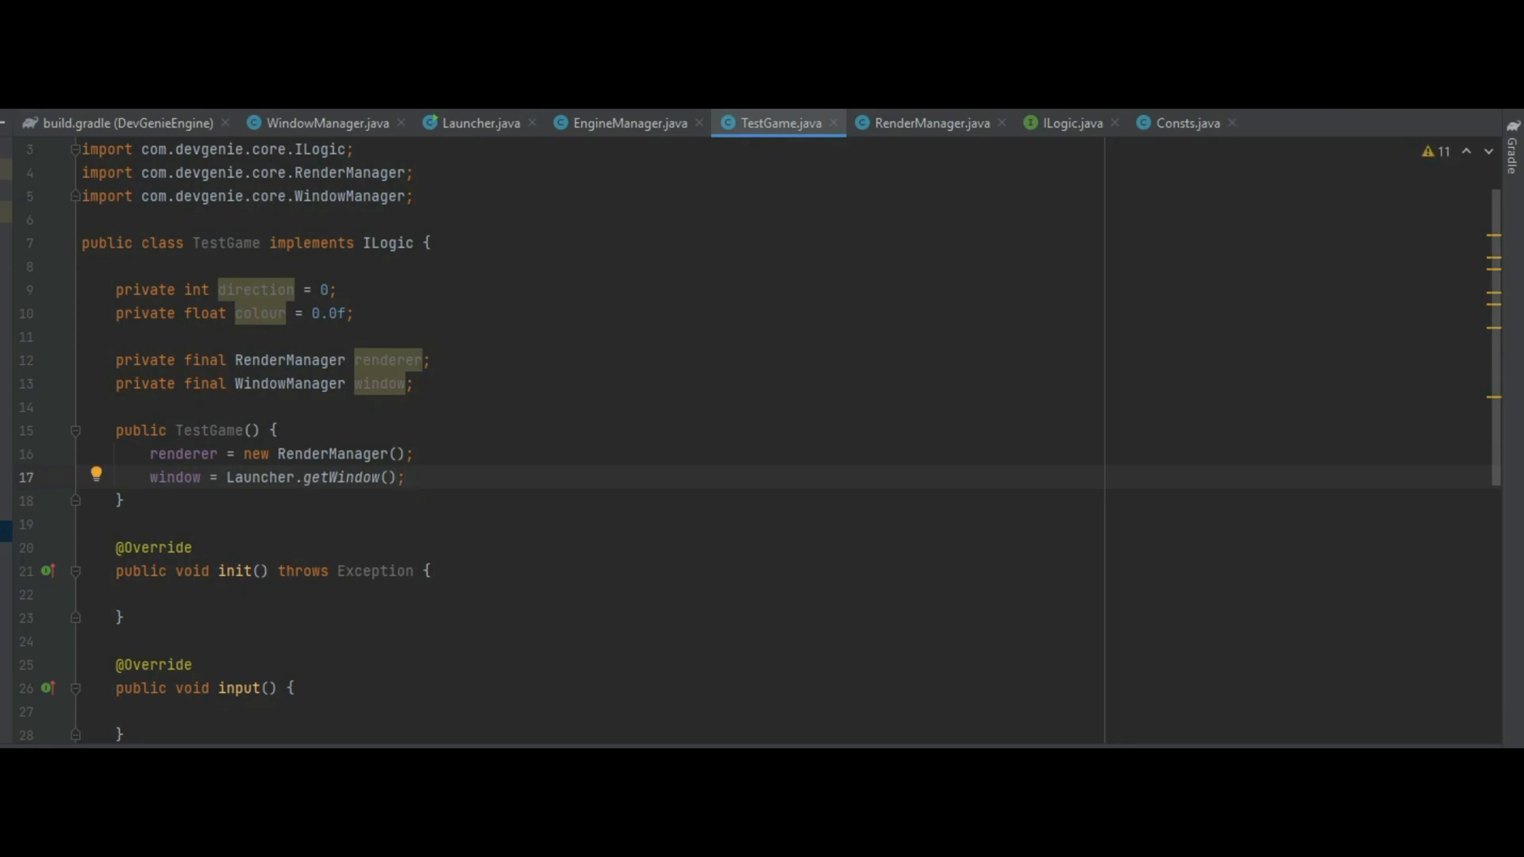
click(151, 593)
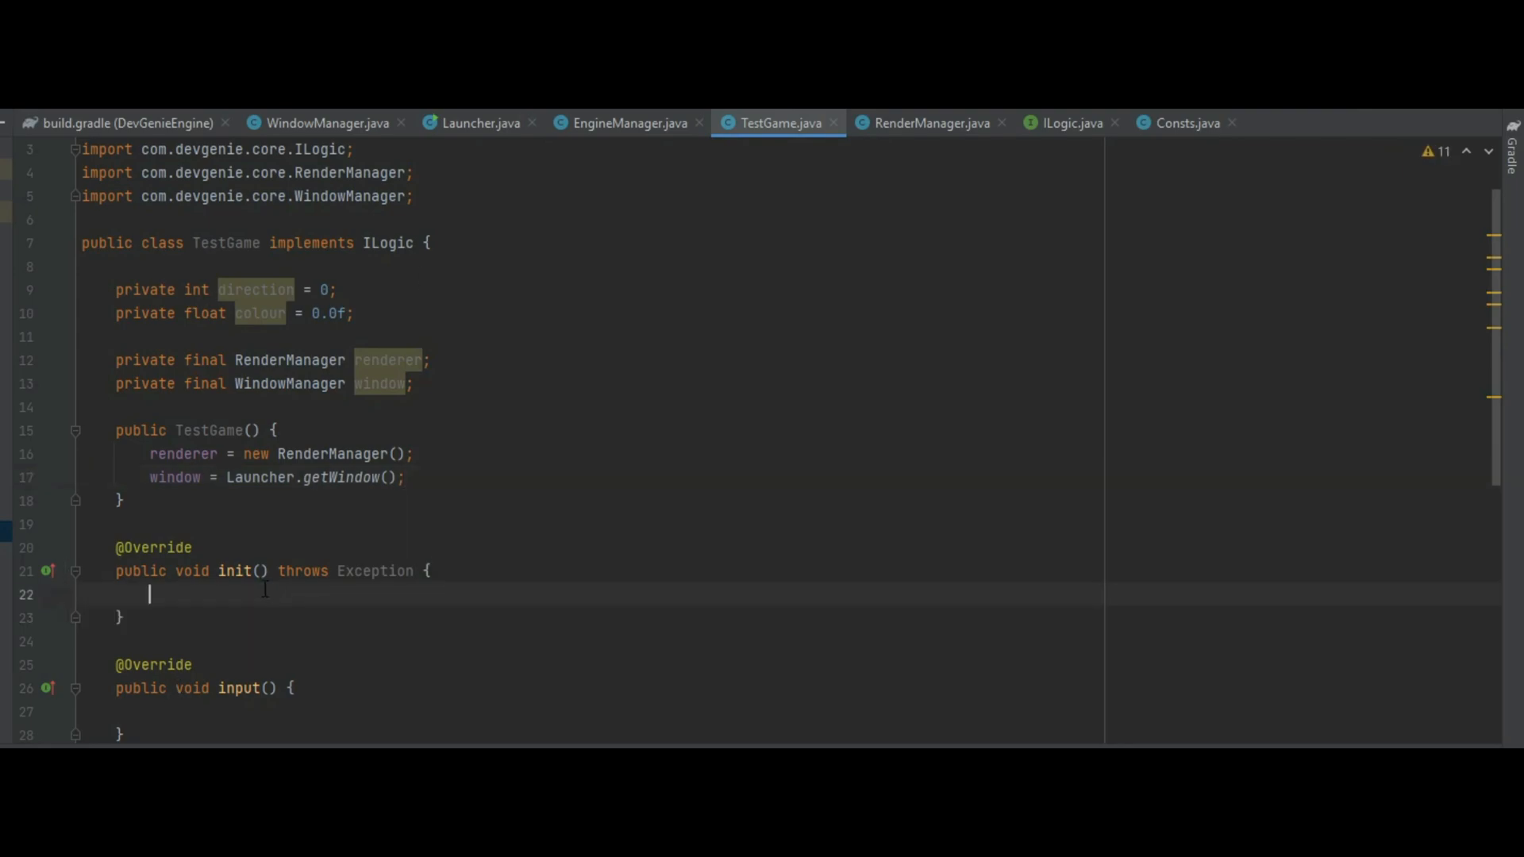
text(renderer.init();)
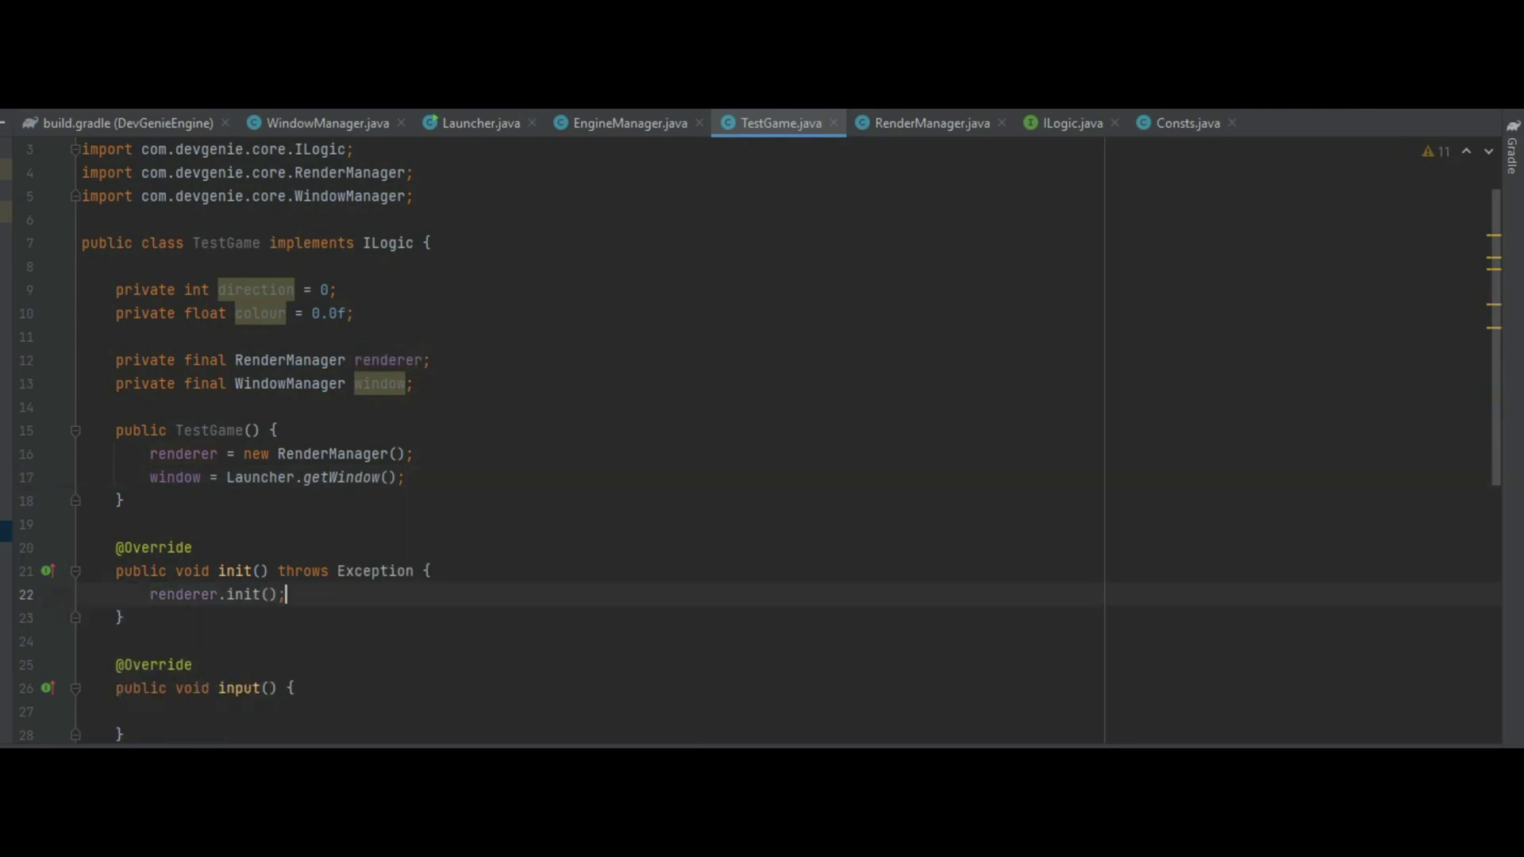
scroll(down, 3)
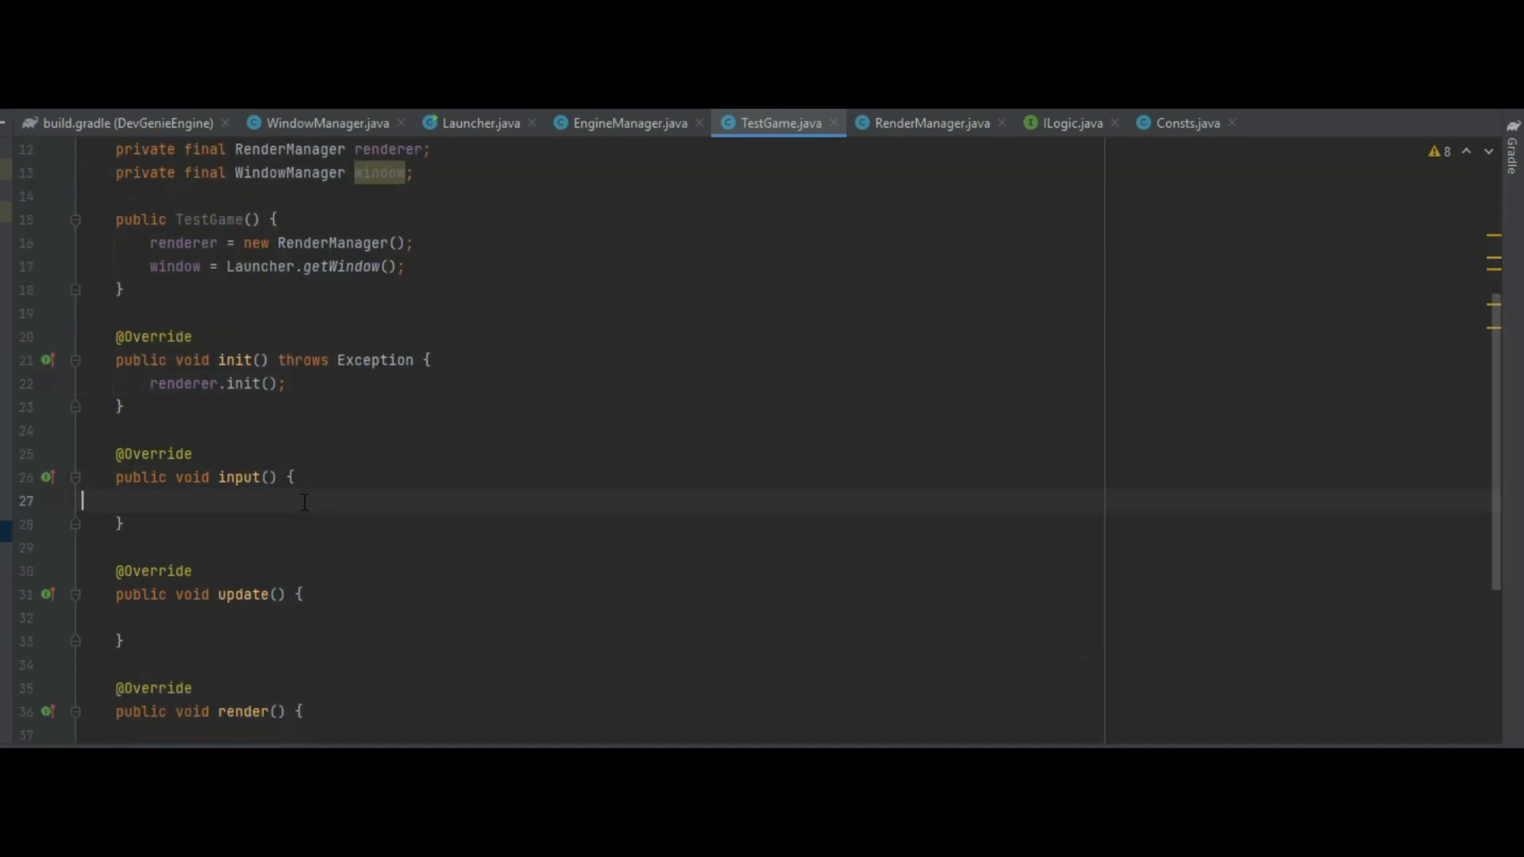
- Write input() setting direction from window.isKeyPressed on the GLFW up/down keys, else 0
text(if(w)
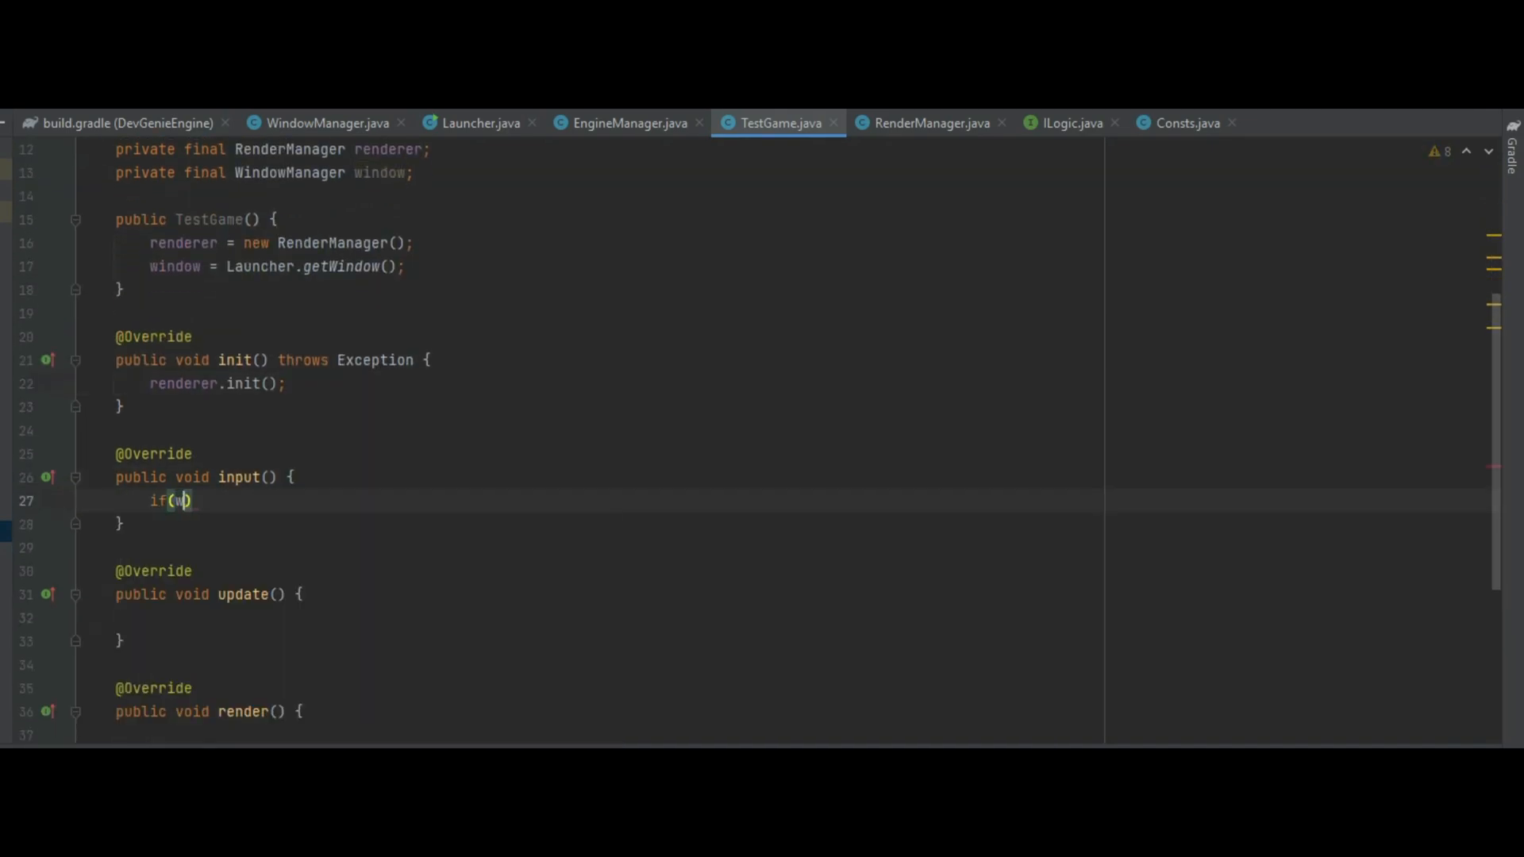
text(indow.isKeyPressed(GLFW.GLFW_KEY_UP)
text(direction = 1;)
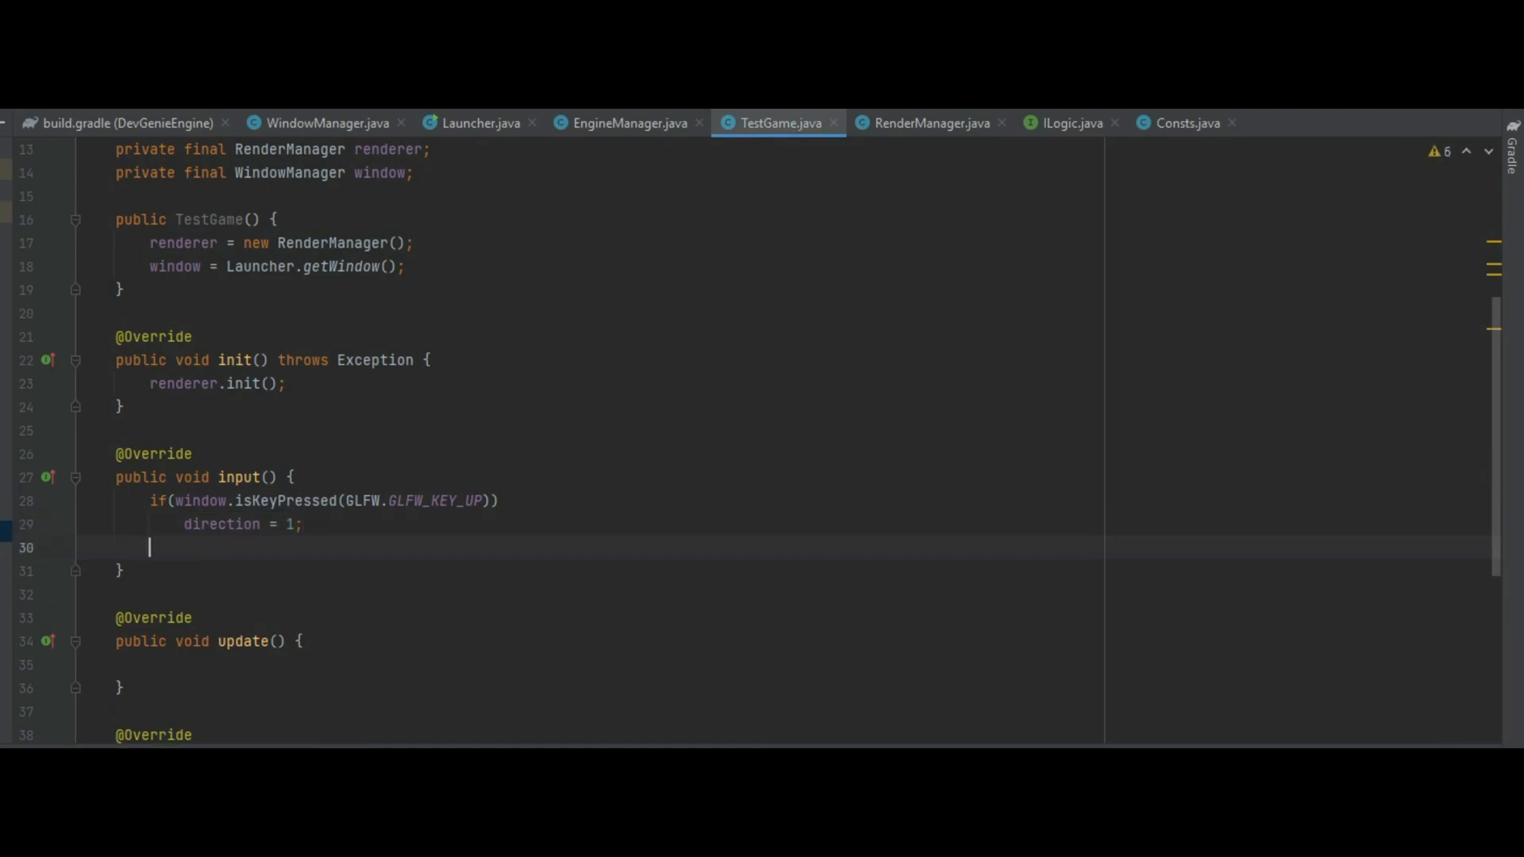
text(else if(window.)
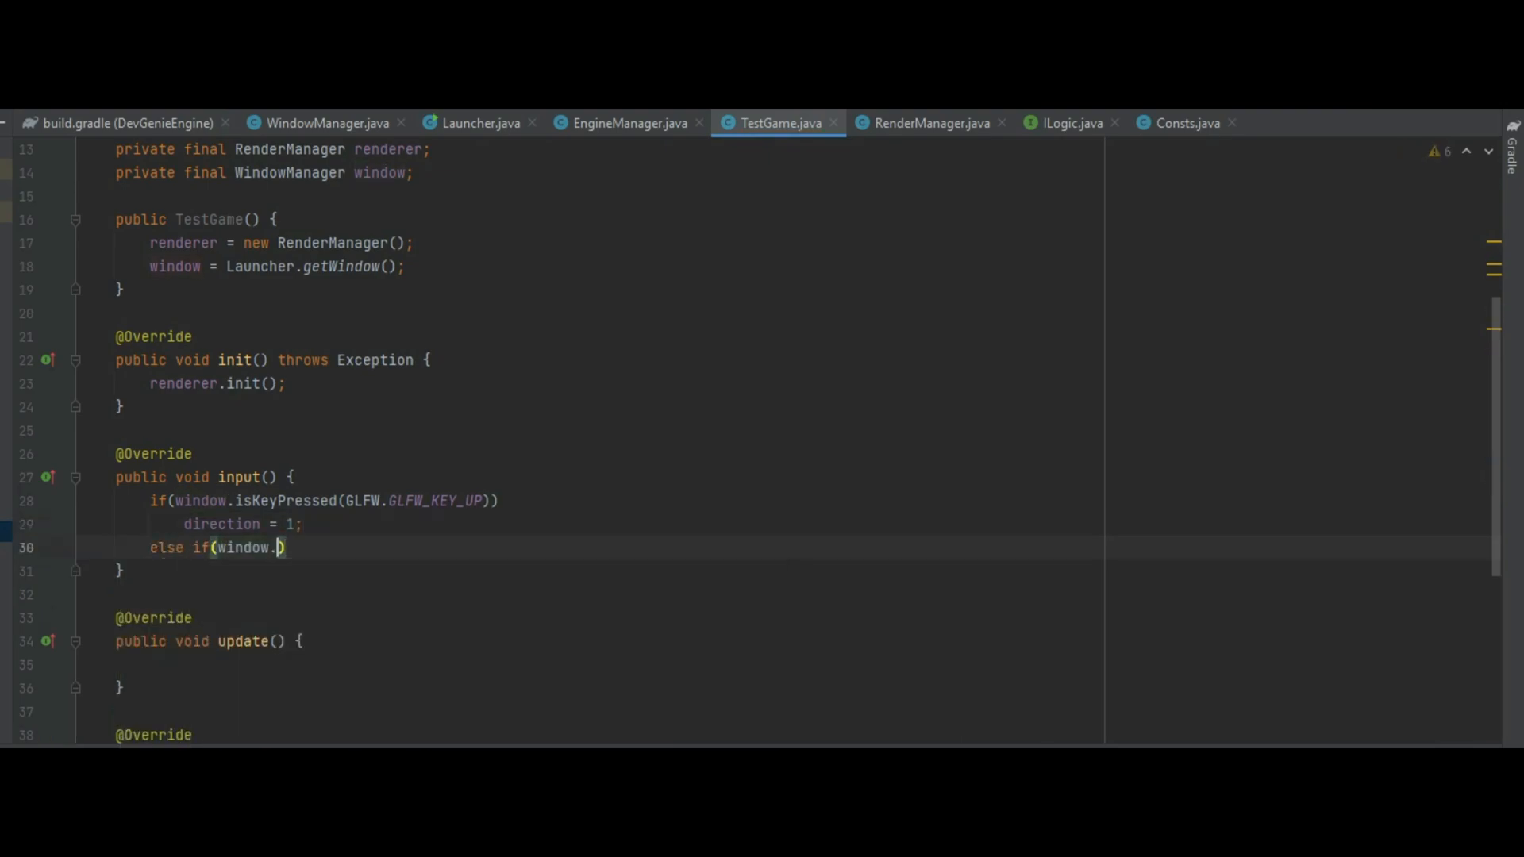
text(isKeyPressed(G)
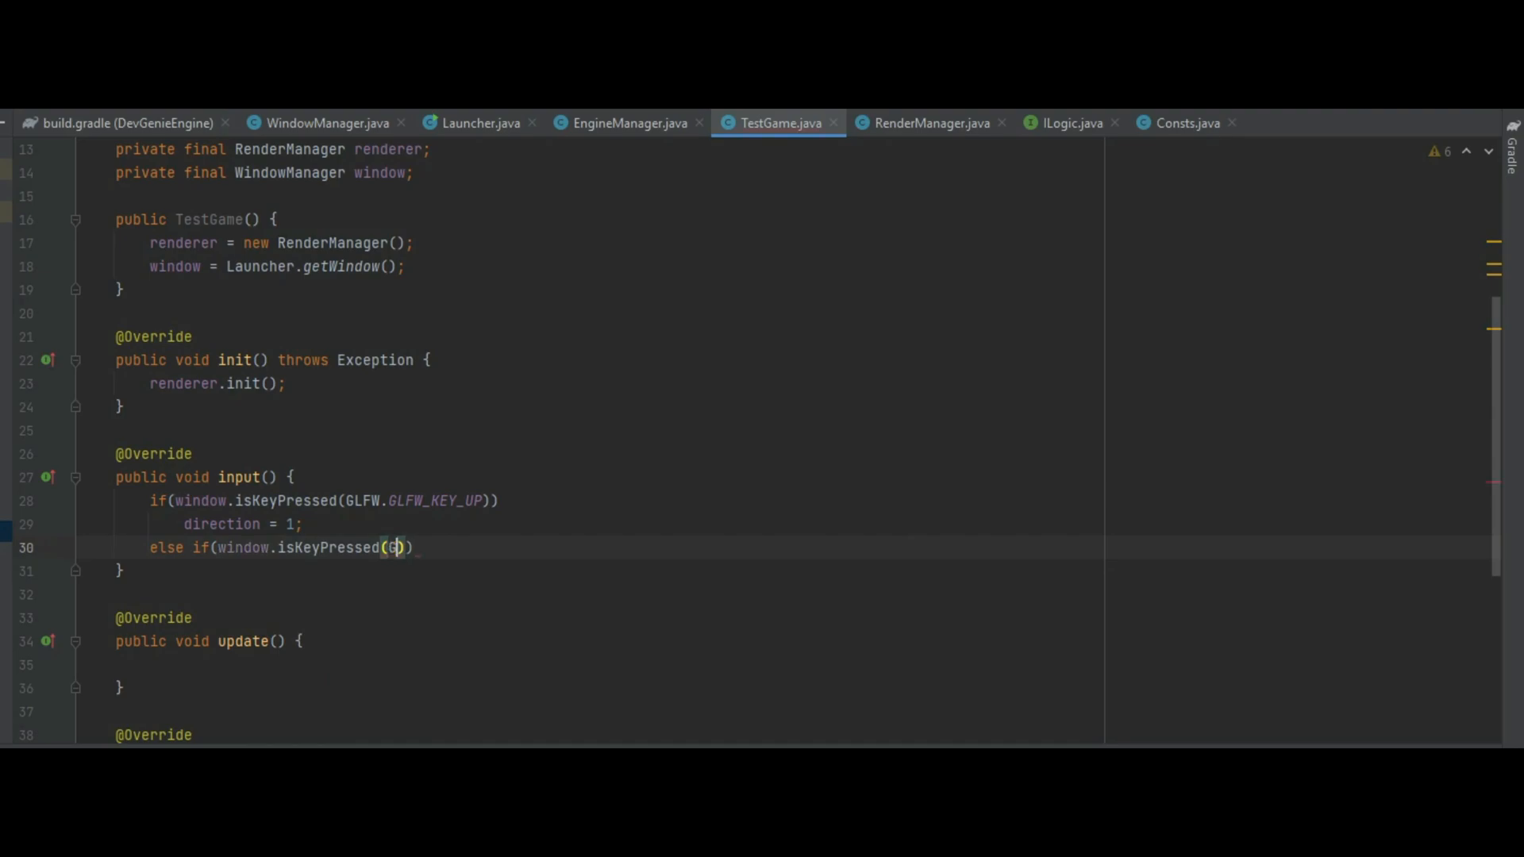
text(LFW.GLFW_KEY_DOWN)
text(direction =)
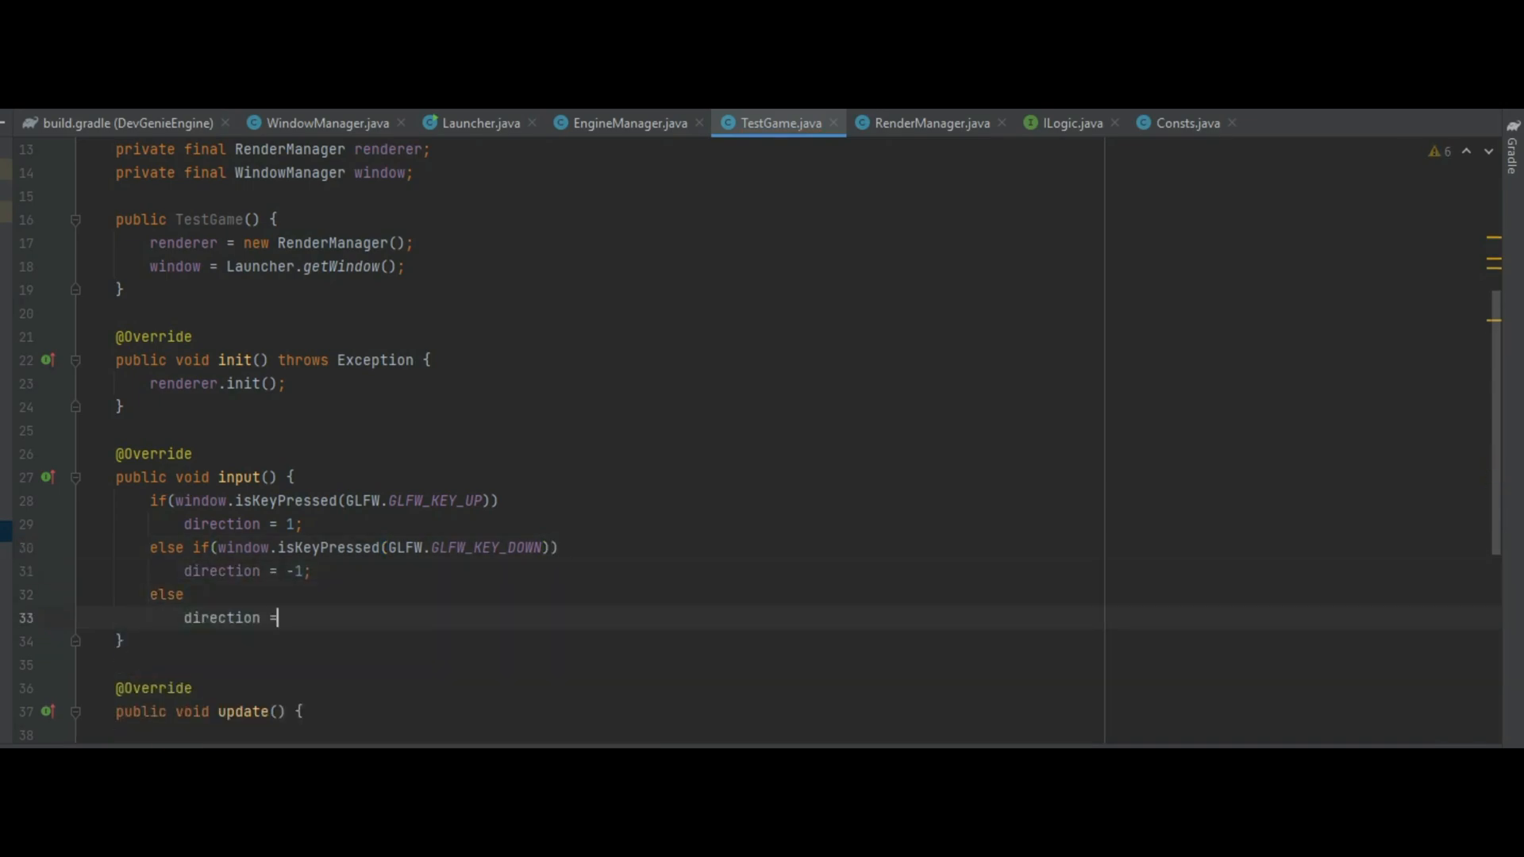
text(0;)
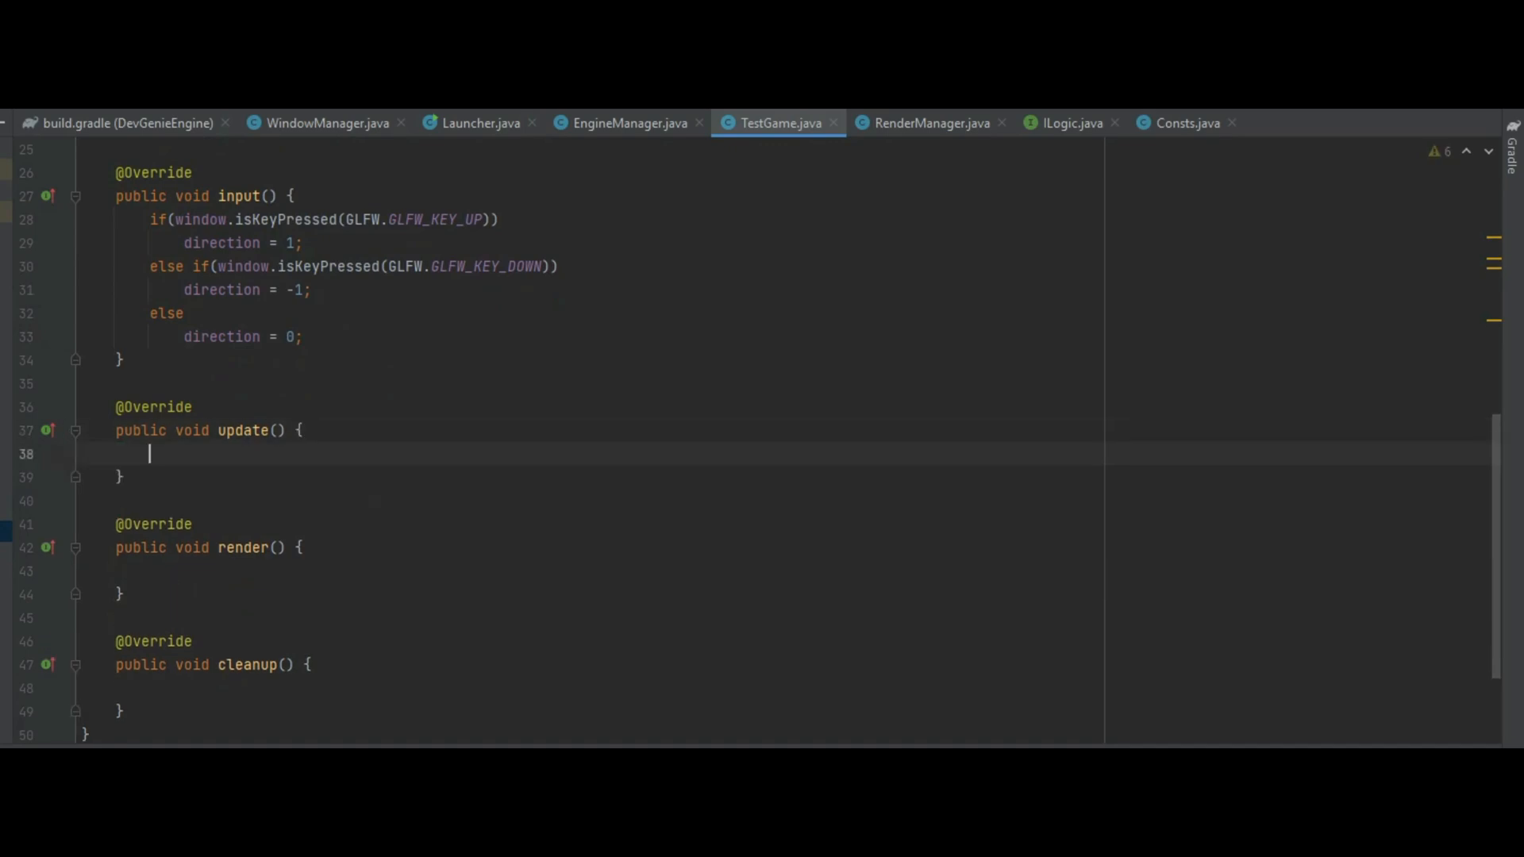
- Write update(): colour += direction * 0.01f, clamped to 1.0f above 1 and 0.0f at or below 0
text(colour += direction * 0.01f;)
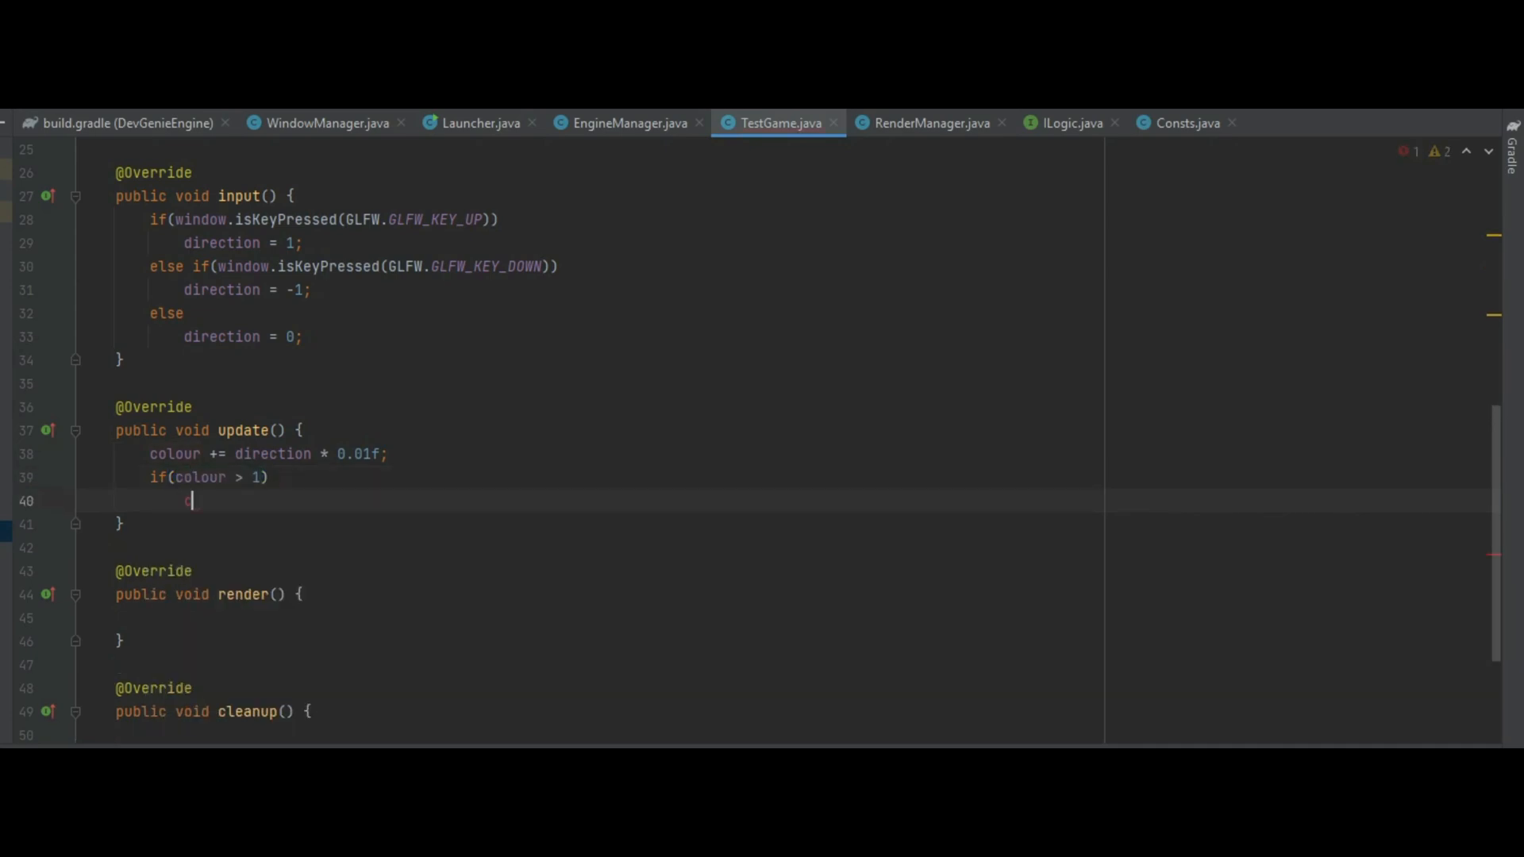
text(olour = 1.0f;)
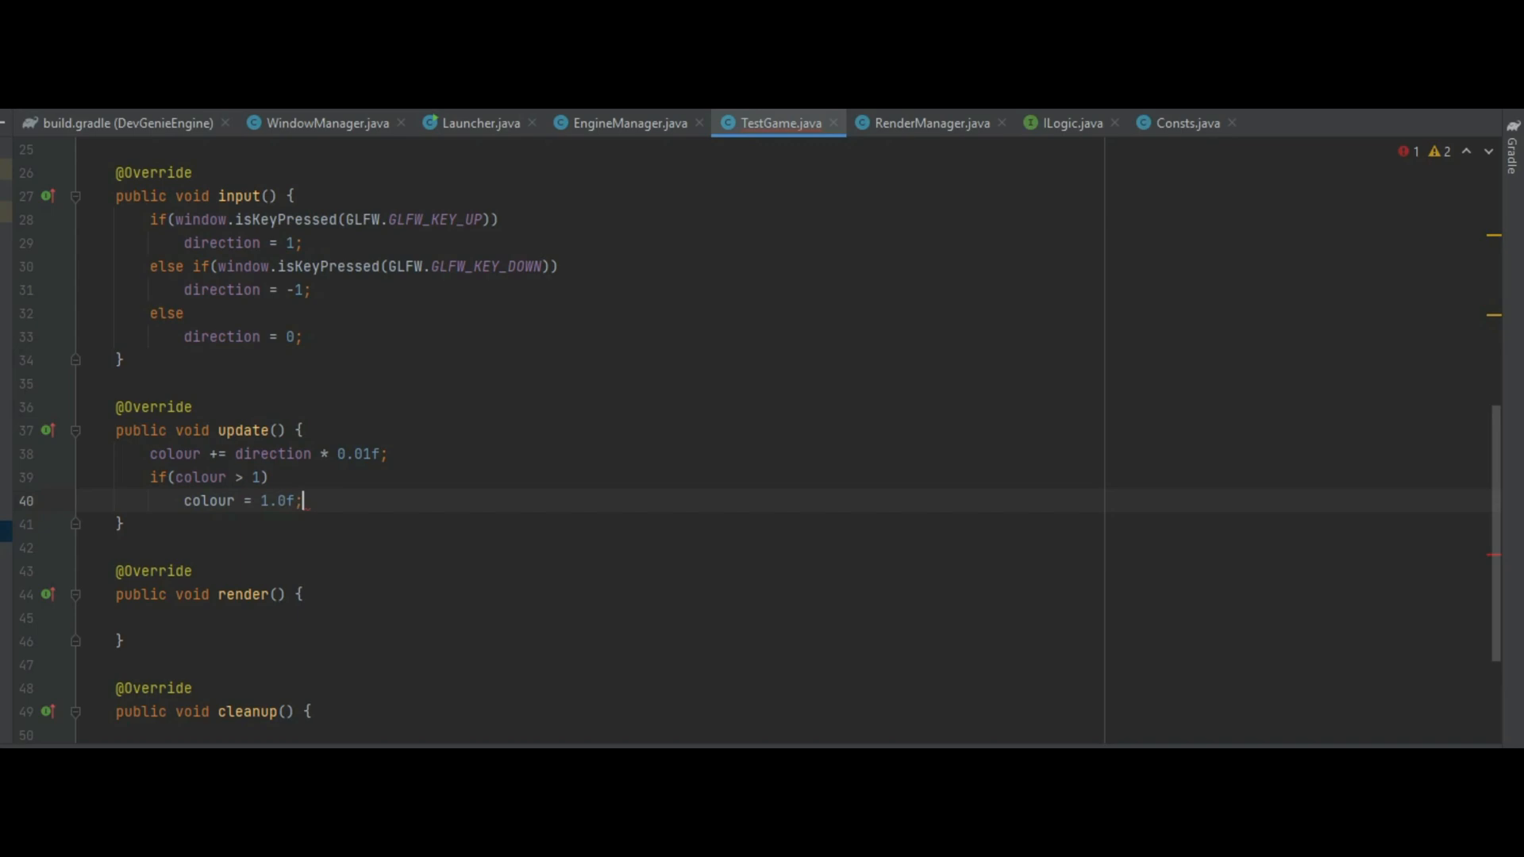
text(else if()
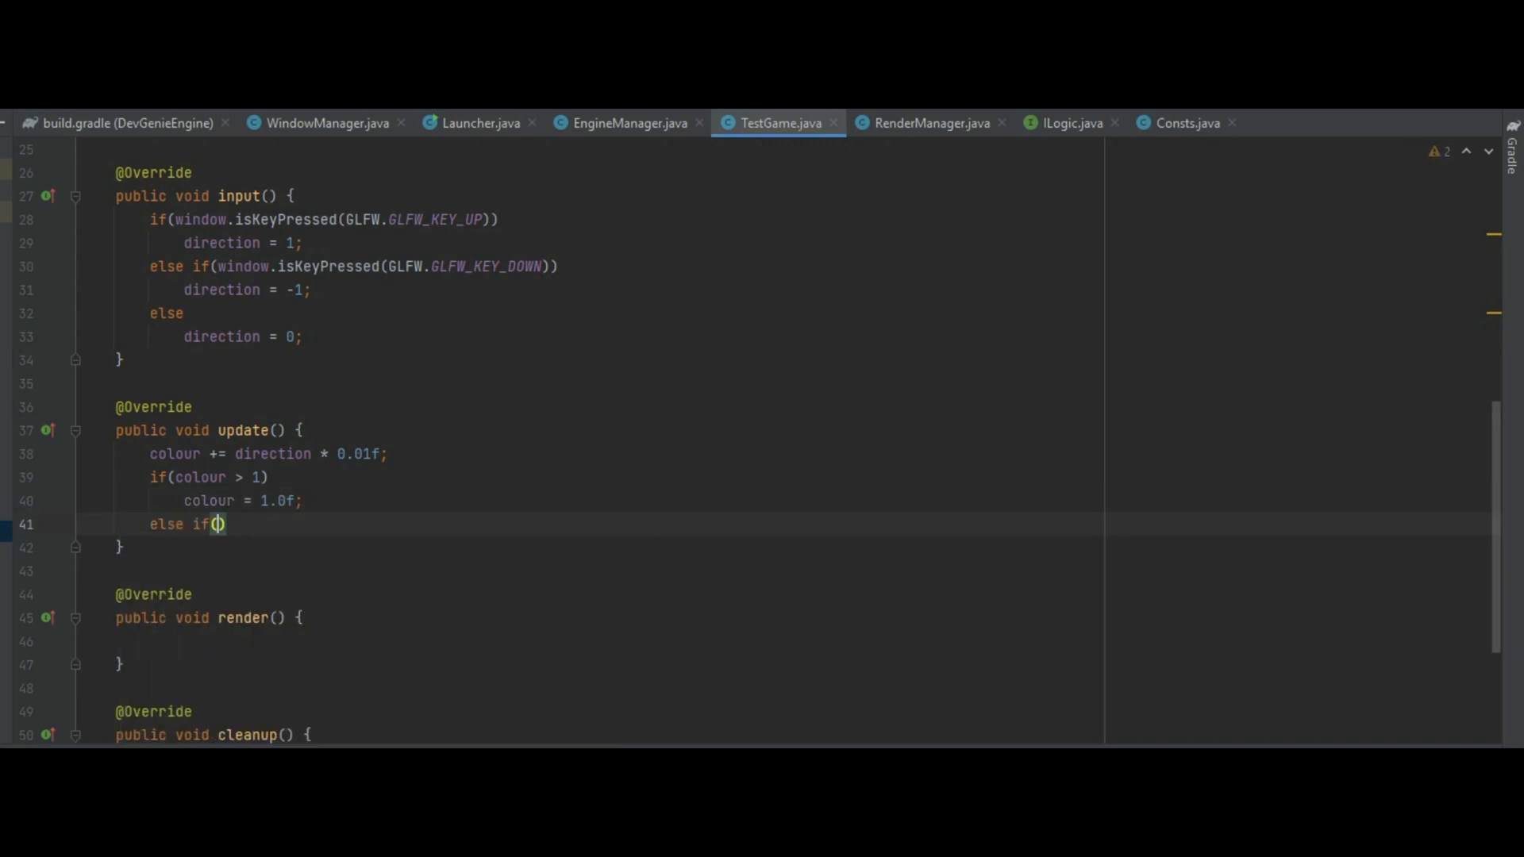
text(colour <= 0)
text(colour = 0.)
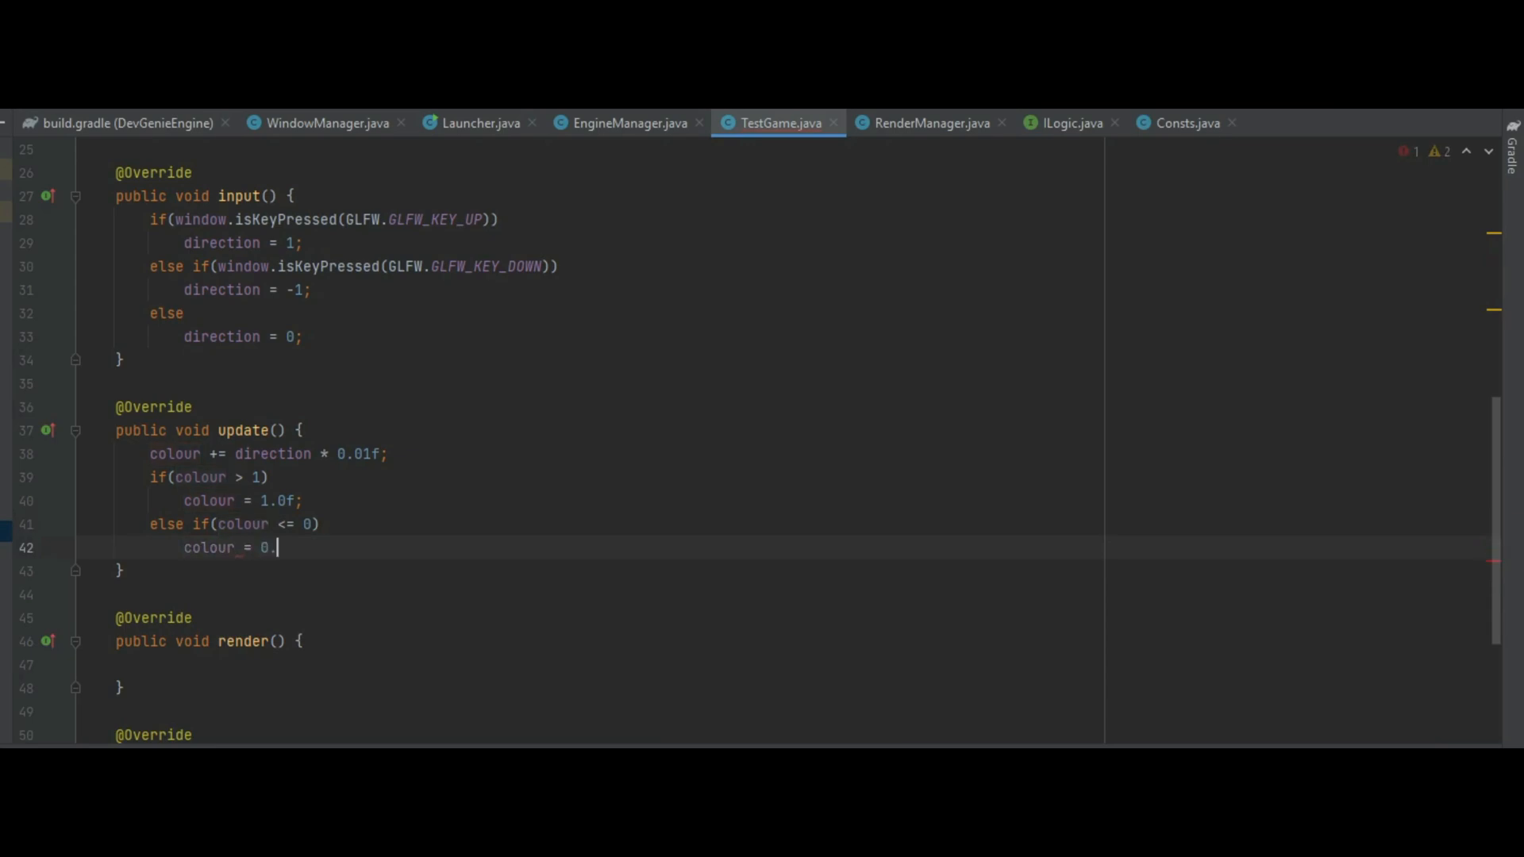
text(0f;)
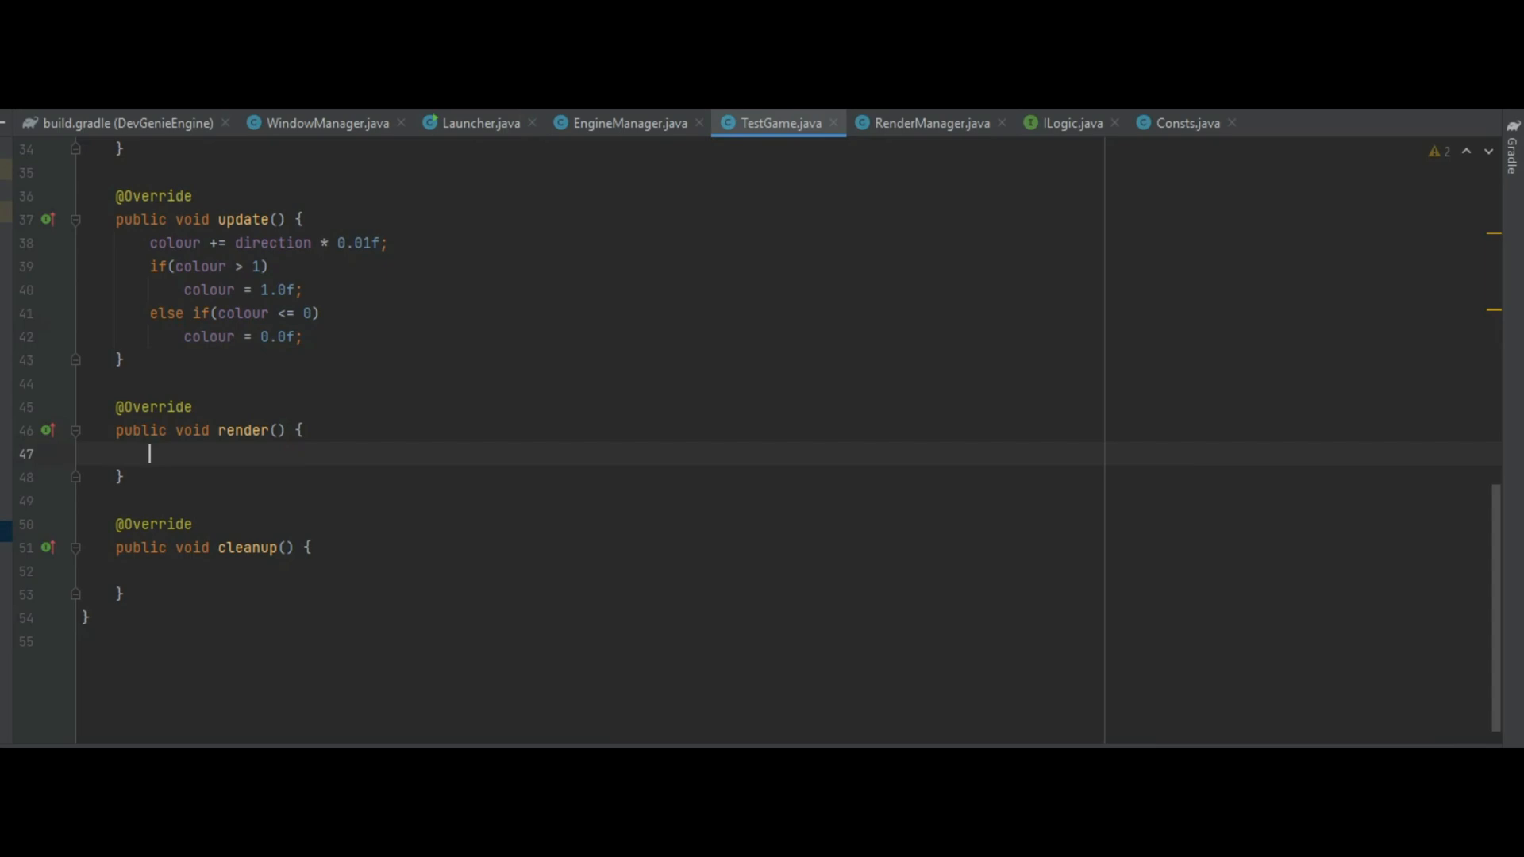
- In render(), on window.isResize() set the viewport to window width and height and reset the resize flag
text(if(window.isResize()) {)
text(GL11.glViewport(0,0,);)
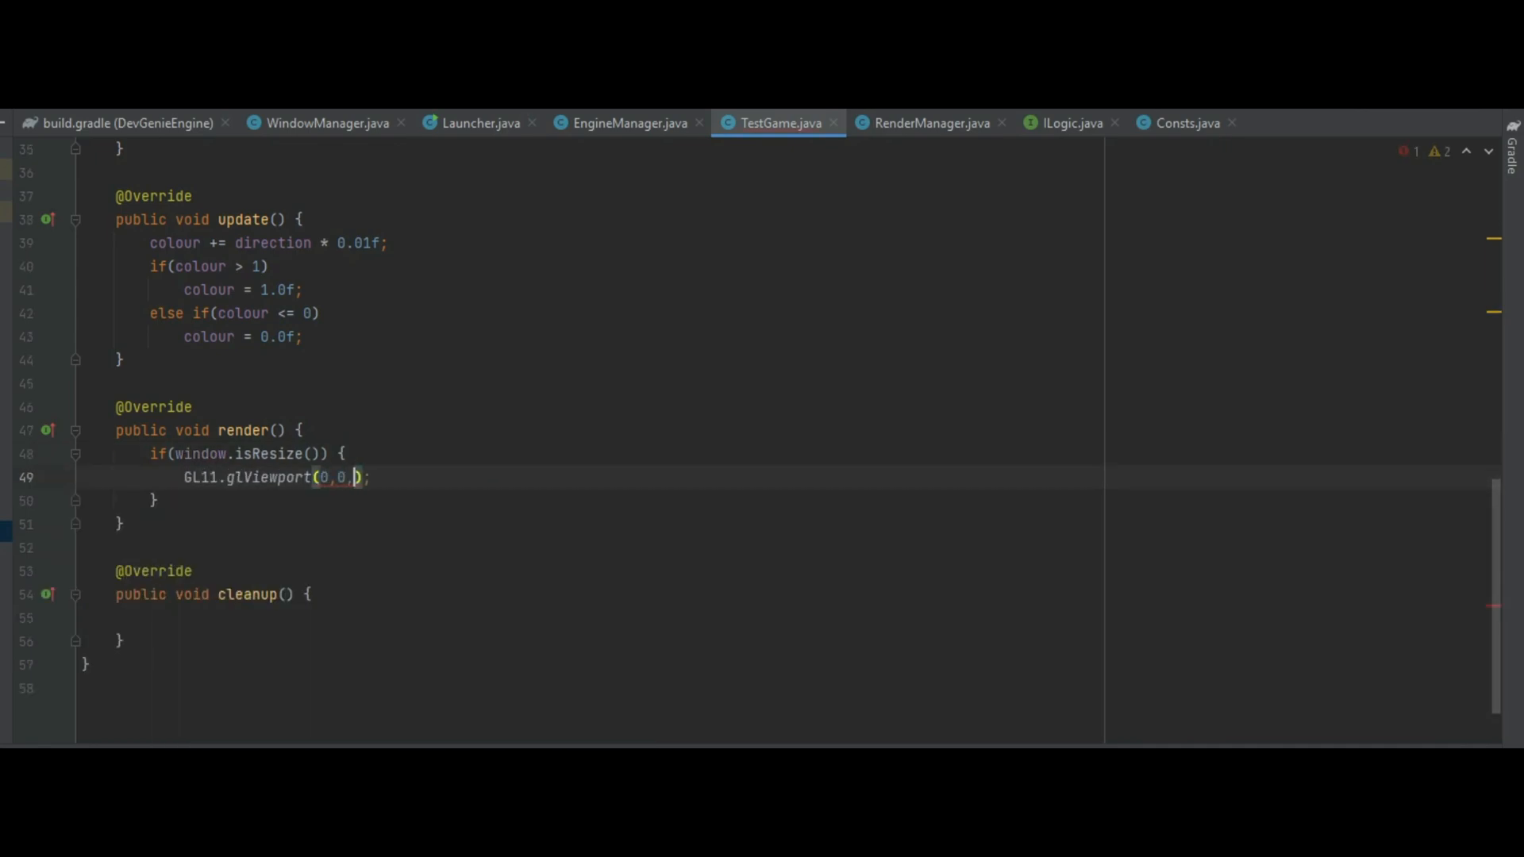
text(window.getWidth(),)
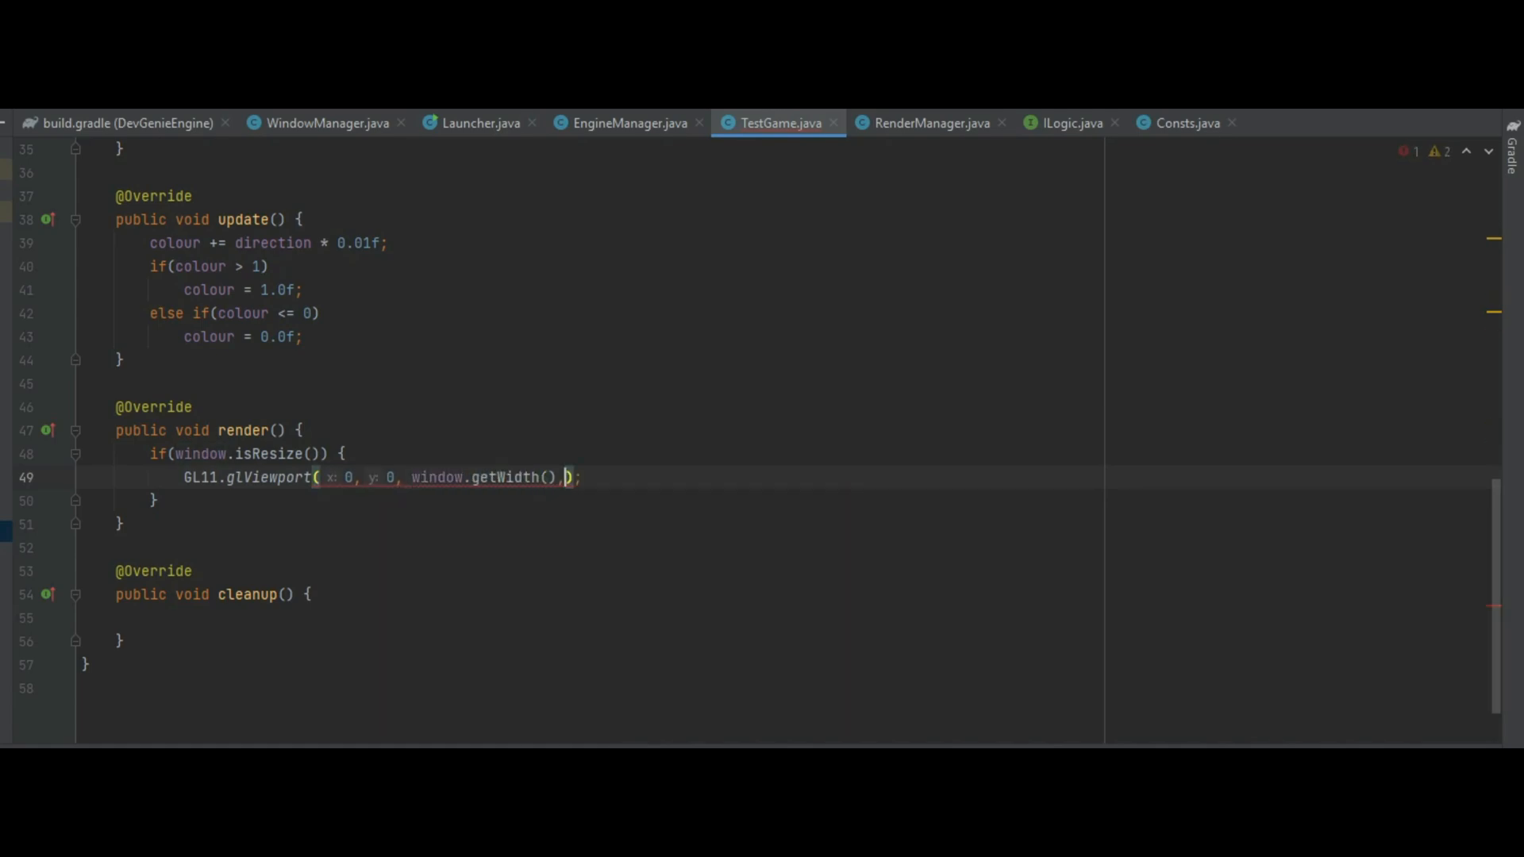
text(window.getHeight())
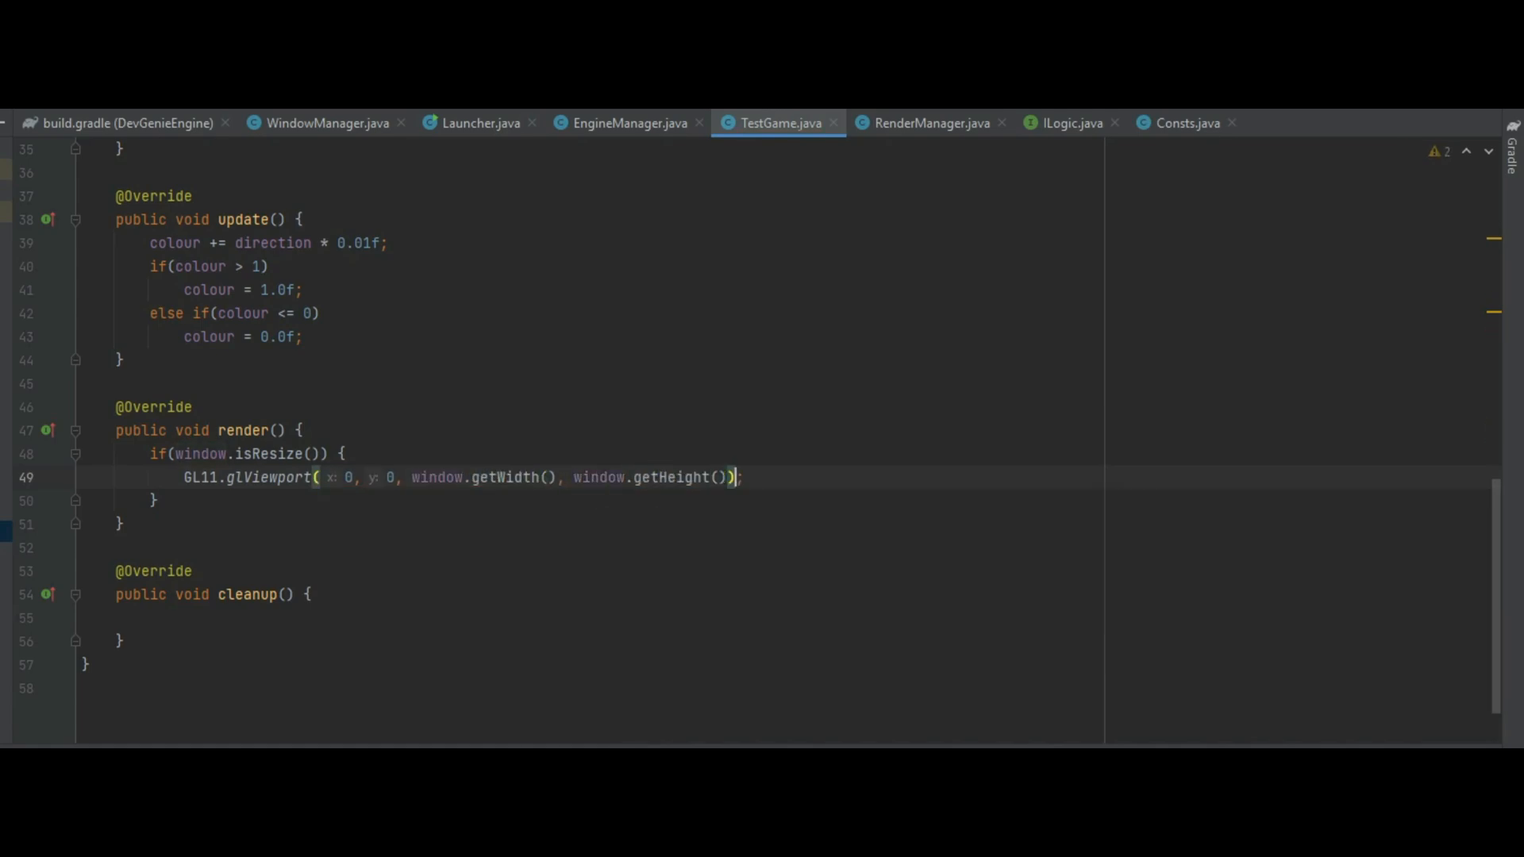
text(window.setResize(true);)
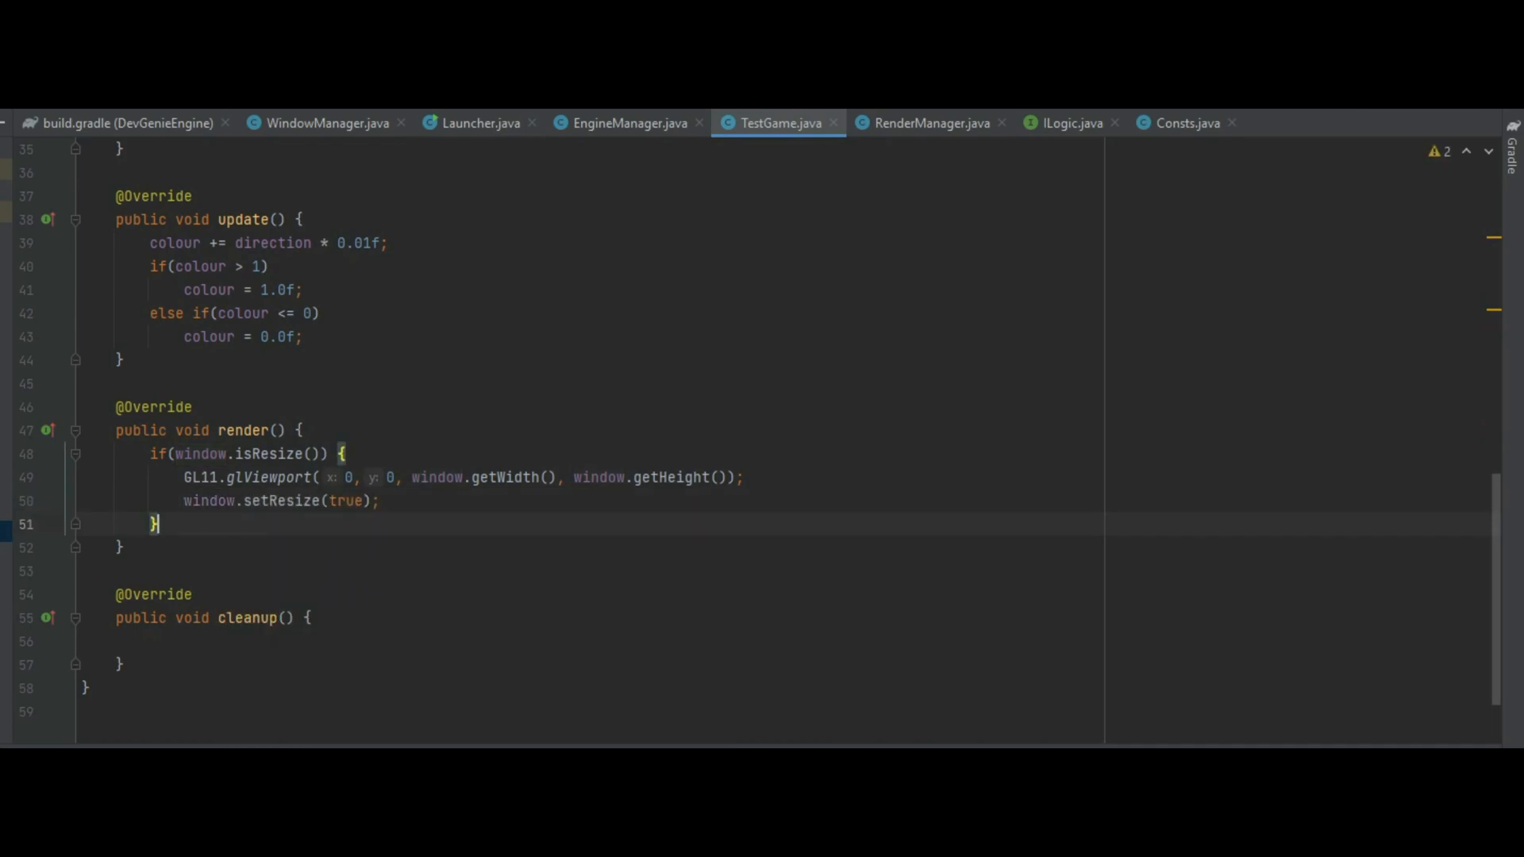
- Set the clear colour to (colour, colour, colour, 0.0f), call renderer.clear(), and have cleanup() call renderer.cleanup()
text(window.setClearColour(colour, colour,);)
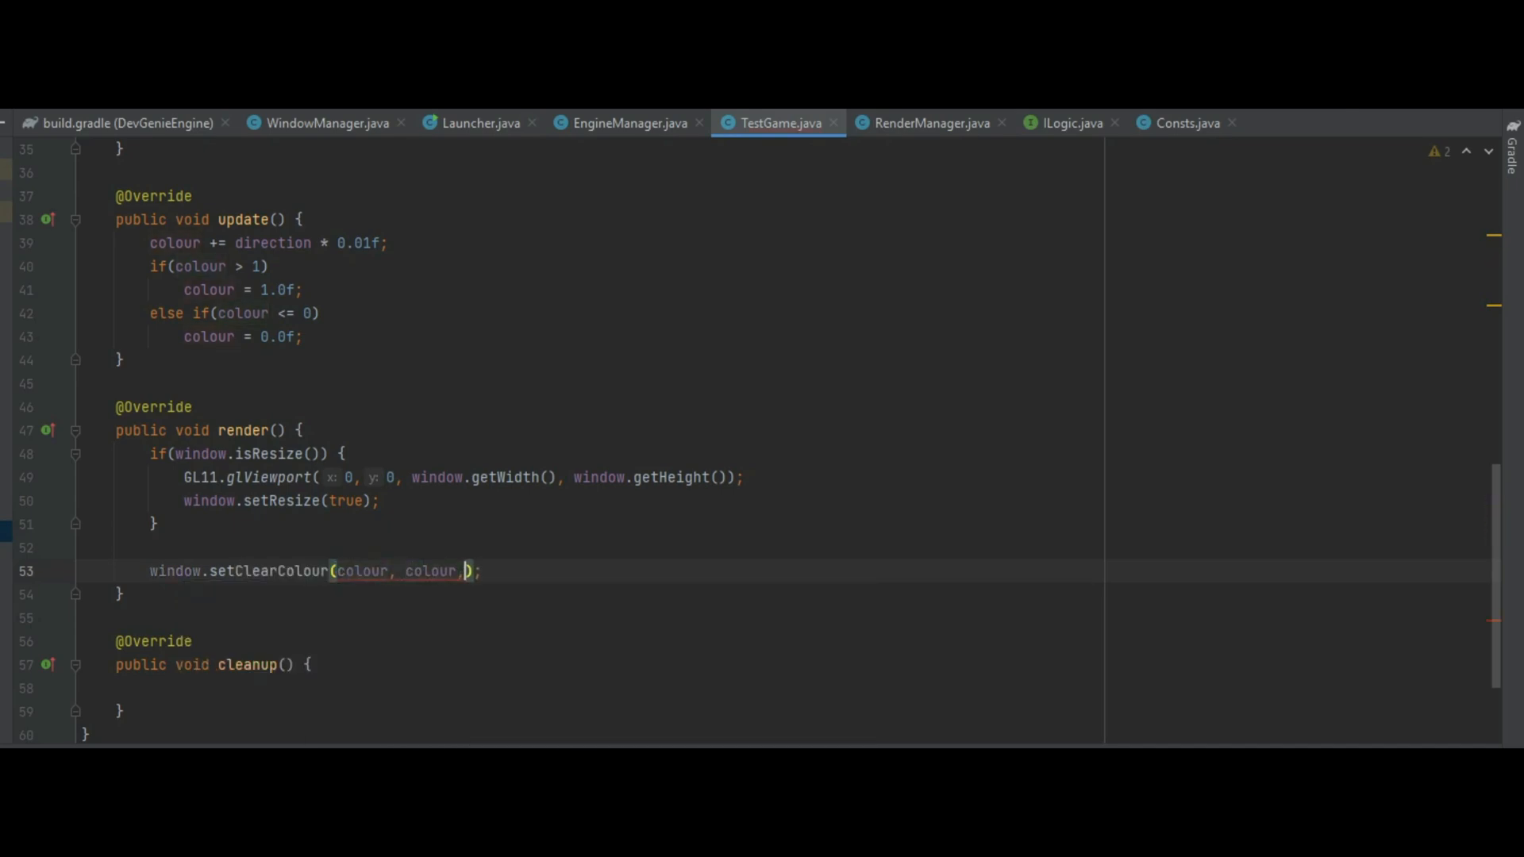
text(colour, 0.0f)
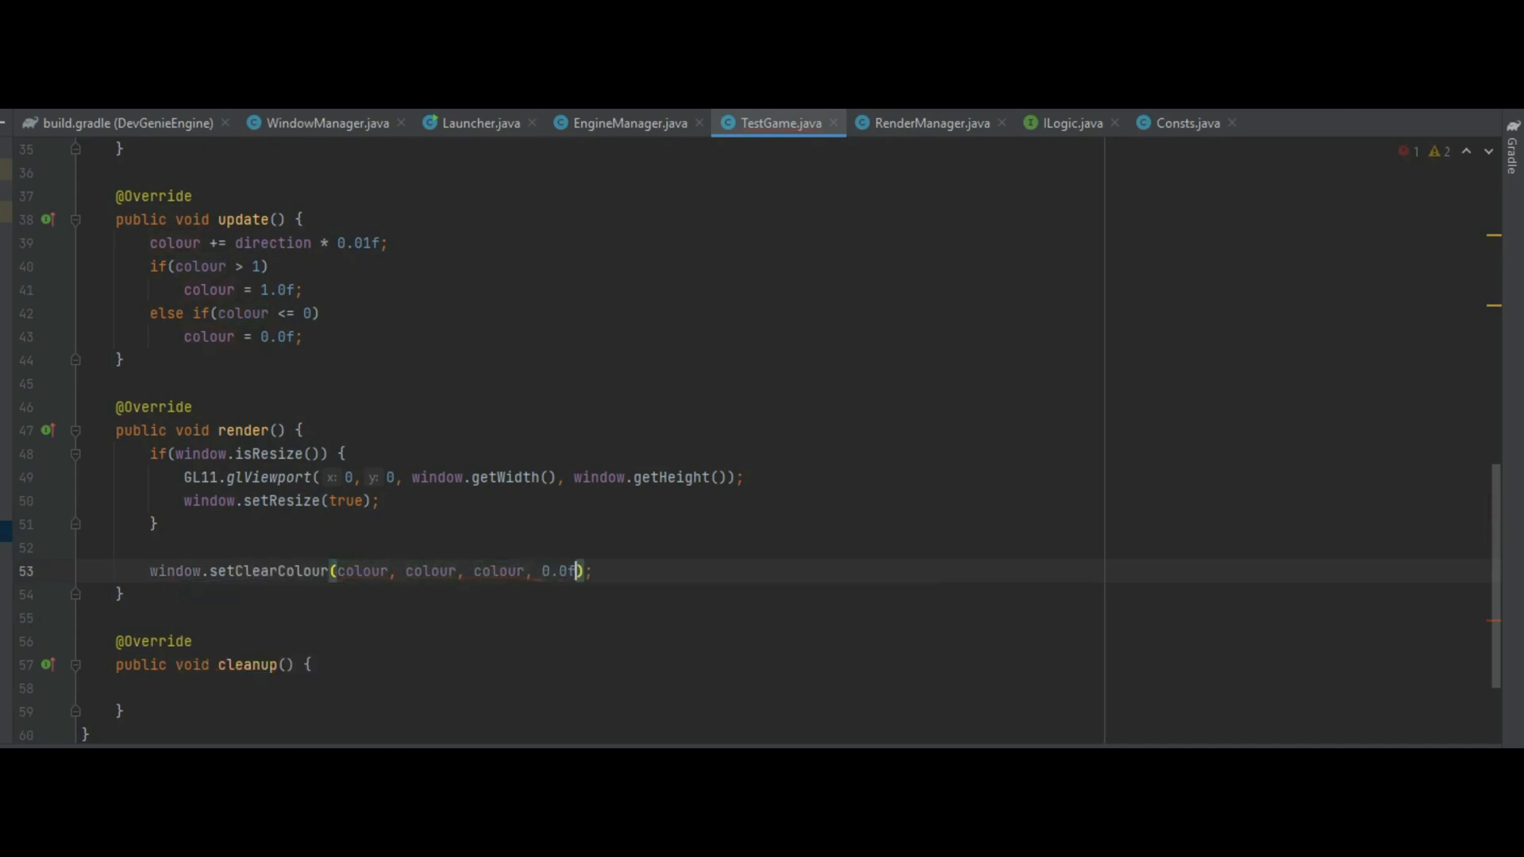
text(renderer.clear();)
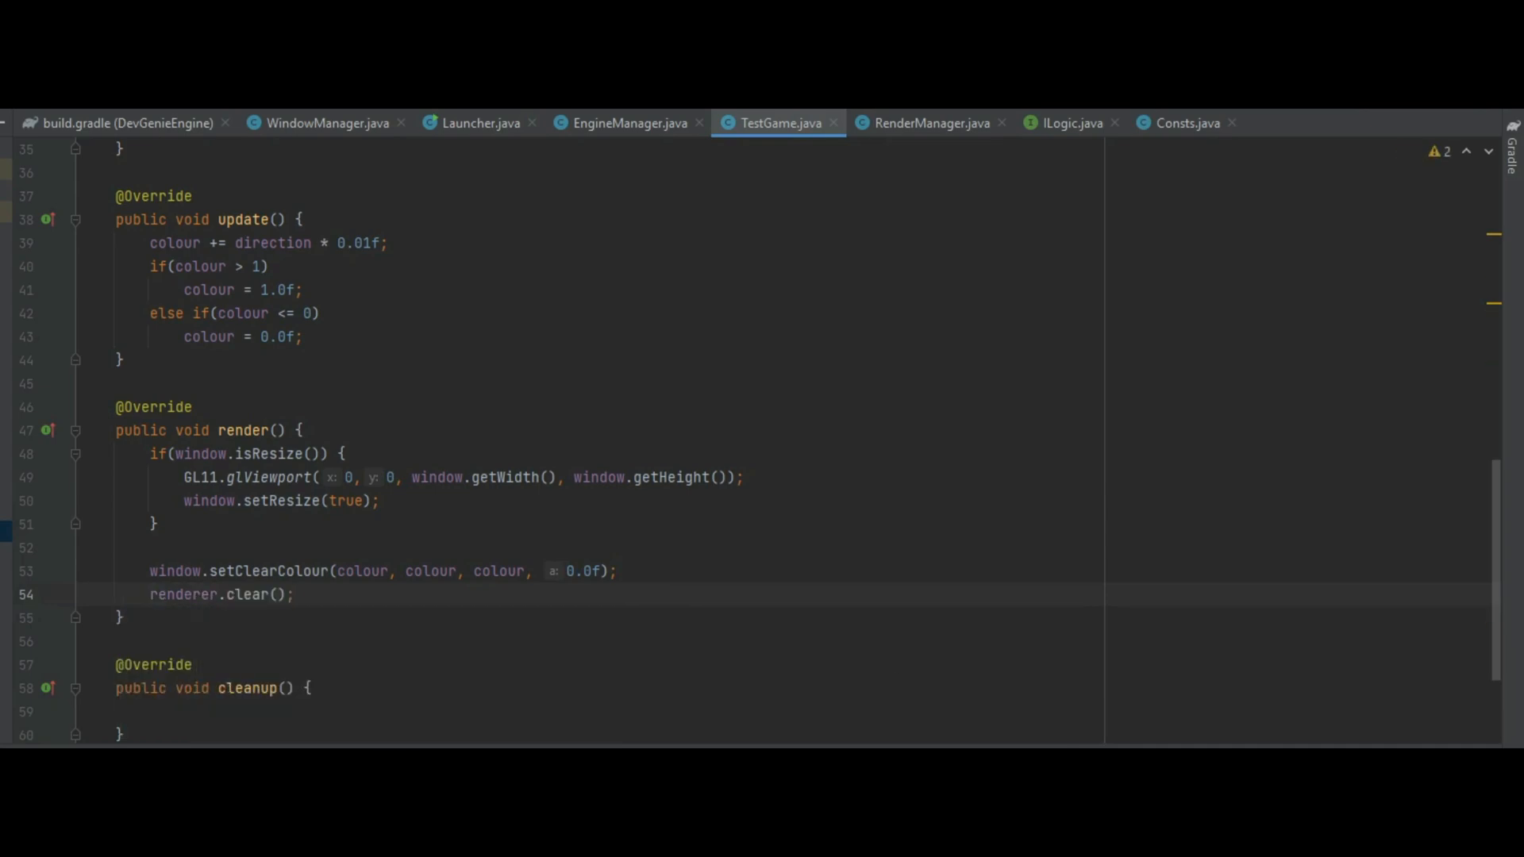
scroll(down, 3)
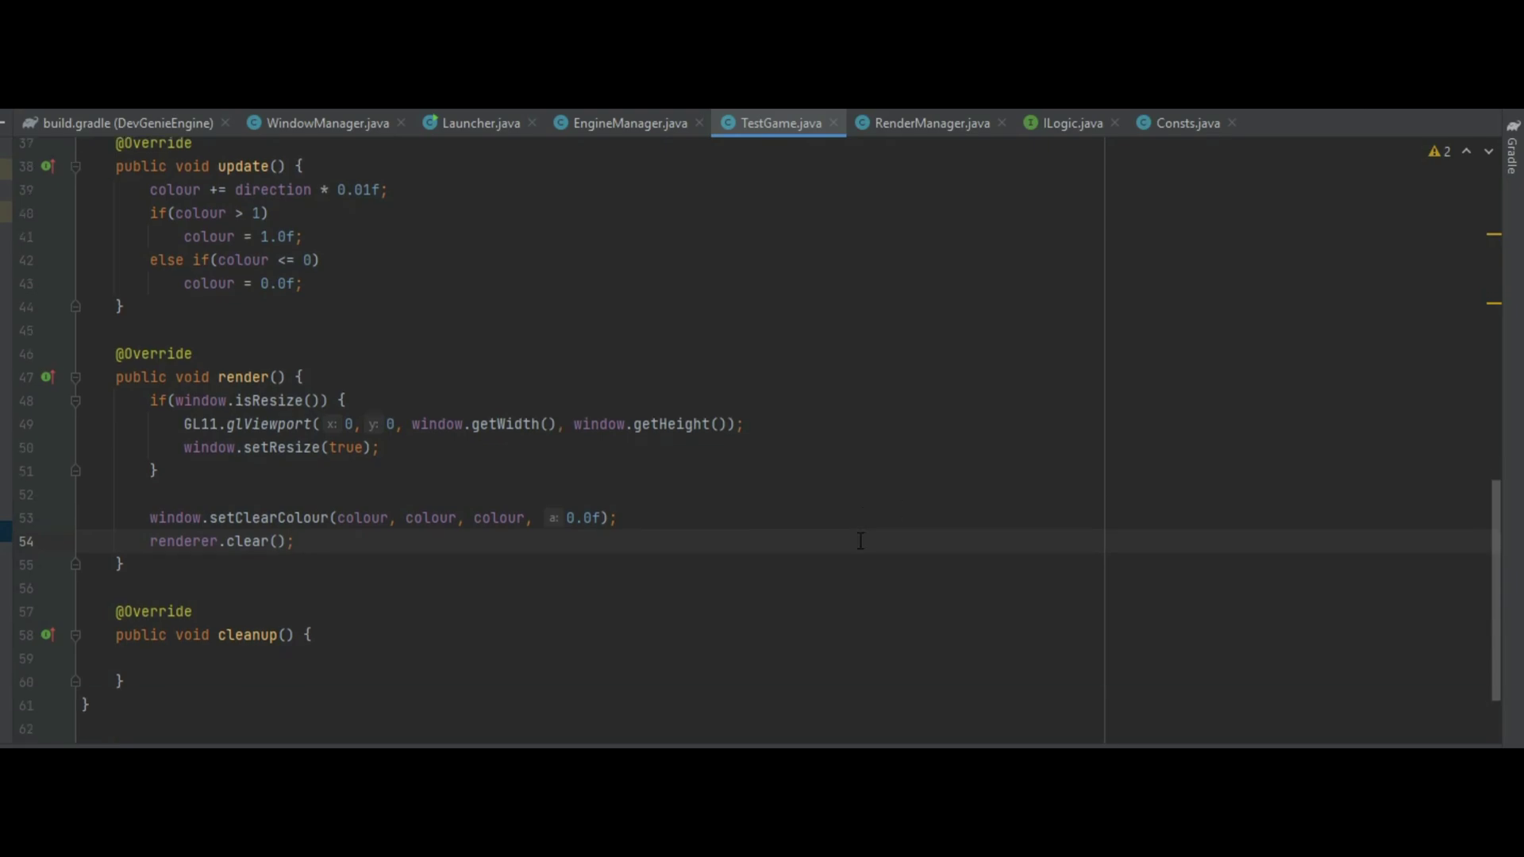
text(renderer)
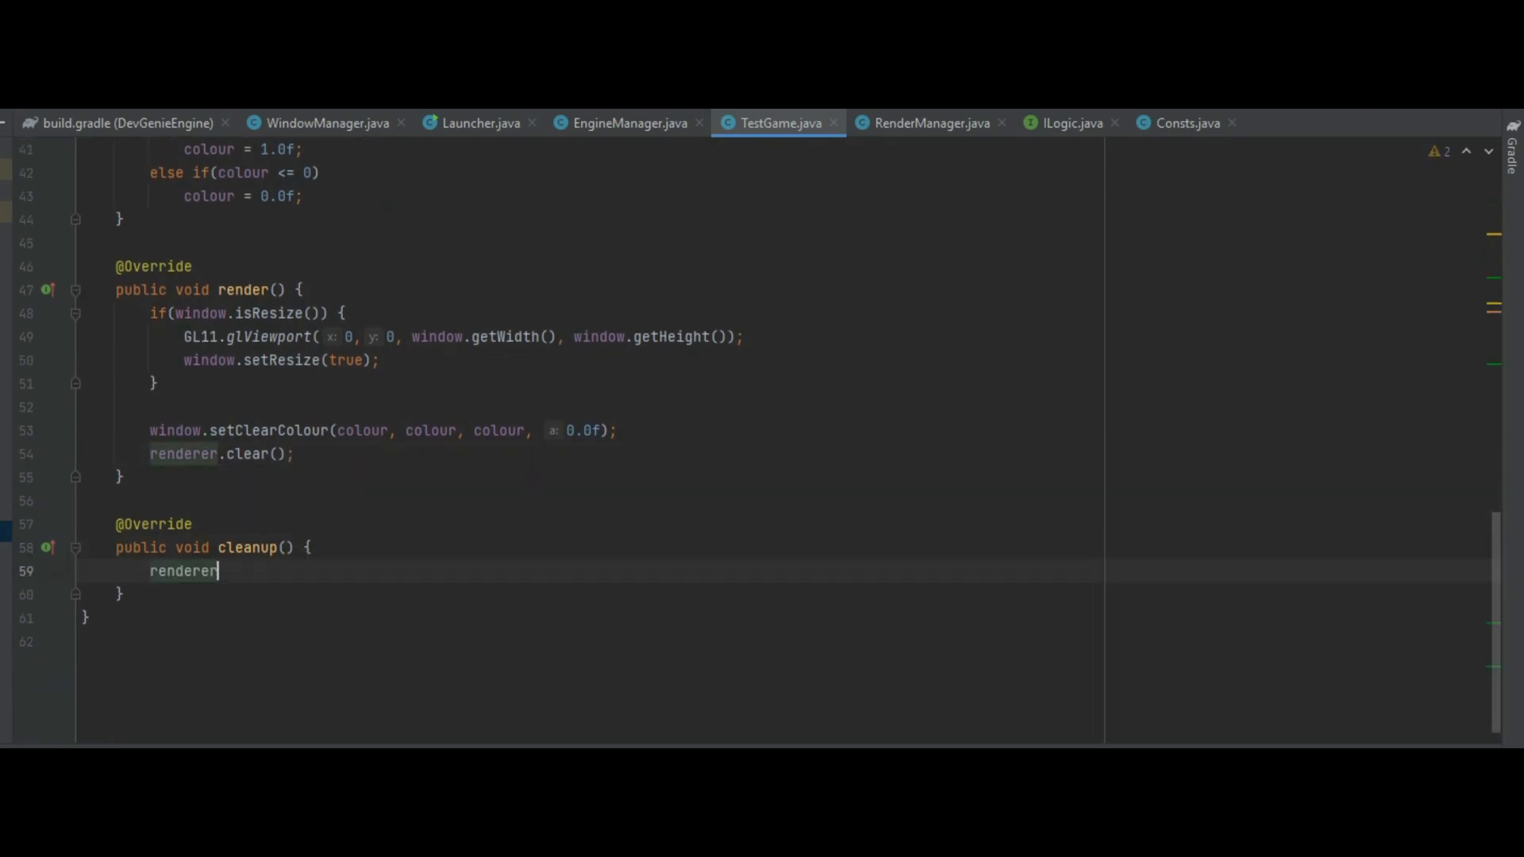
text(.cleanup();)
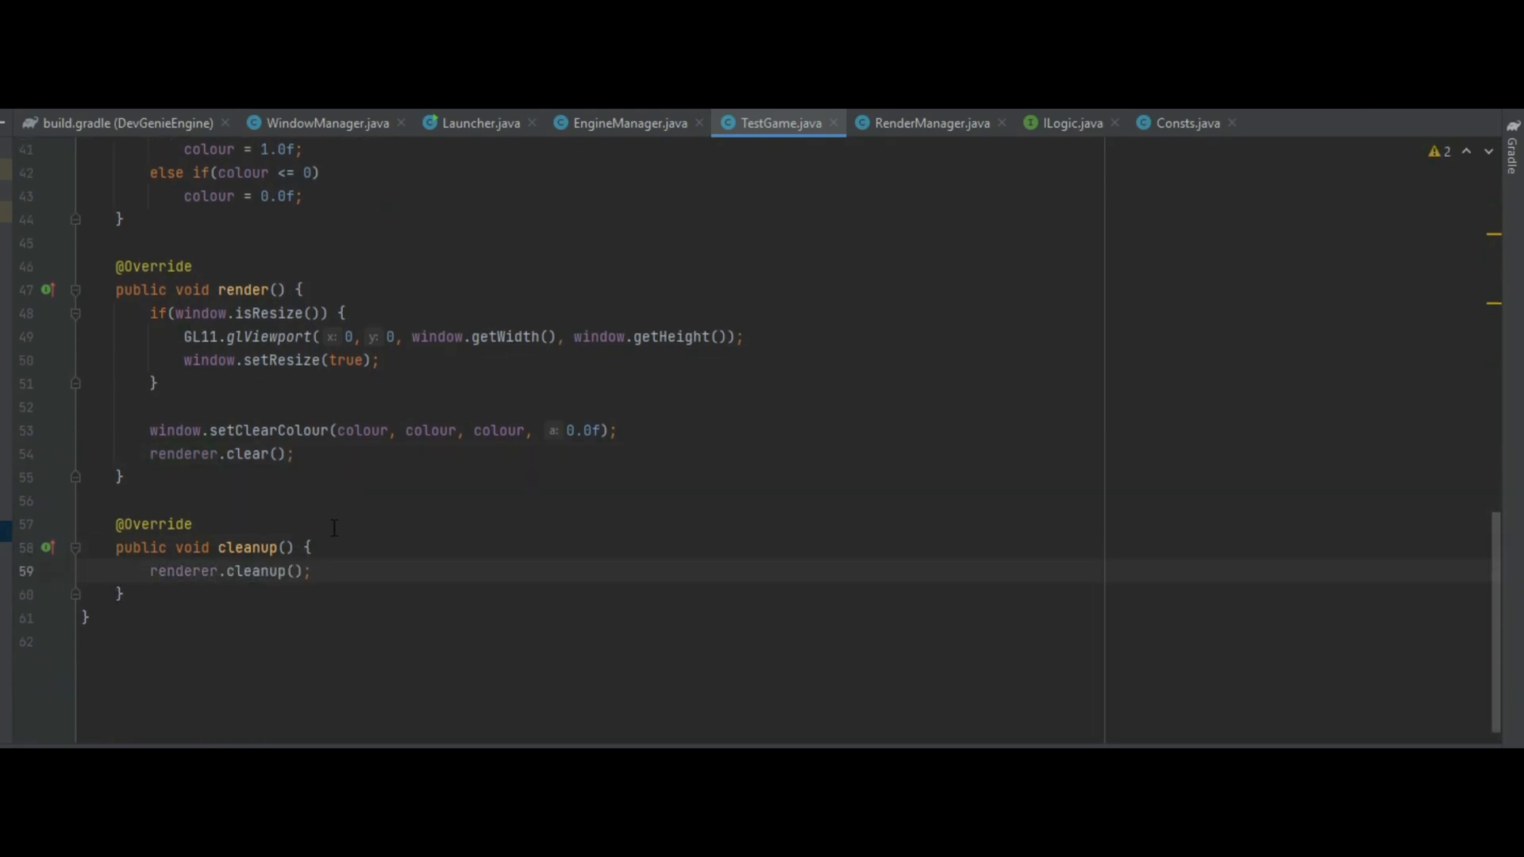
- In Launcher, add a private static TestGame game field and assign game = new TestGame() in main
click(476, 122)
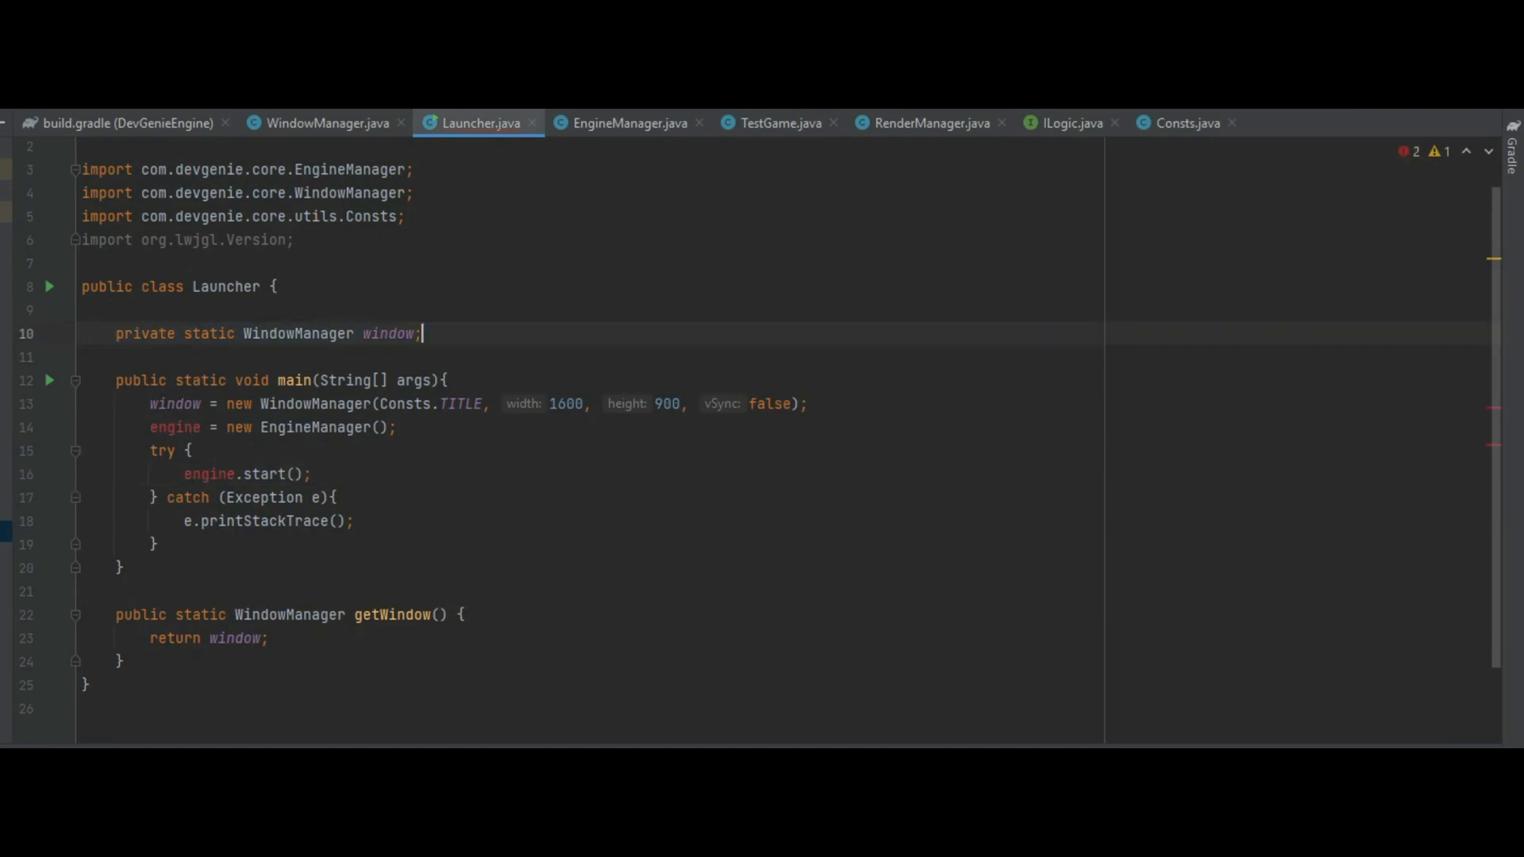
key(Enter)
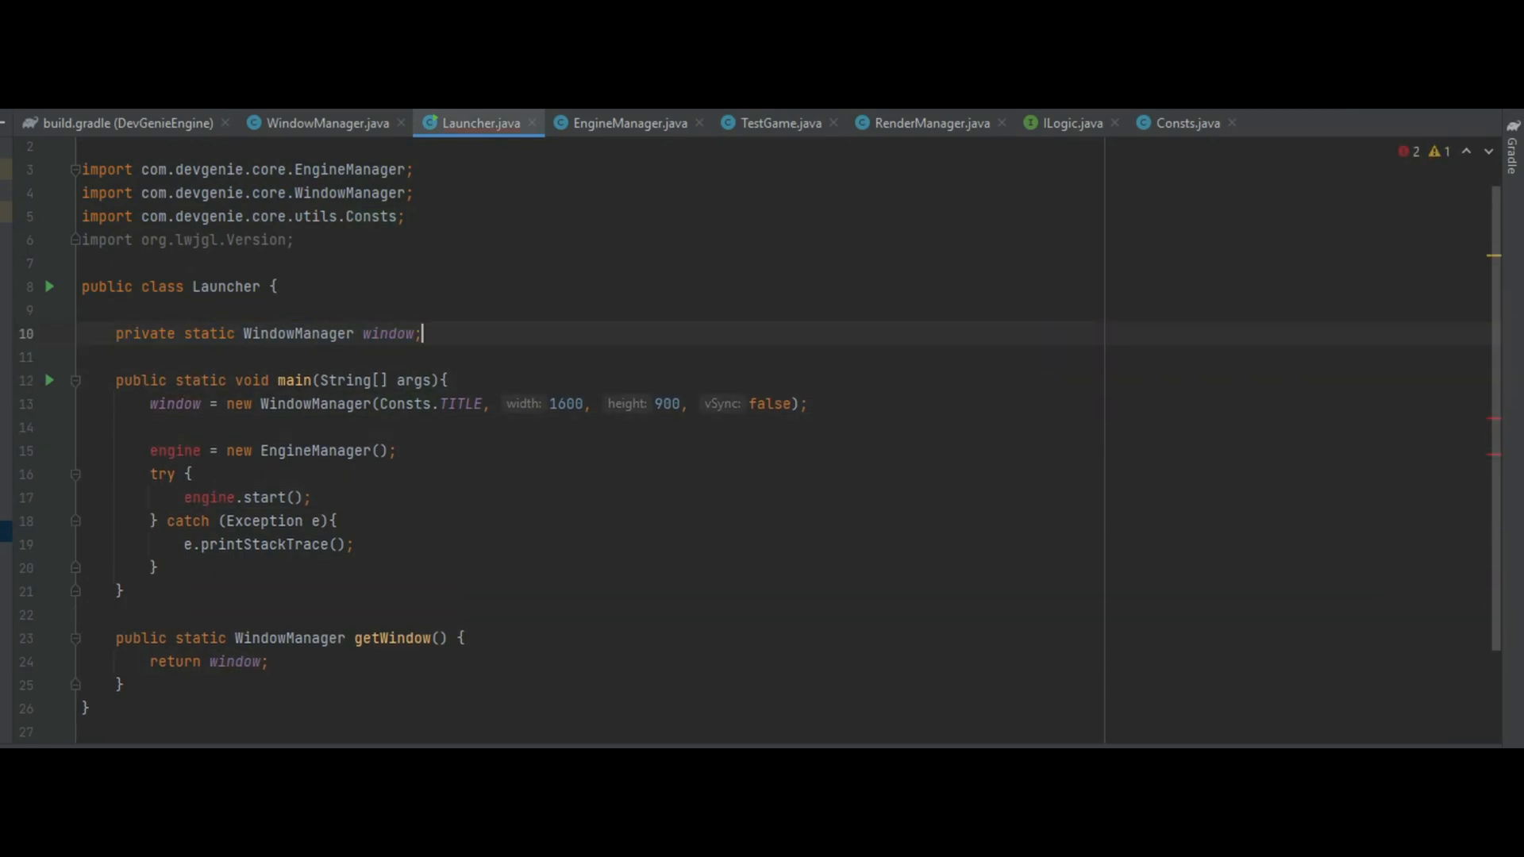
text(private static)
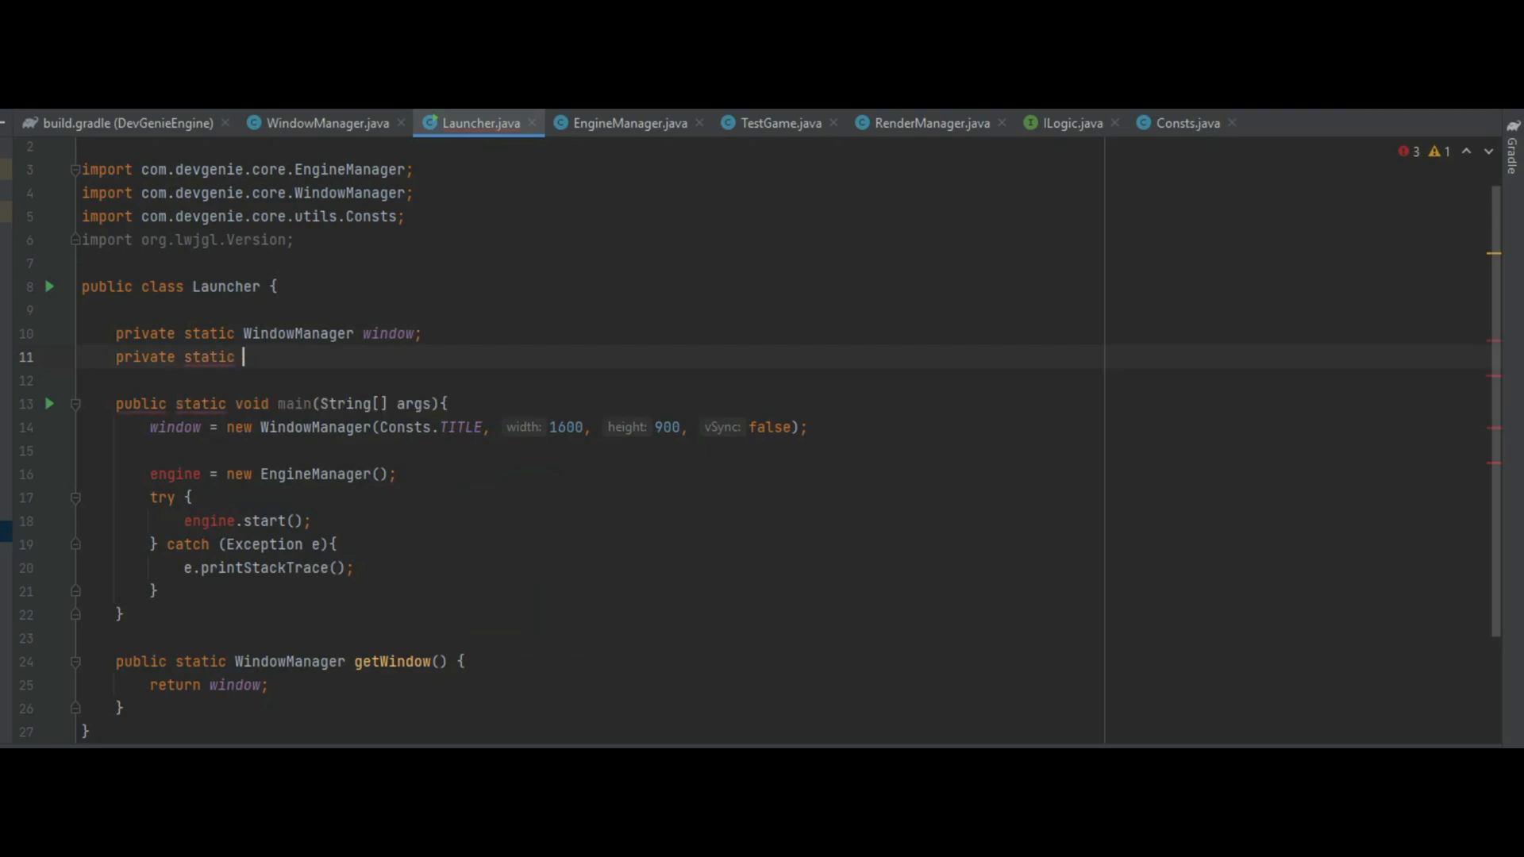
text(TestGame game;)
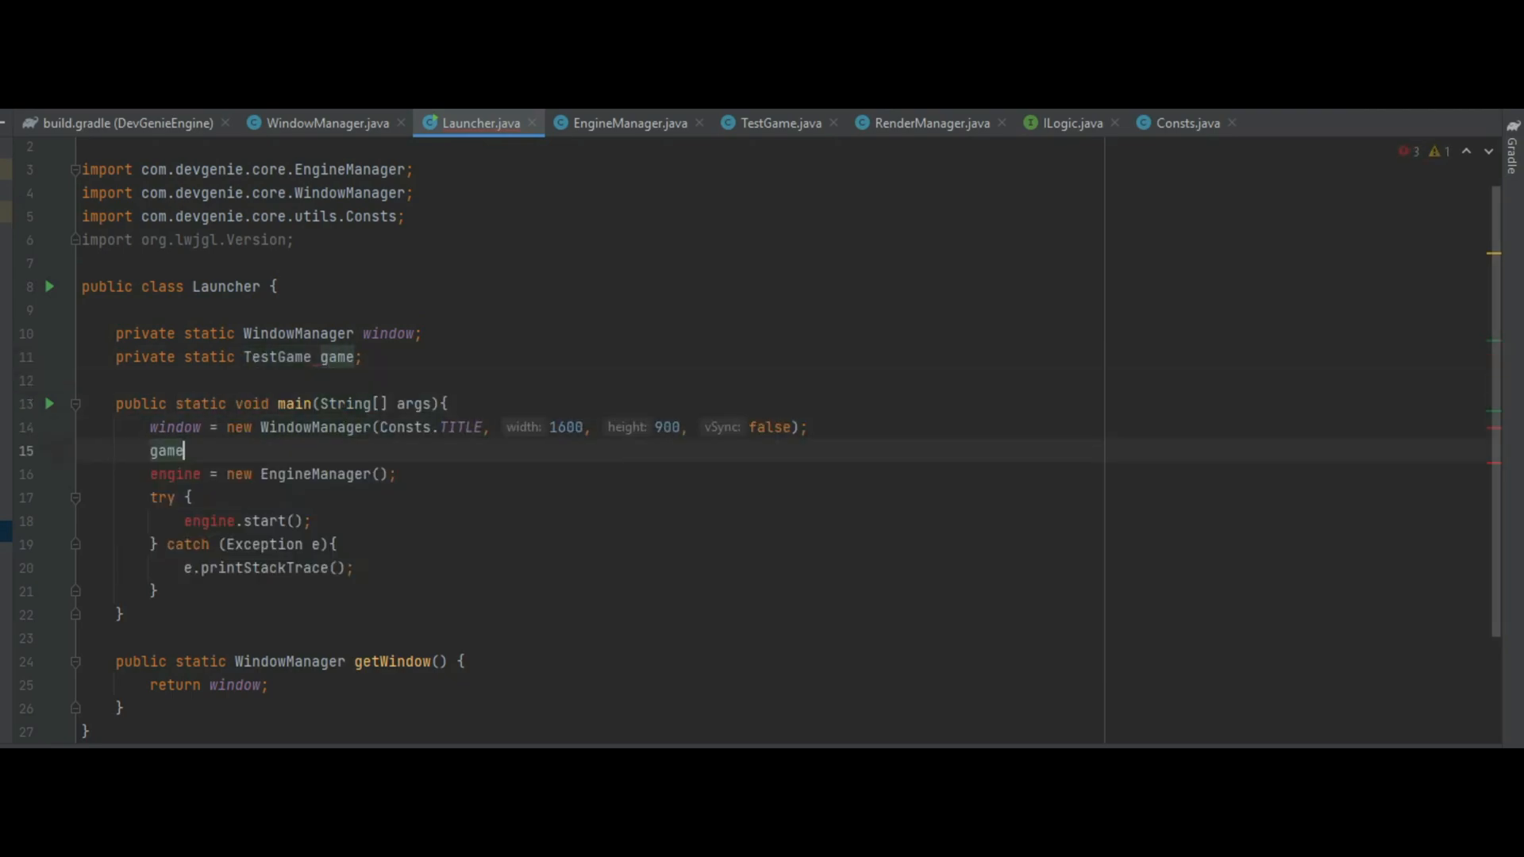
text(= new T)
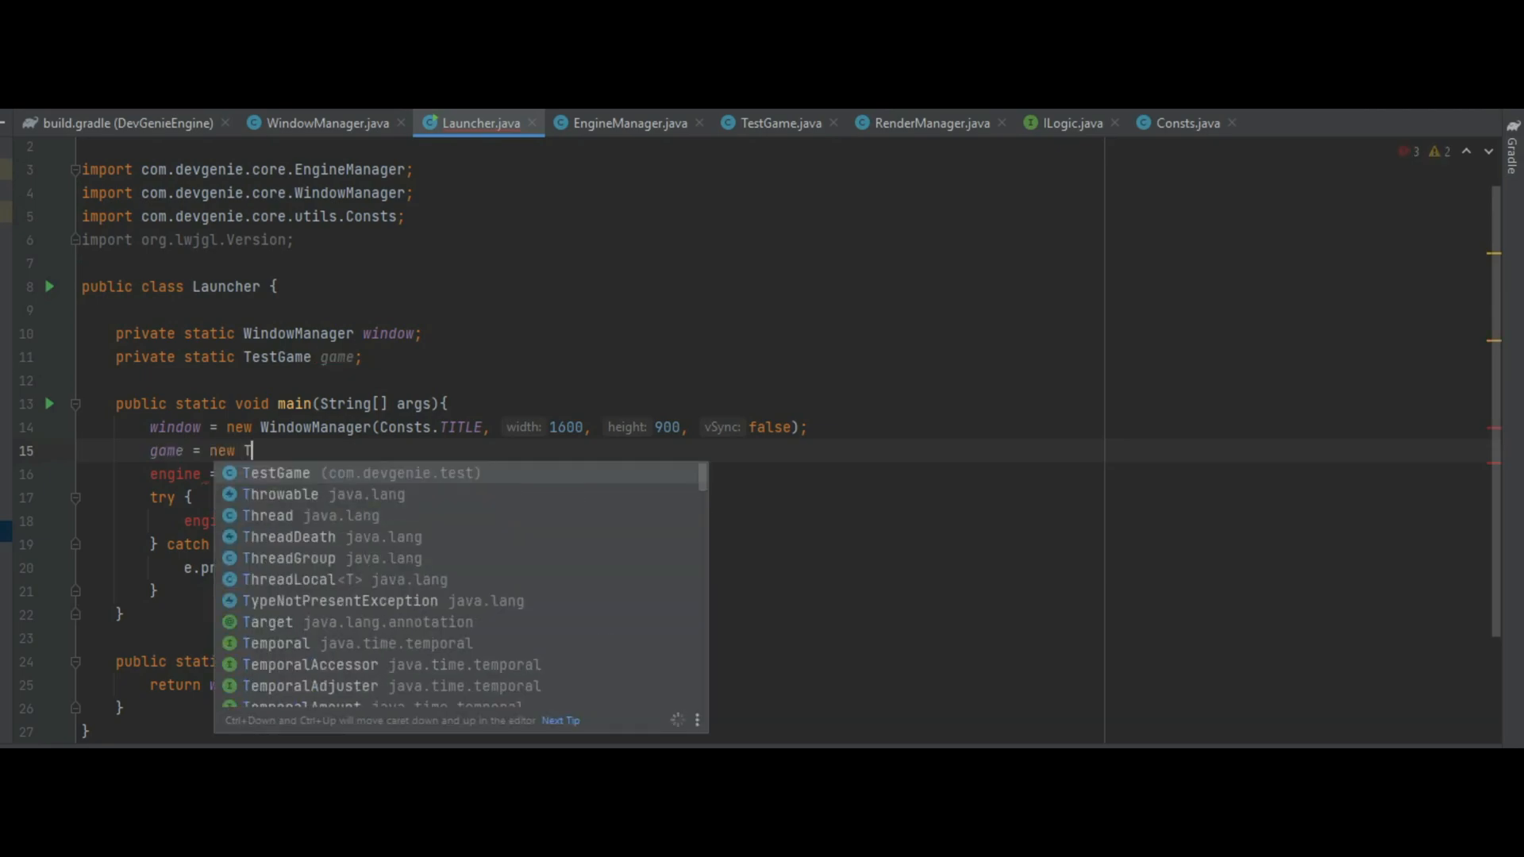
click(275, 473)
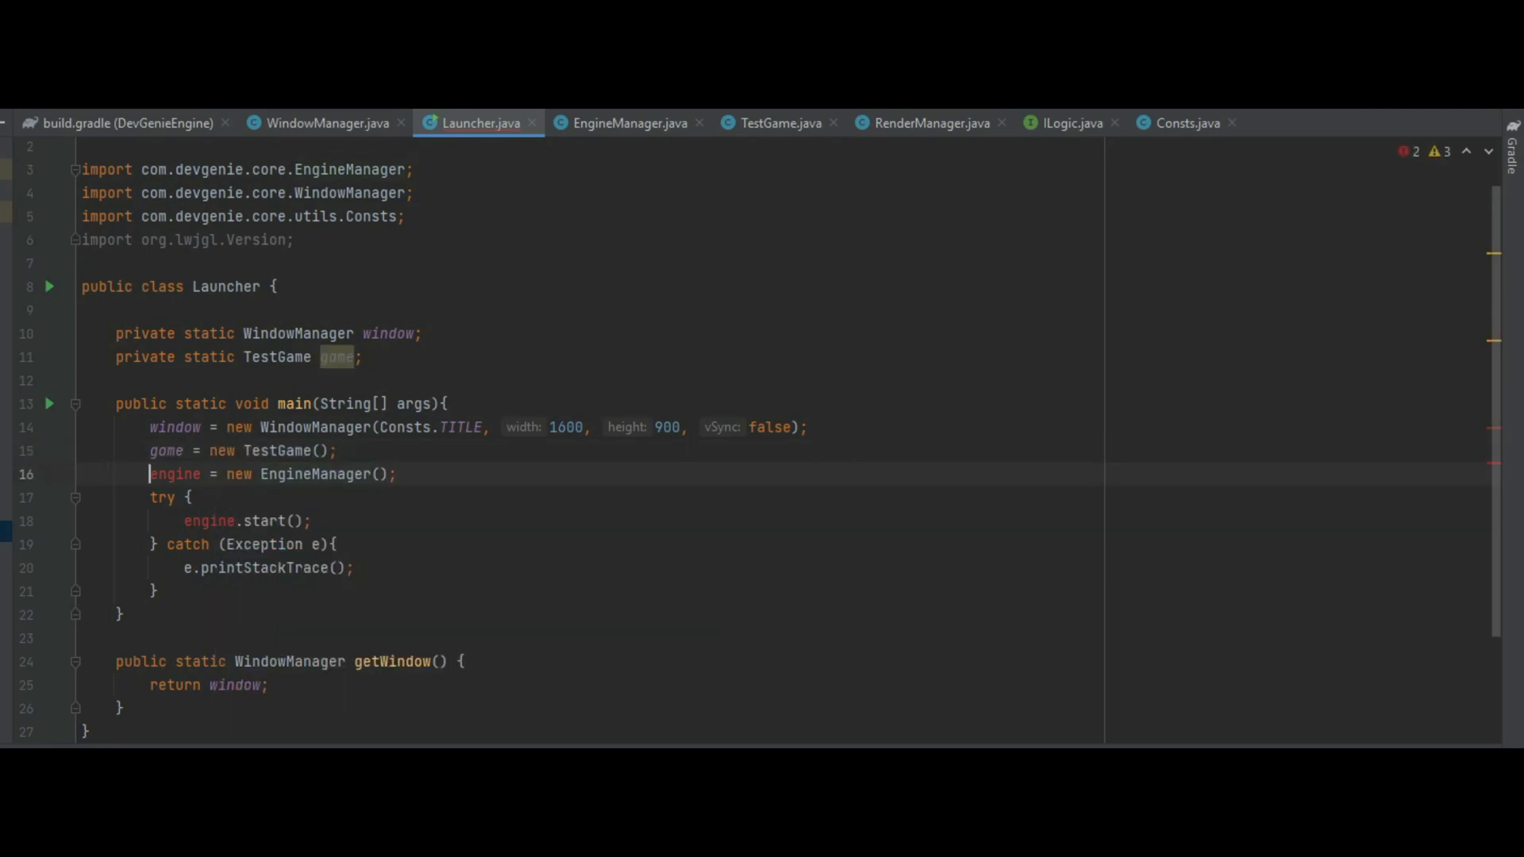
- Declare engine locally as an EngineManager in main and bring up the Generate menu
text(EngineManager)
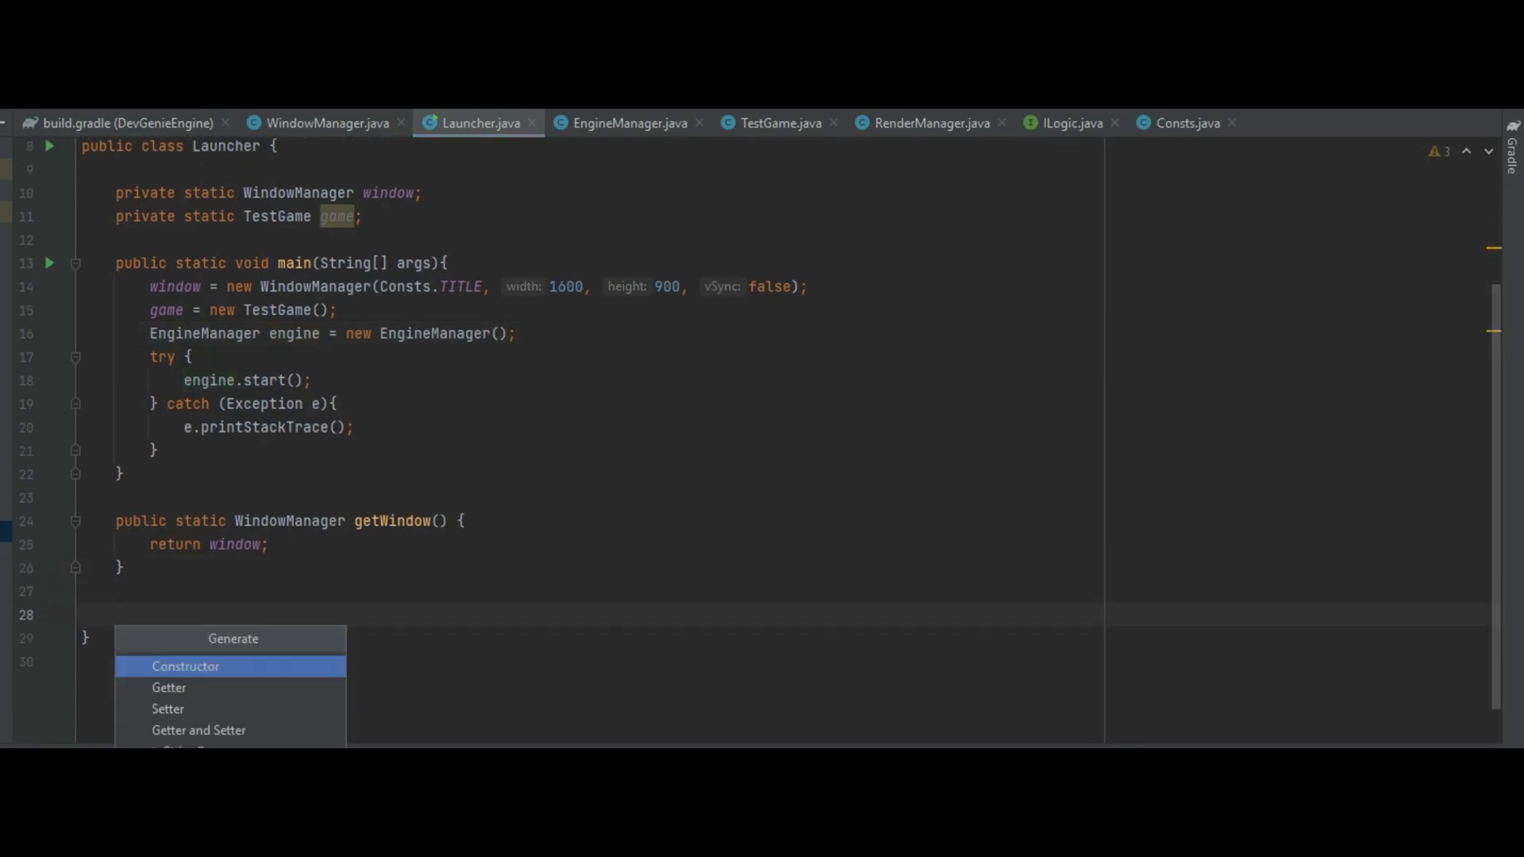
click(168, 688)
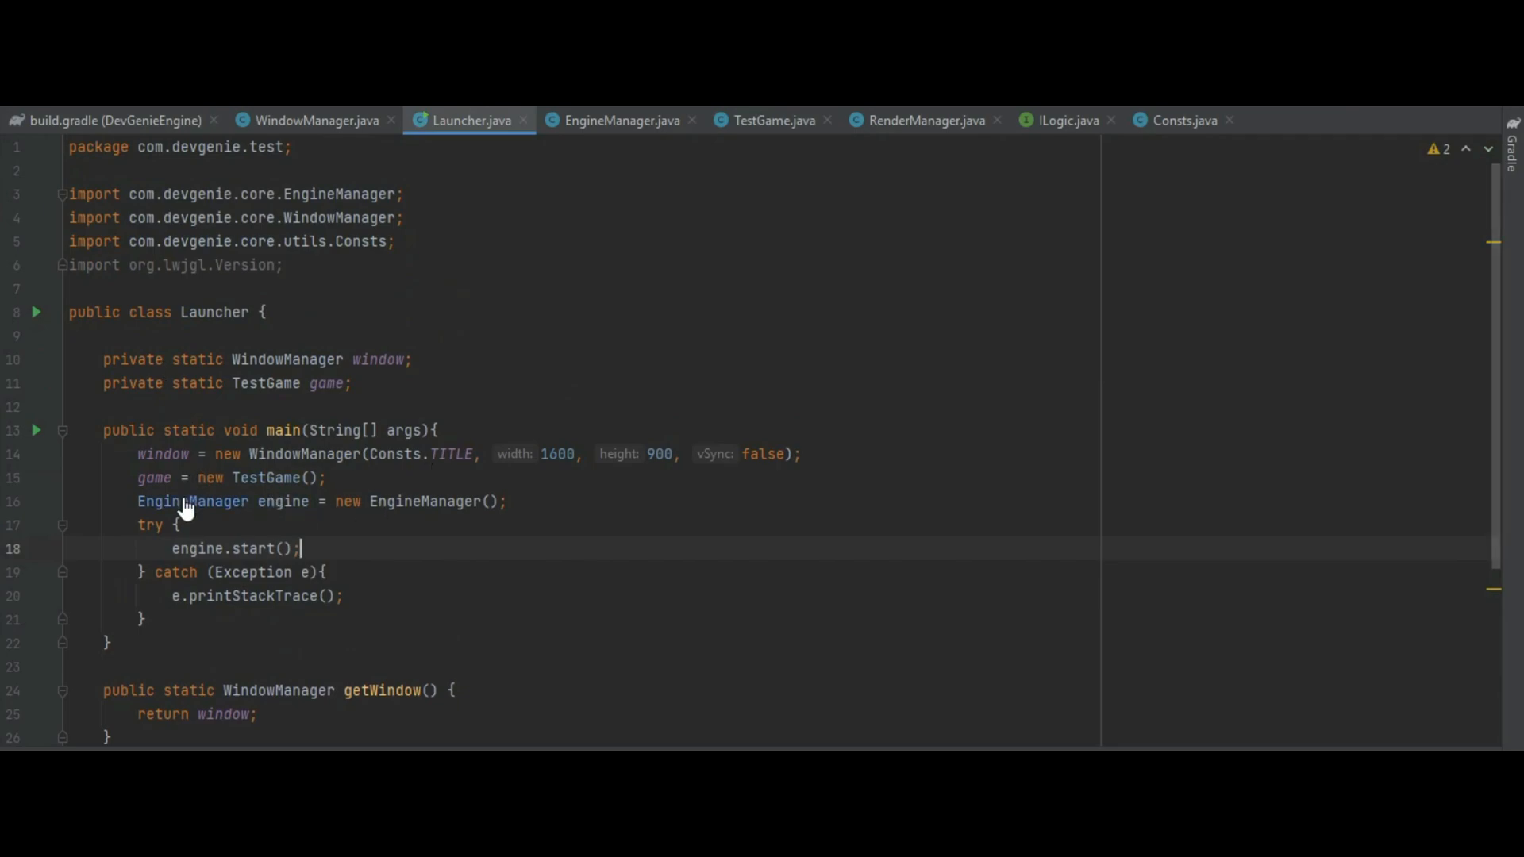
- In EngineManager.init(), set gameLogic = Launcher.getGame() and call gameLogic.init() after the window
click(618, 119)
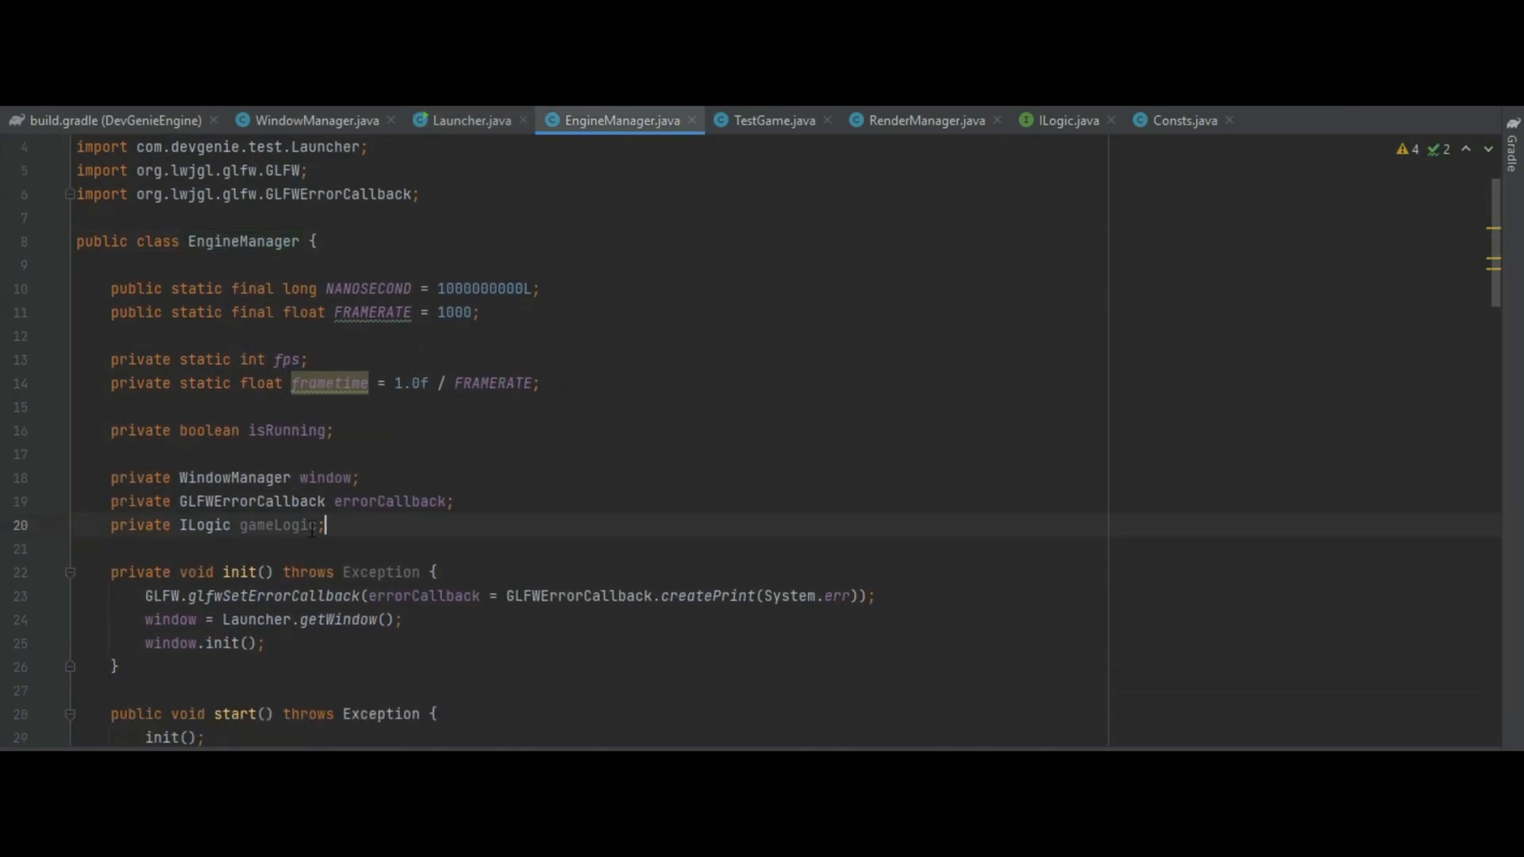
scroll(down, 3)
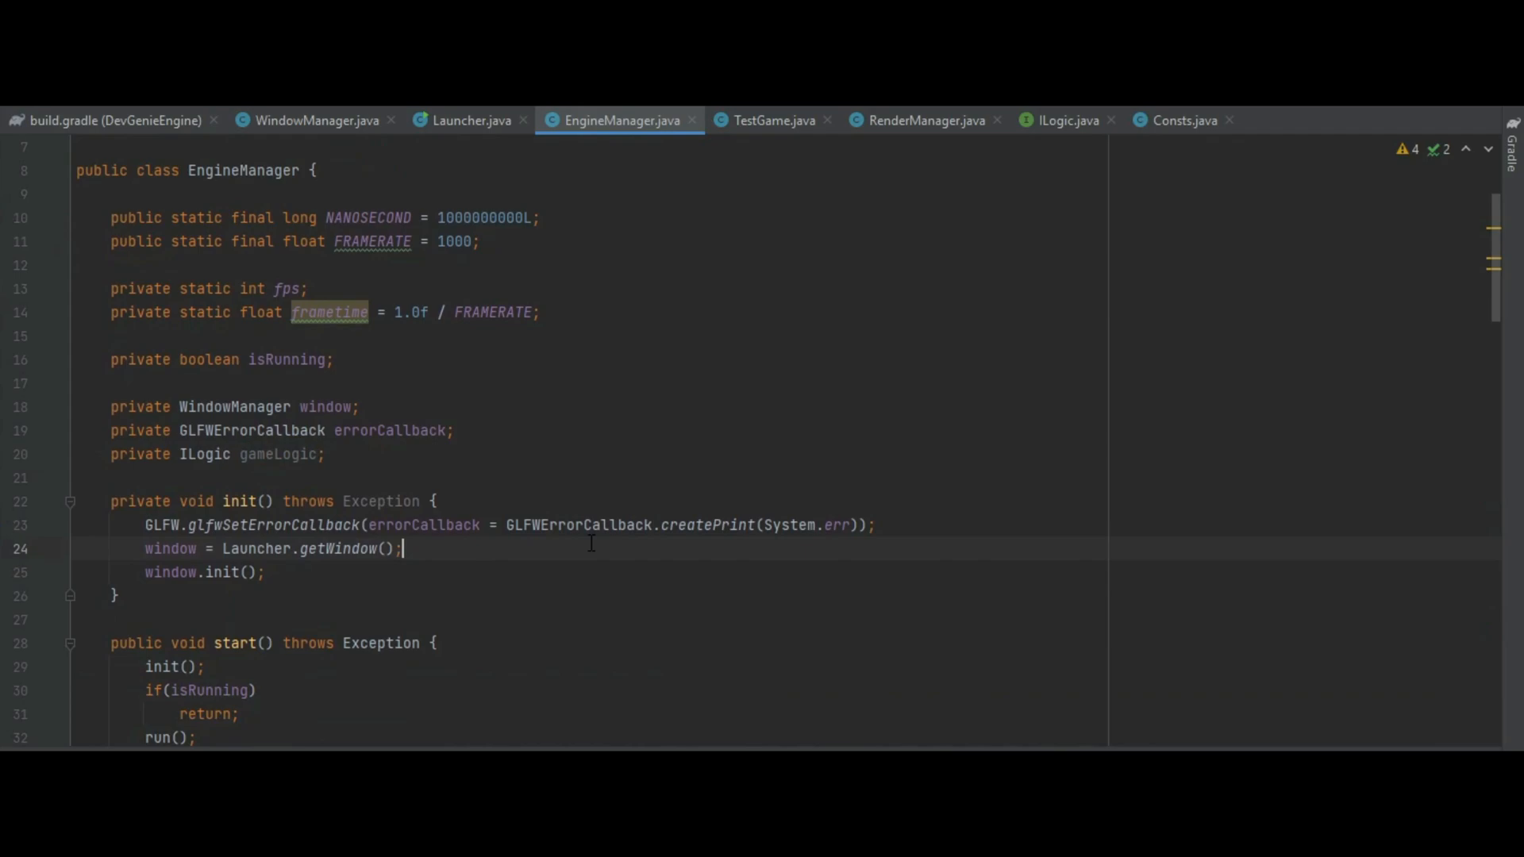
text(gameLogic)
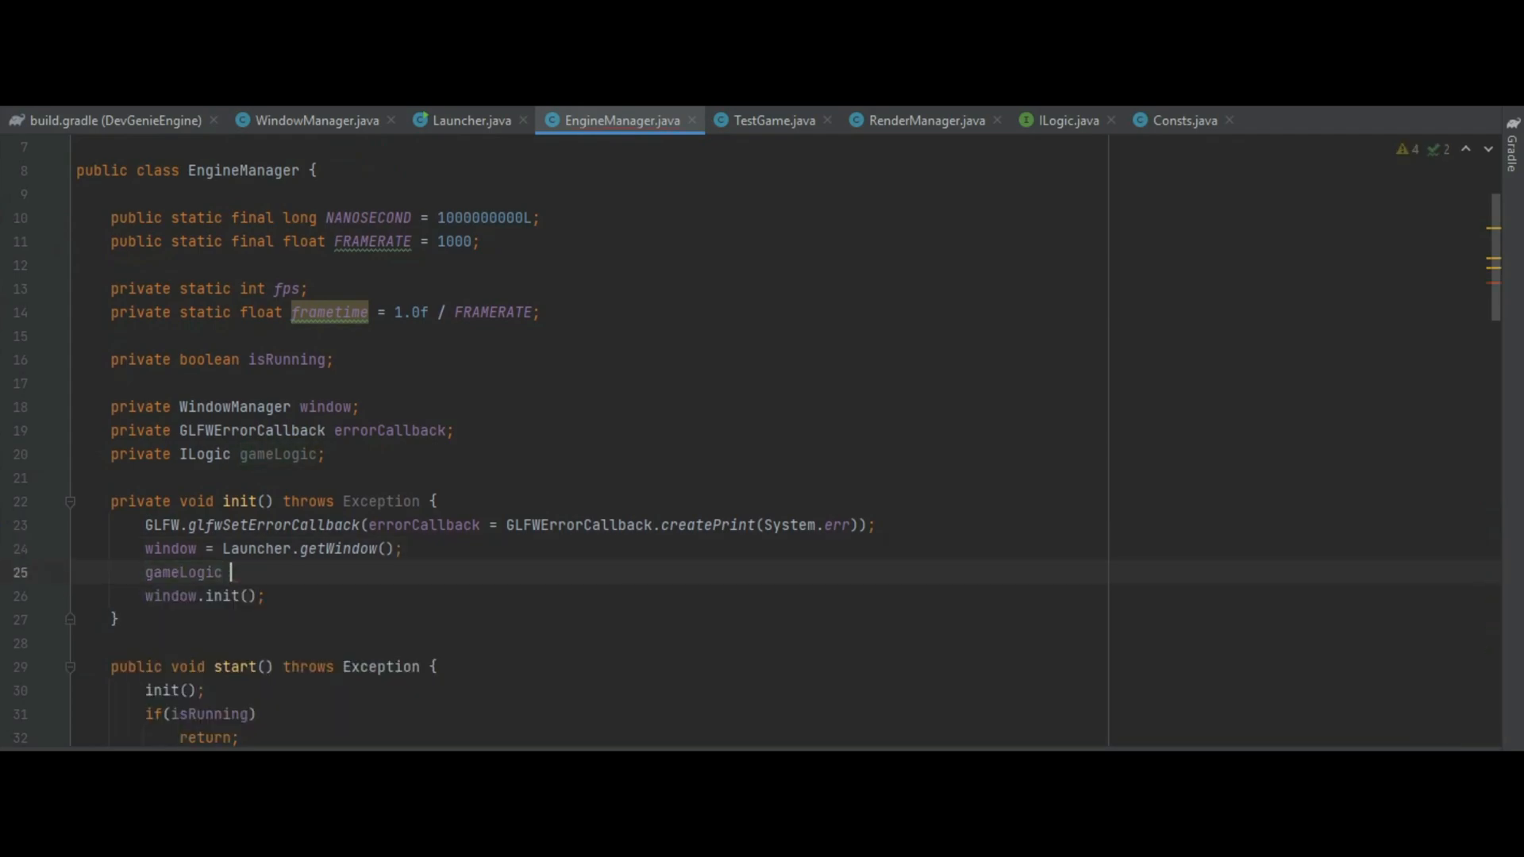
text(= Launcher.getGame())
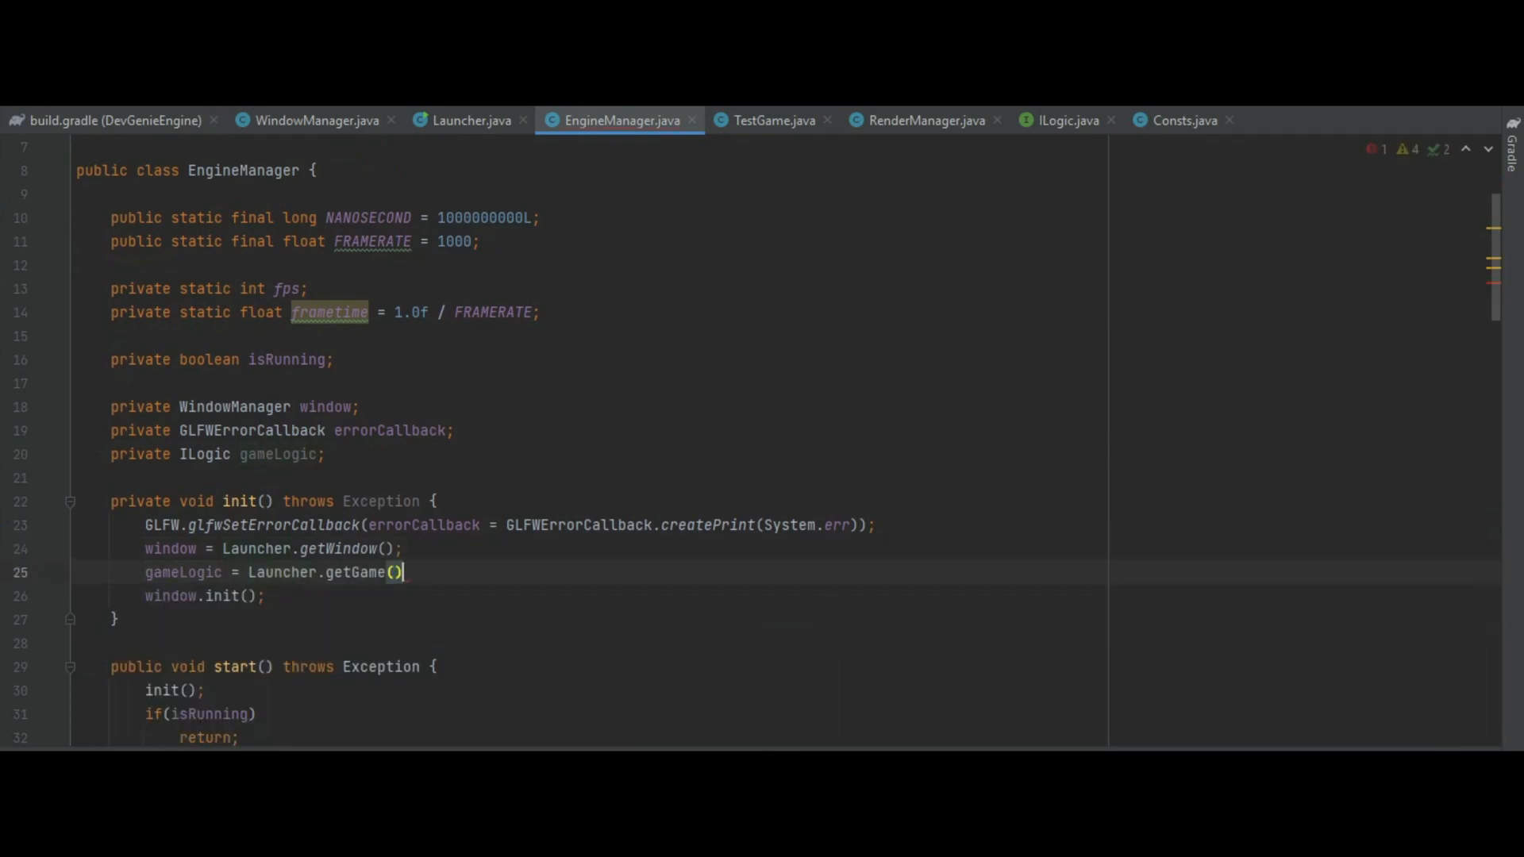
text(;)
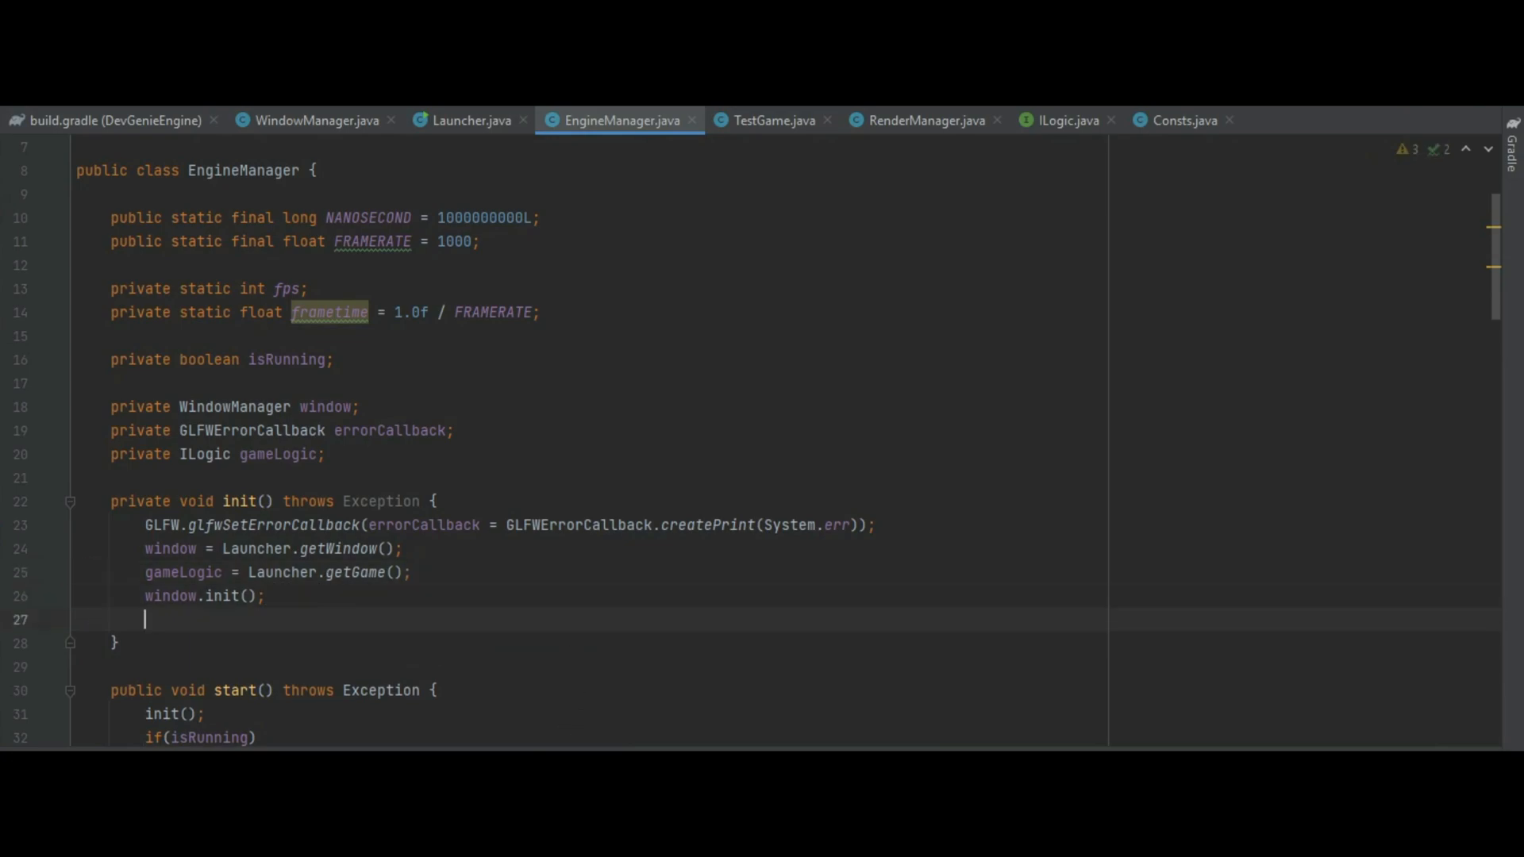
text(gameLogic.init();)
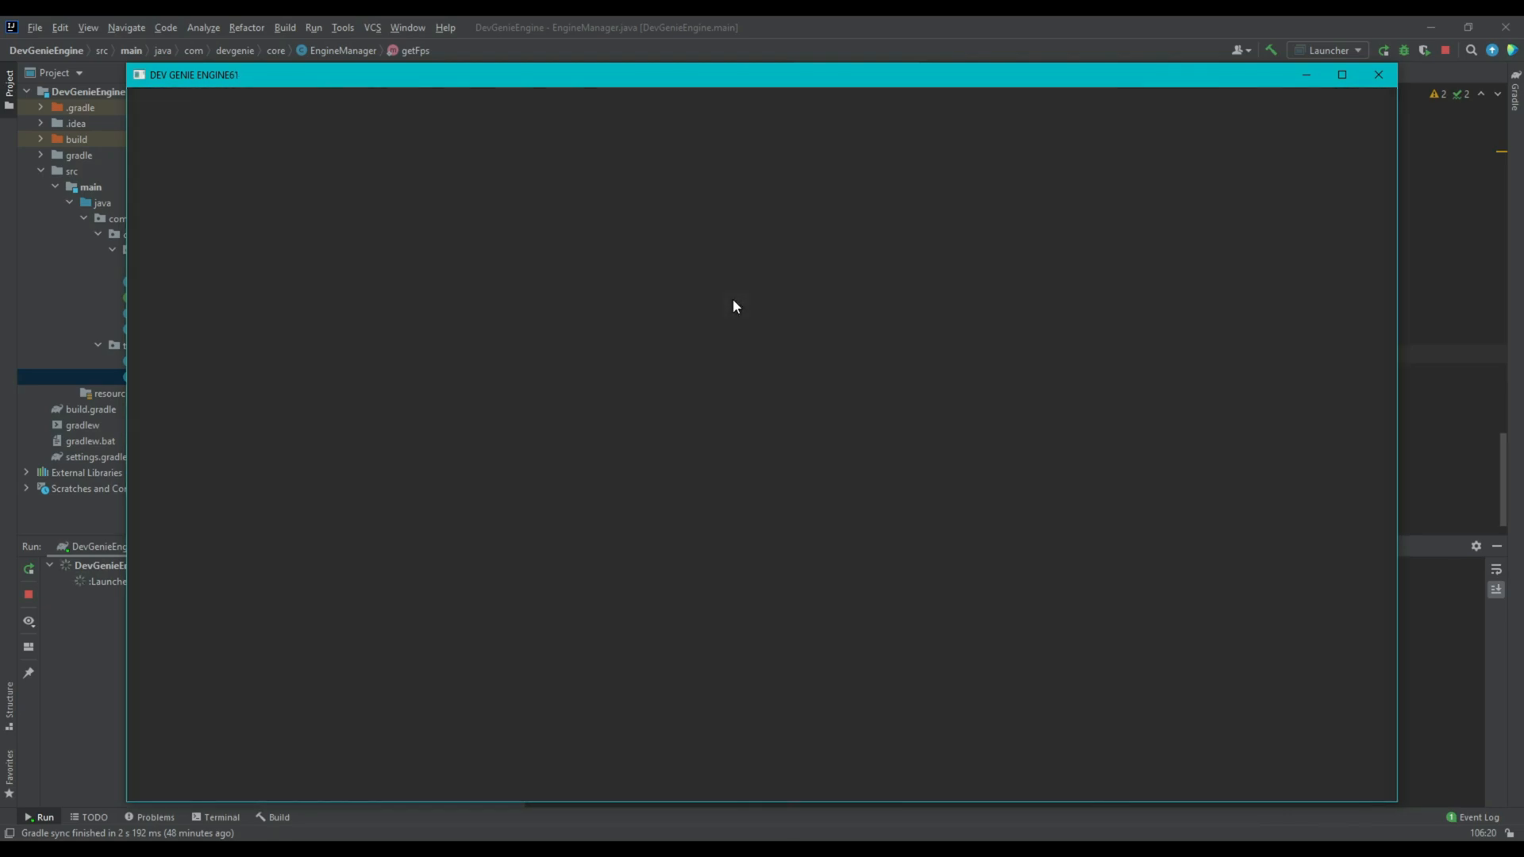
mouse_move(743, 315)
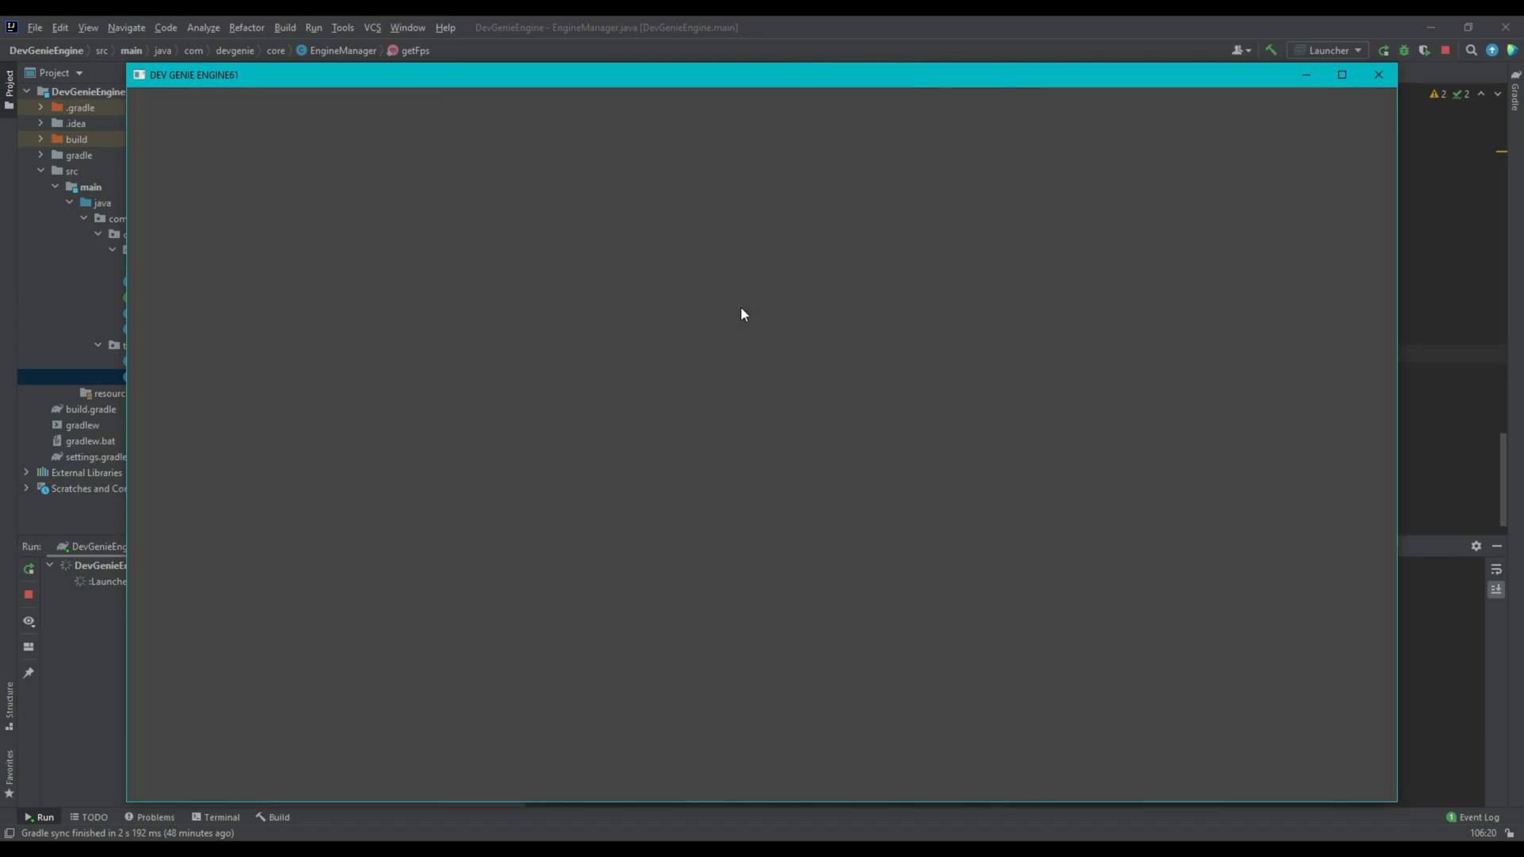
mouse_move(1378, 75)
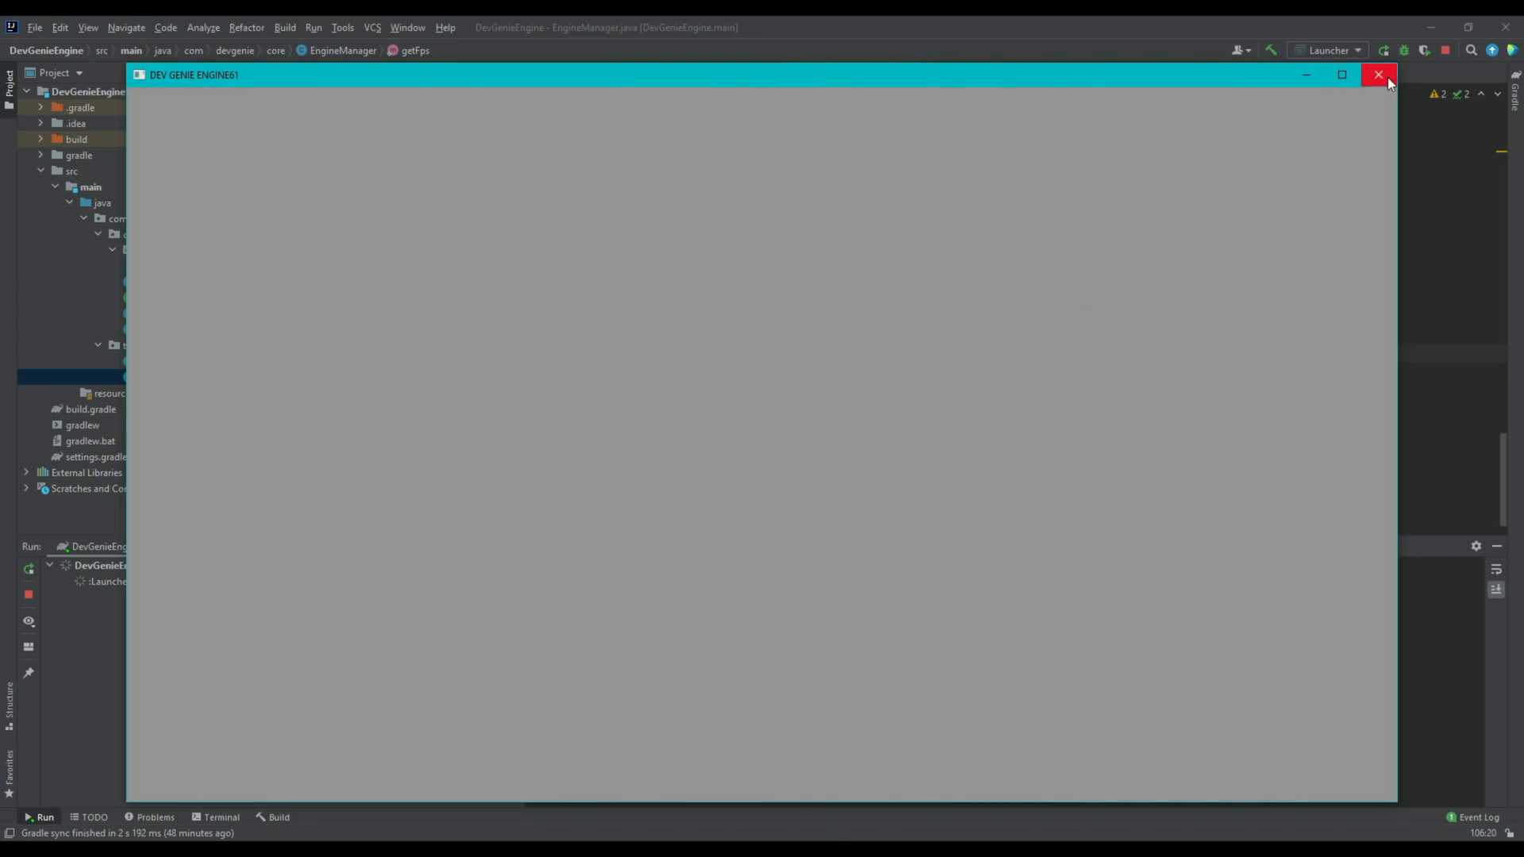
- Close the DEV GENIE ENGINE game window after its background brightens to light grey
click(1378, 75)
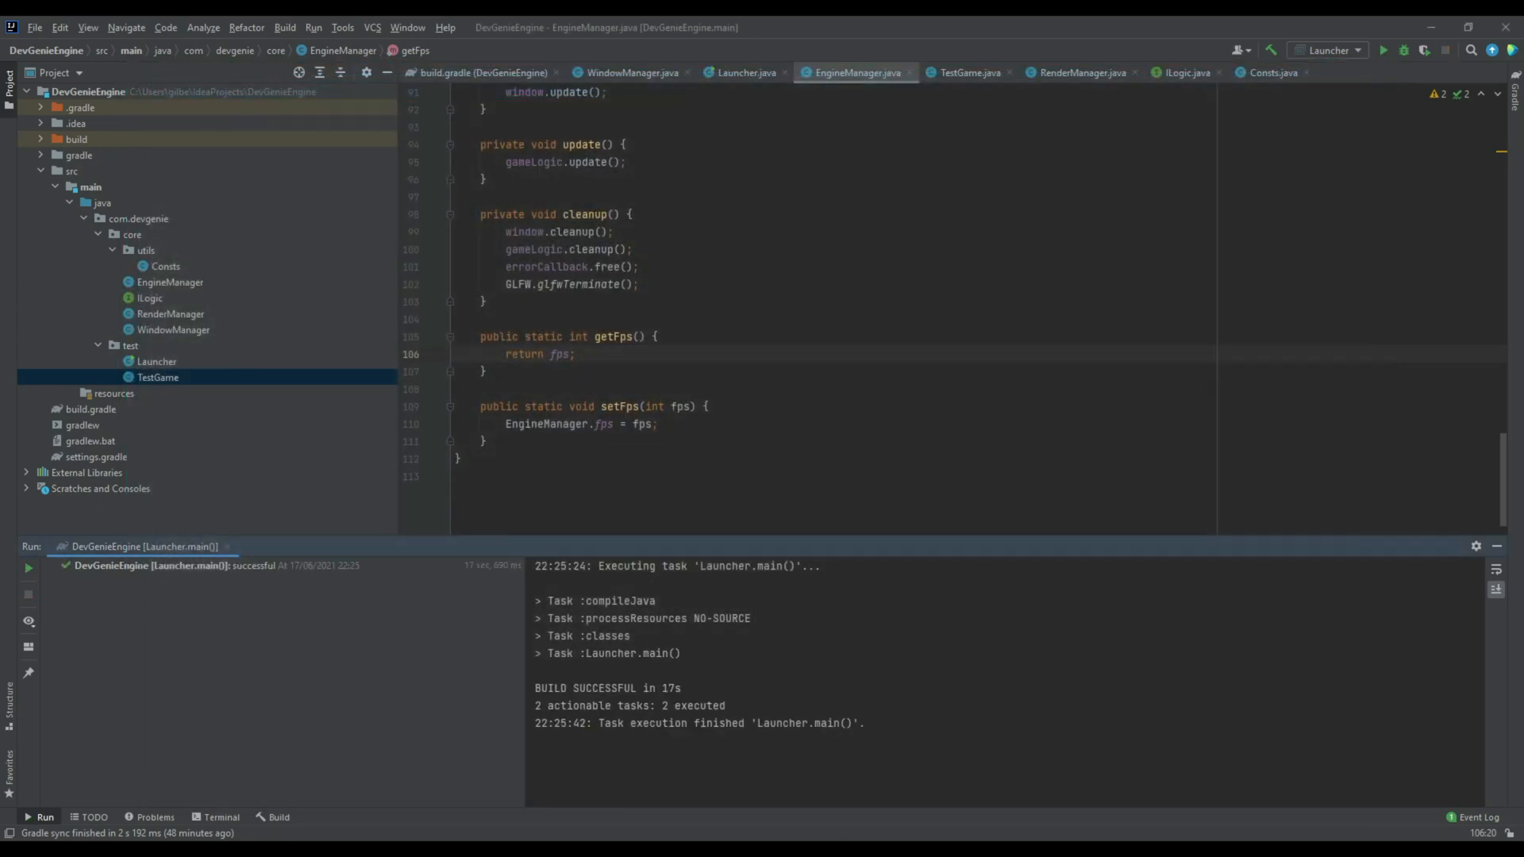